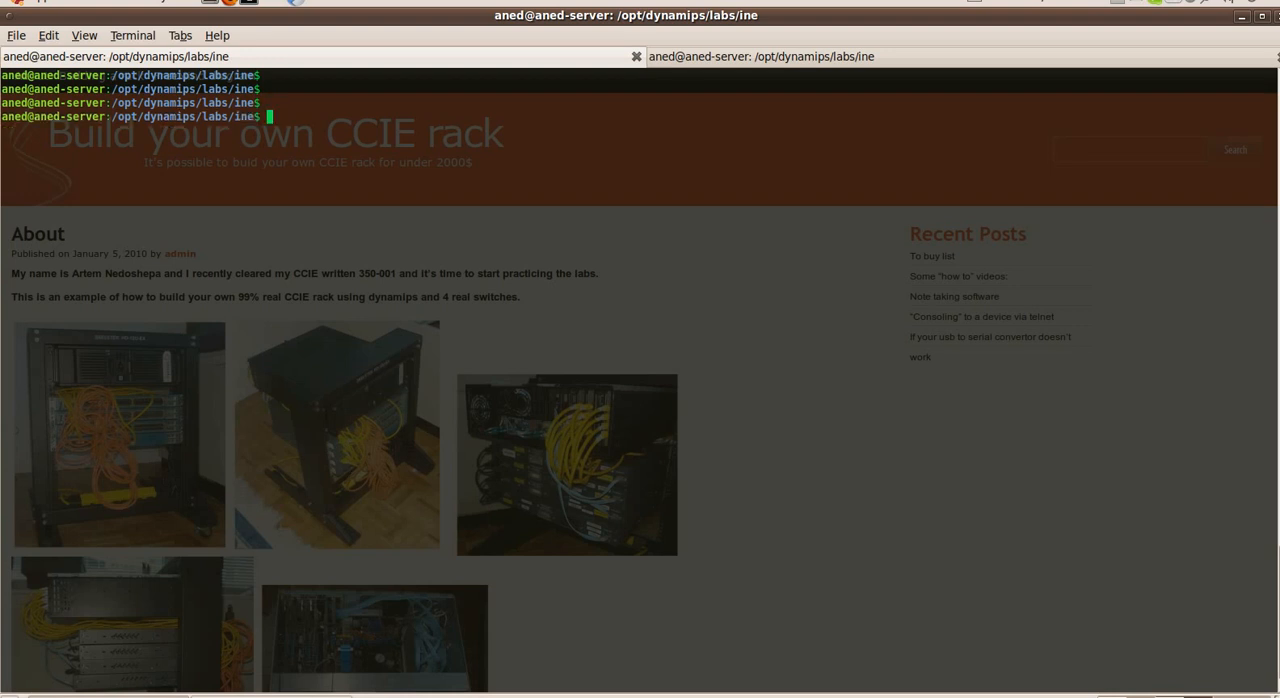
# - Run 'sudo apt-get install ser2net' and supply the sudo password, then begin a less command on /etc
pyautogui.write('sudo')
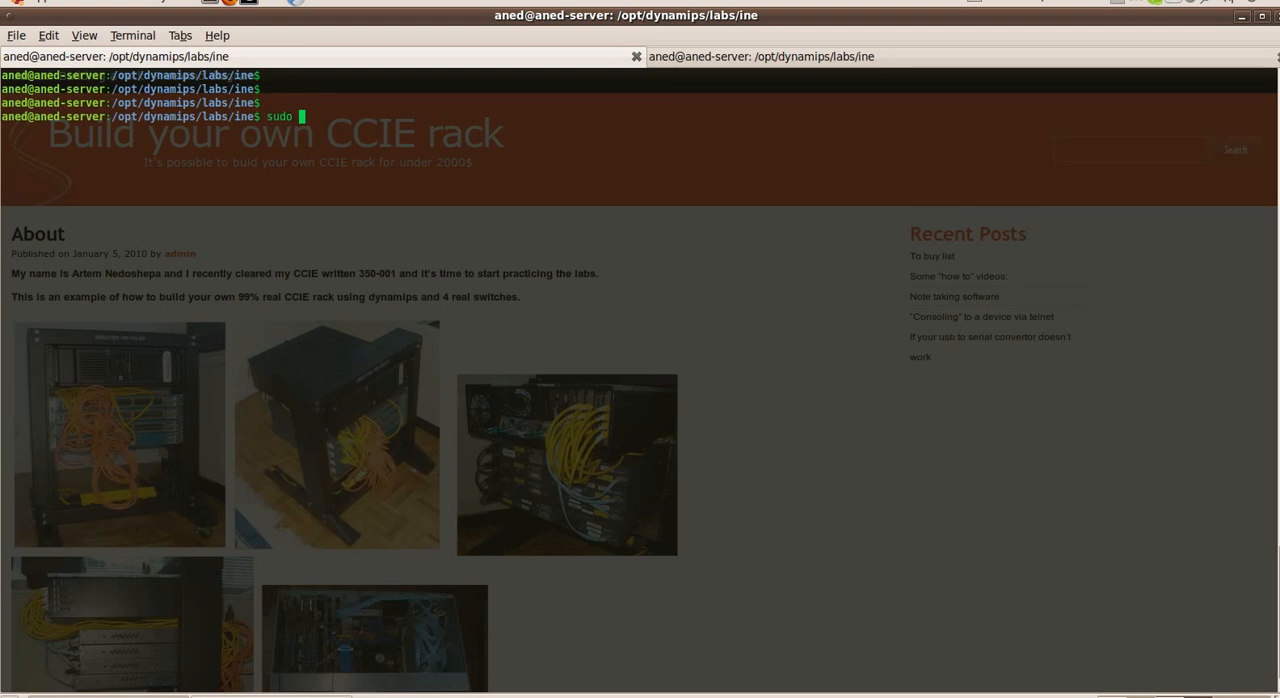
pyautogui.write('apt-get install ser')
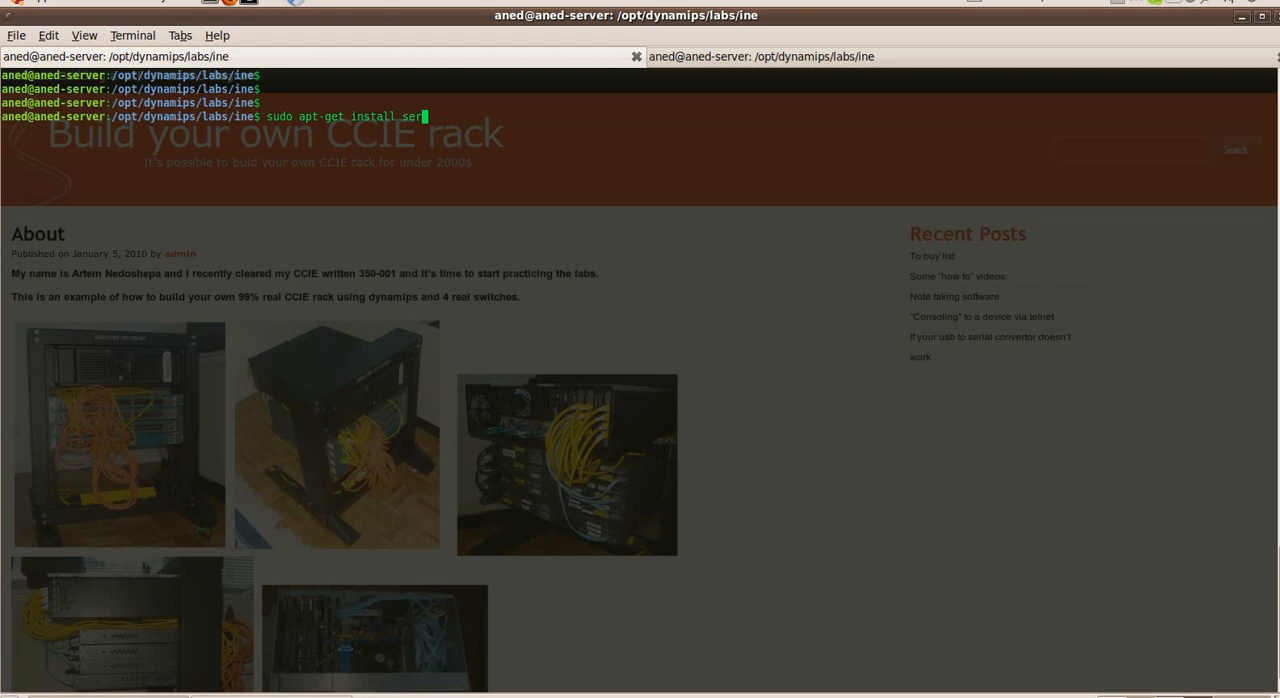
pyautogui.write('2net')
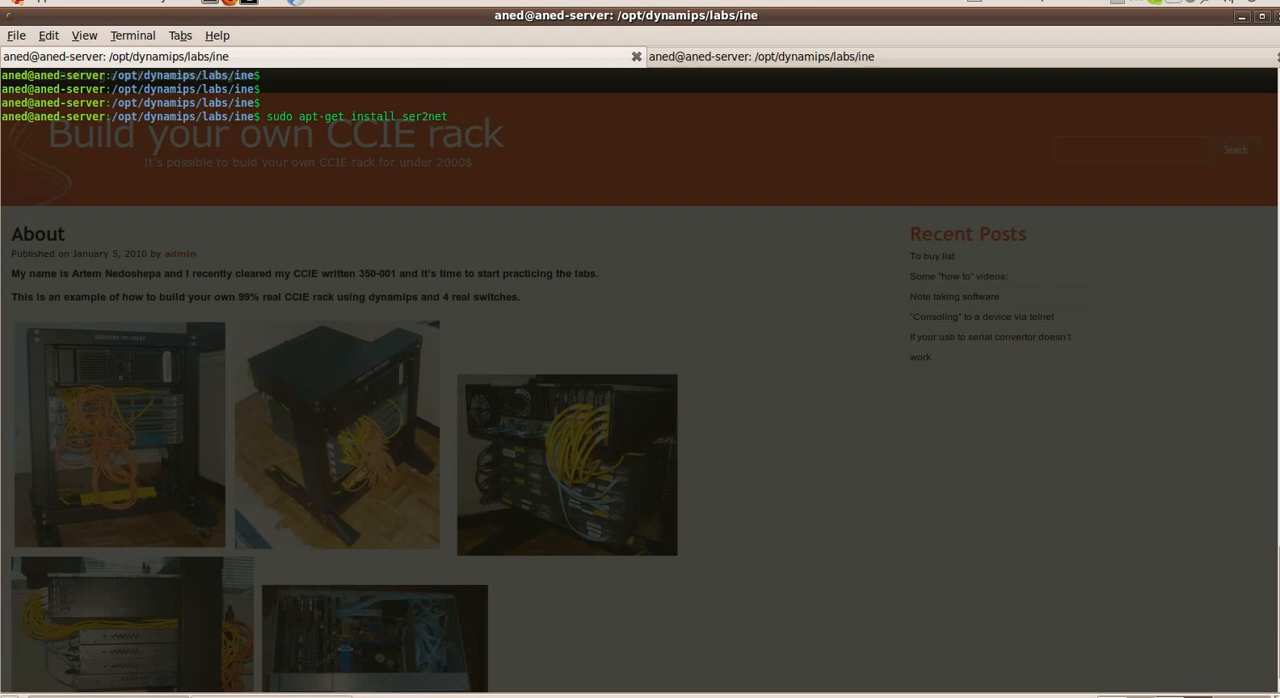
pyautogui.press('Return')
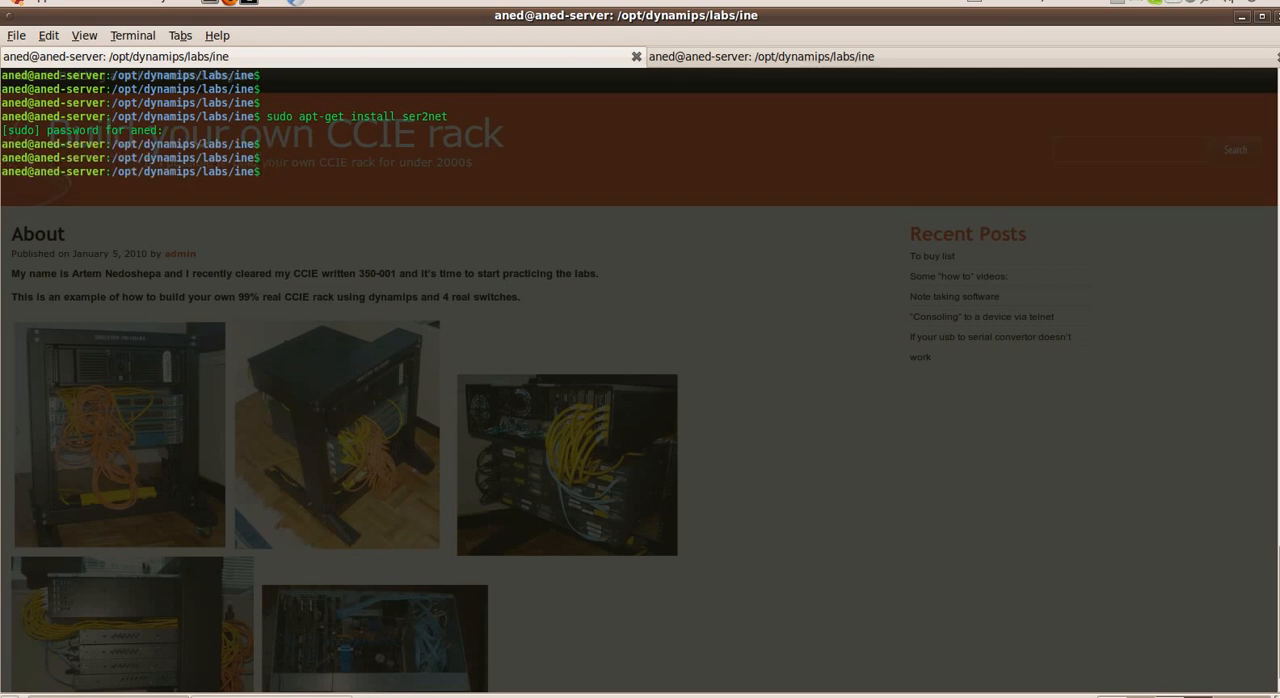
pyautogui.write('less /etc/')
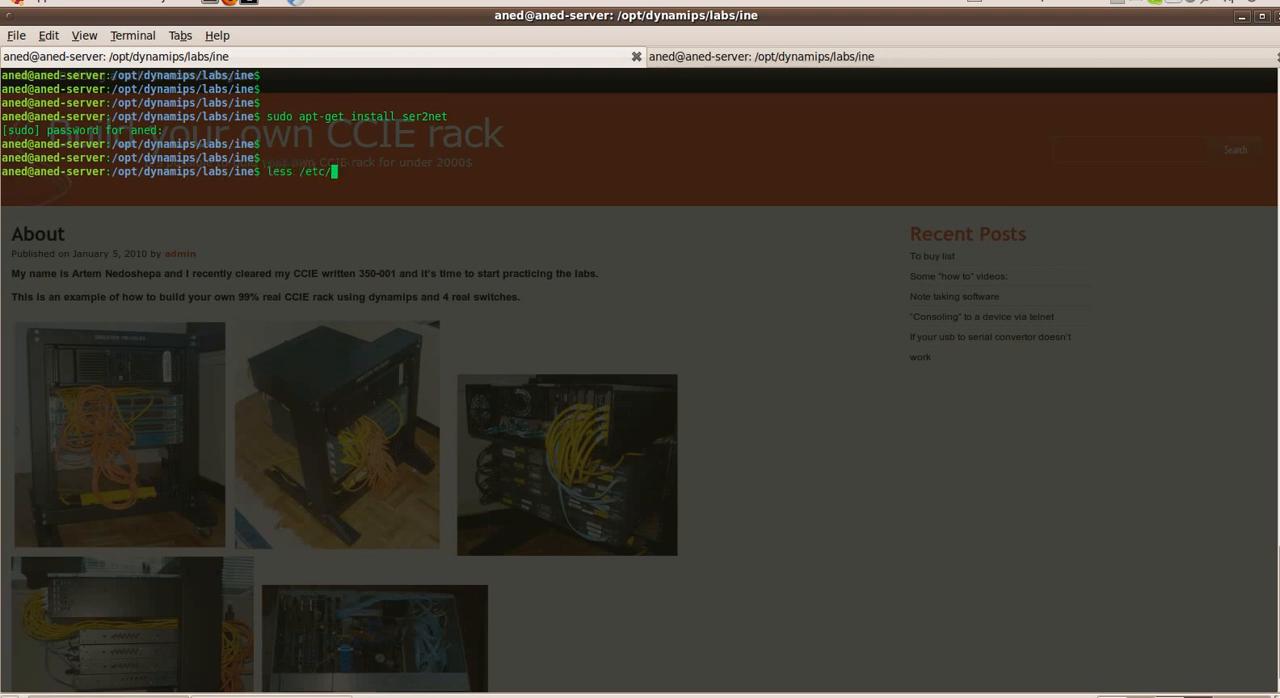
# - View /etc/ser2net.conf with less, read its telnet port mappings to the end, and quit back to the prompt
pyautogui.write('ser2')
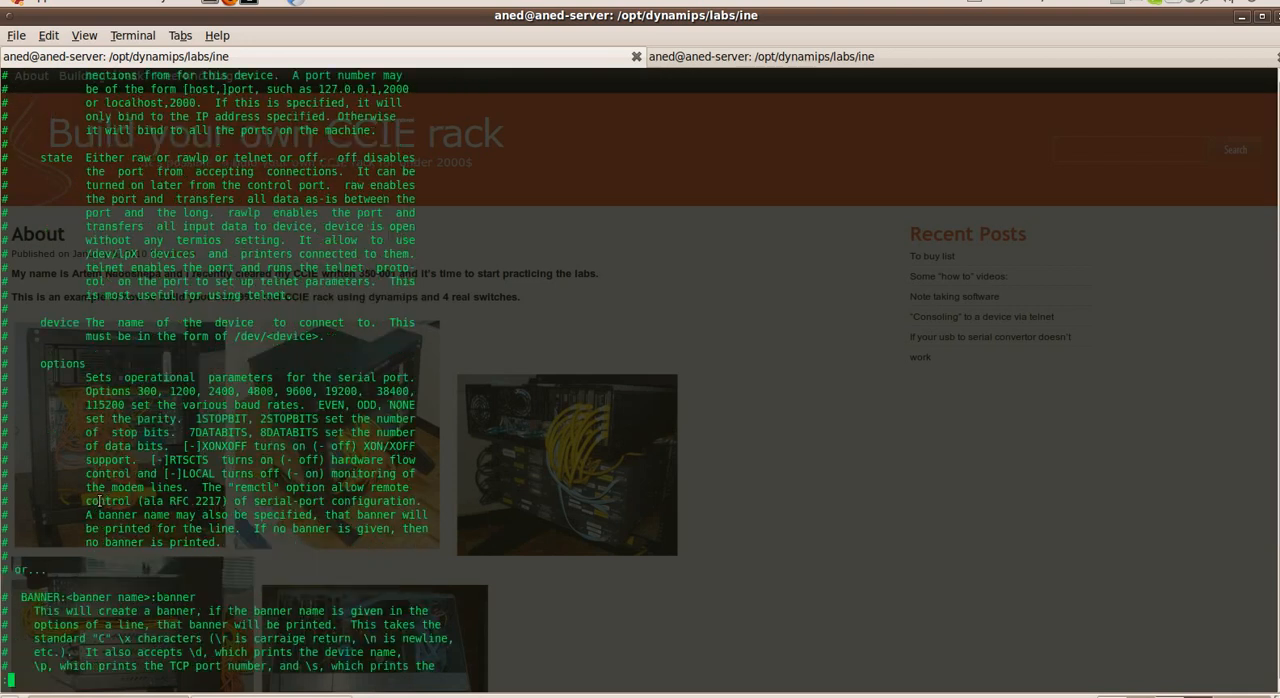
pyautogui.scroll(-3)
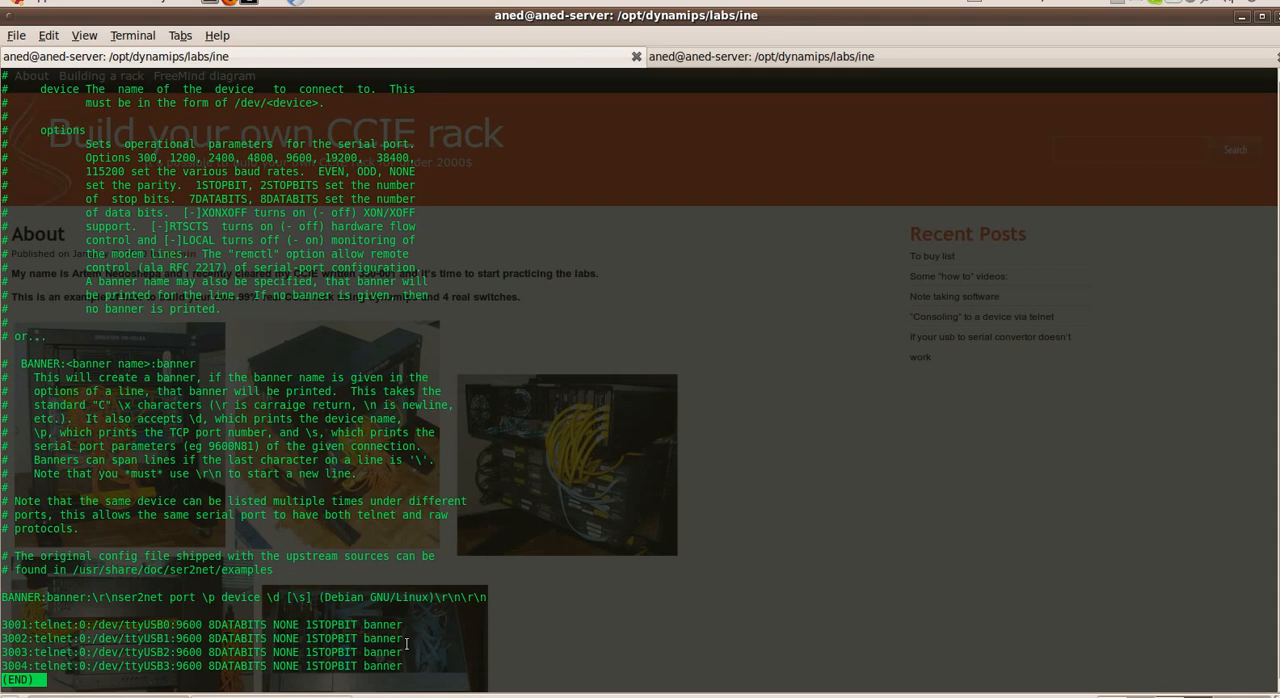
pyautogui.press('q')
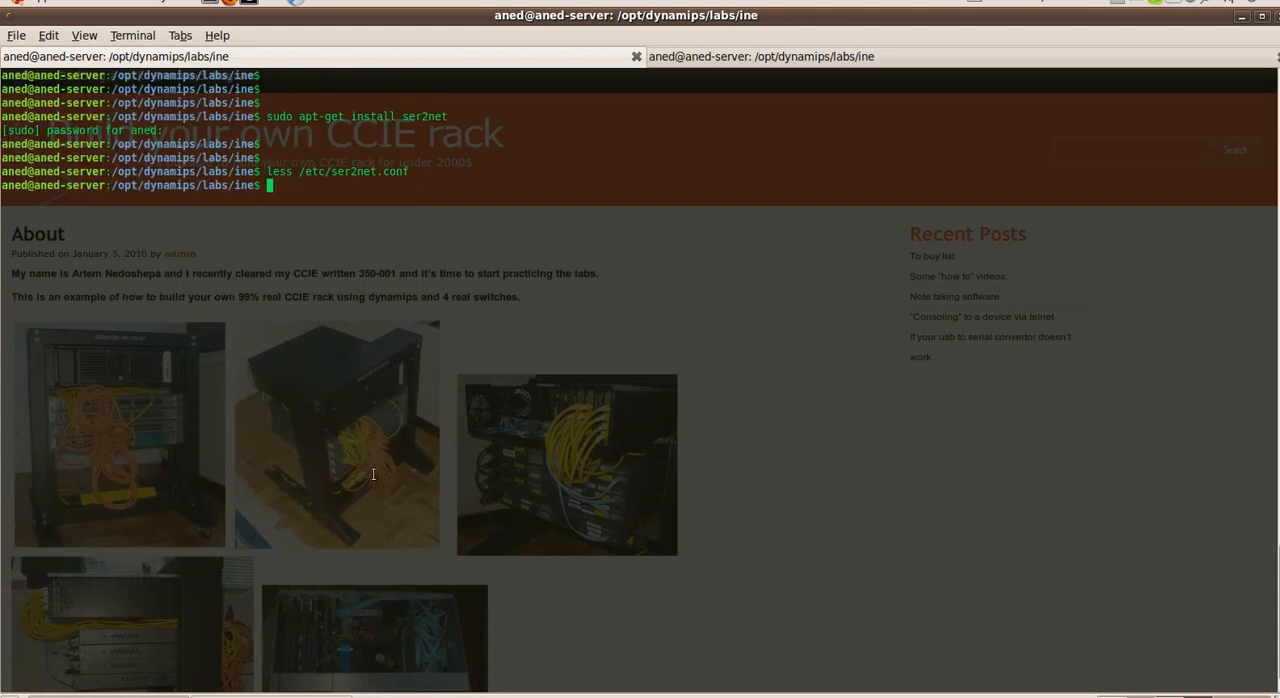
pyautogui.press('Return')
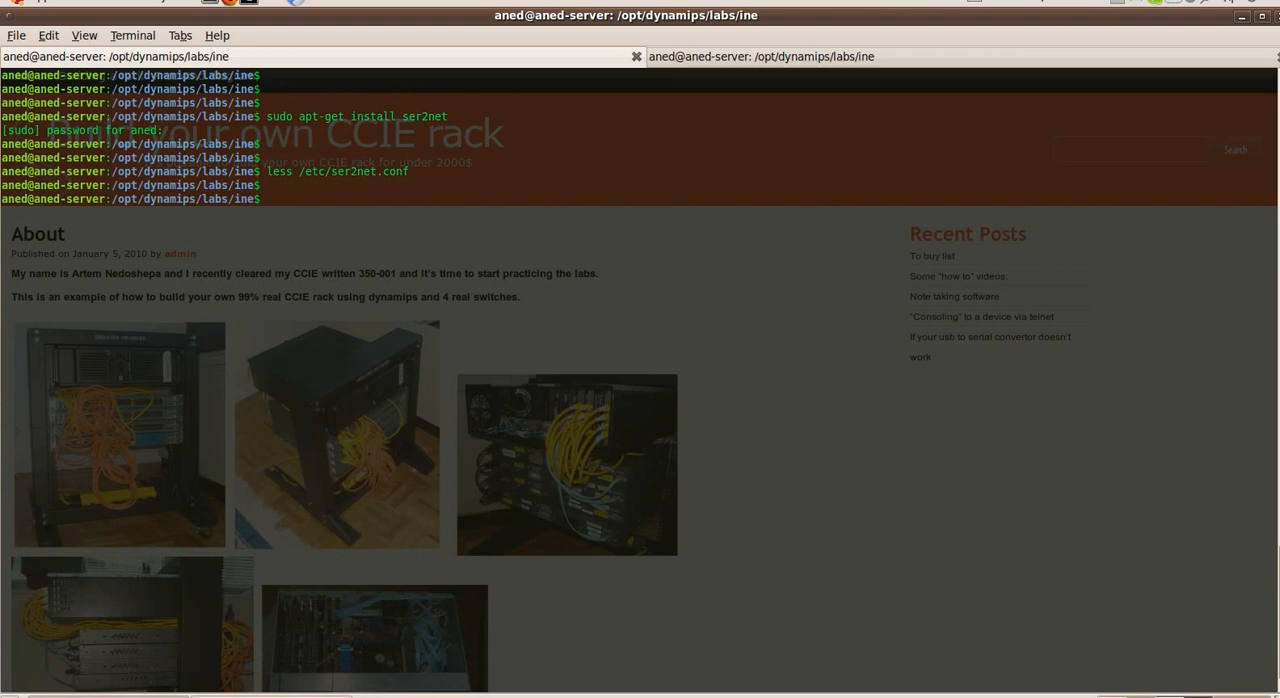
# - Cancel the 'sudo apt-get install uml-utilities' command with Ctrl+C and begin a 'sudo tunctl' command
pyautogui.write('sudo')
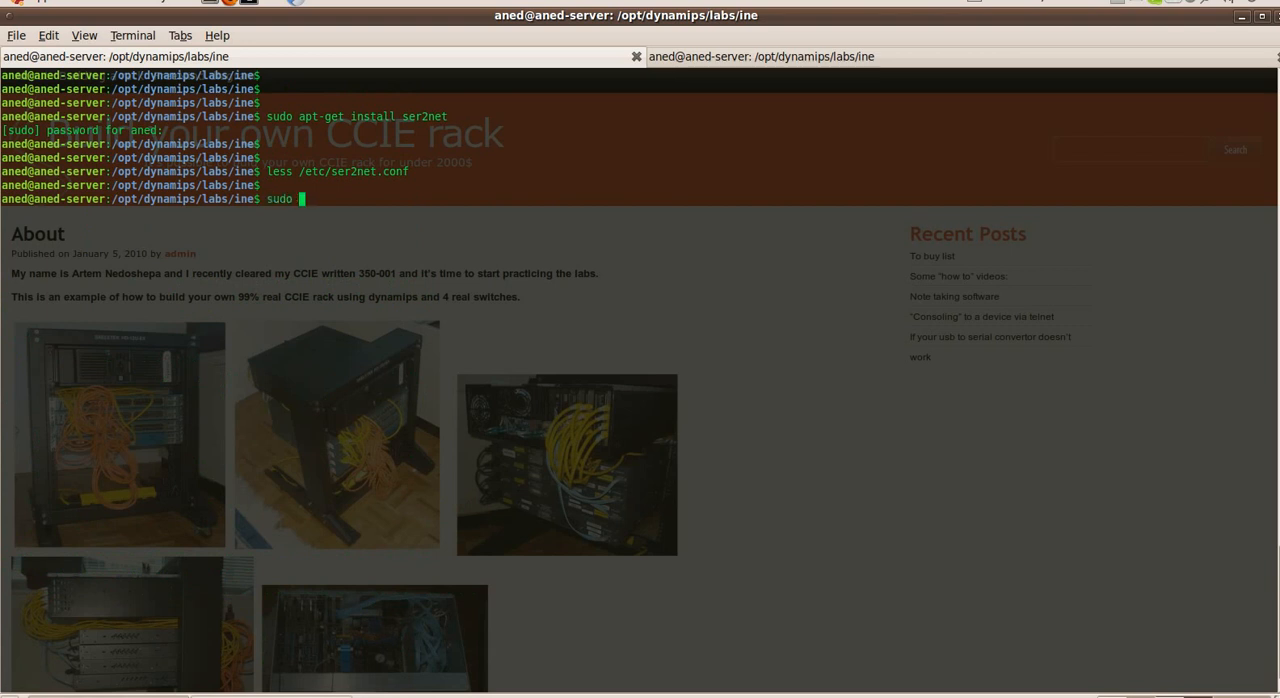
pyautogui.write('apt-get install uml-utilities')
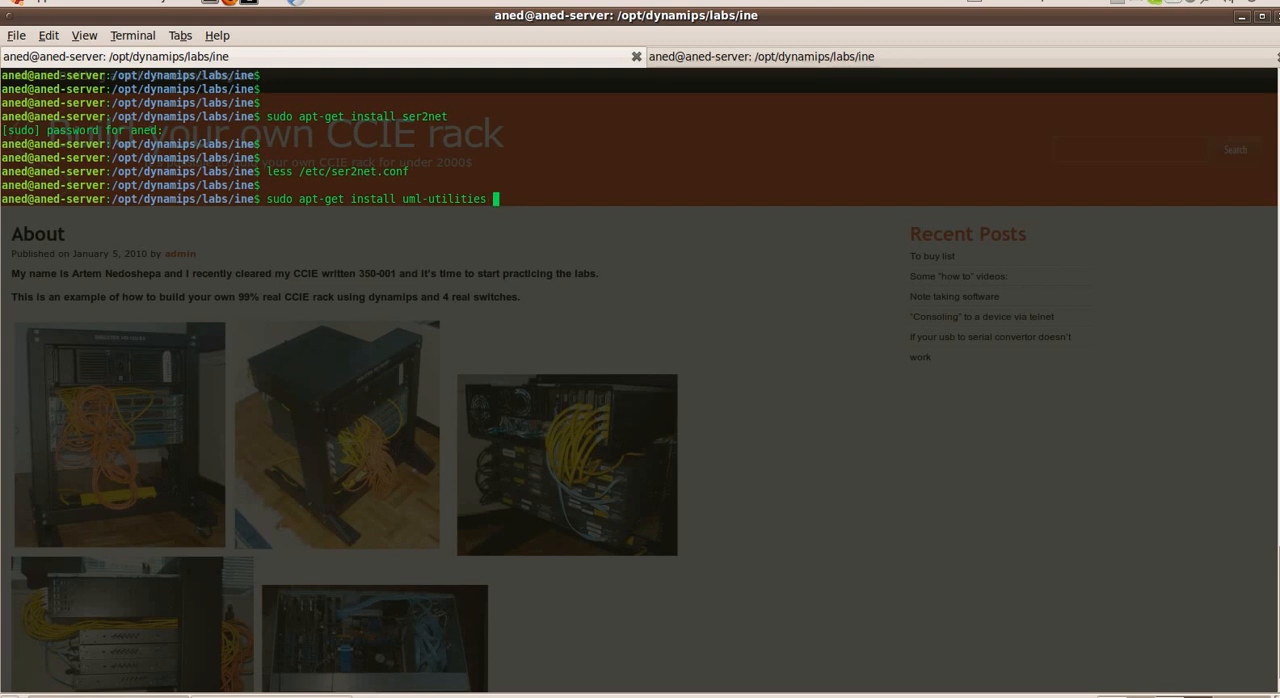
pyautogui.press('ctrl+c')
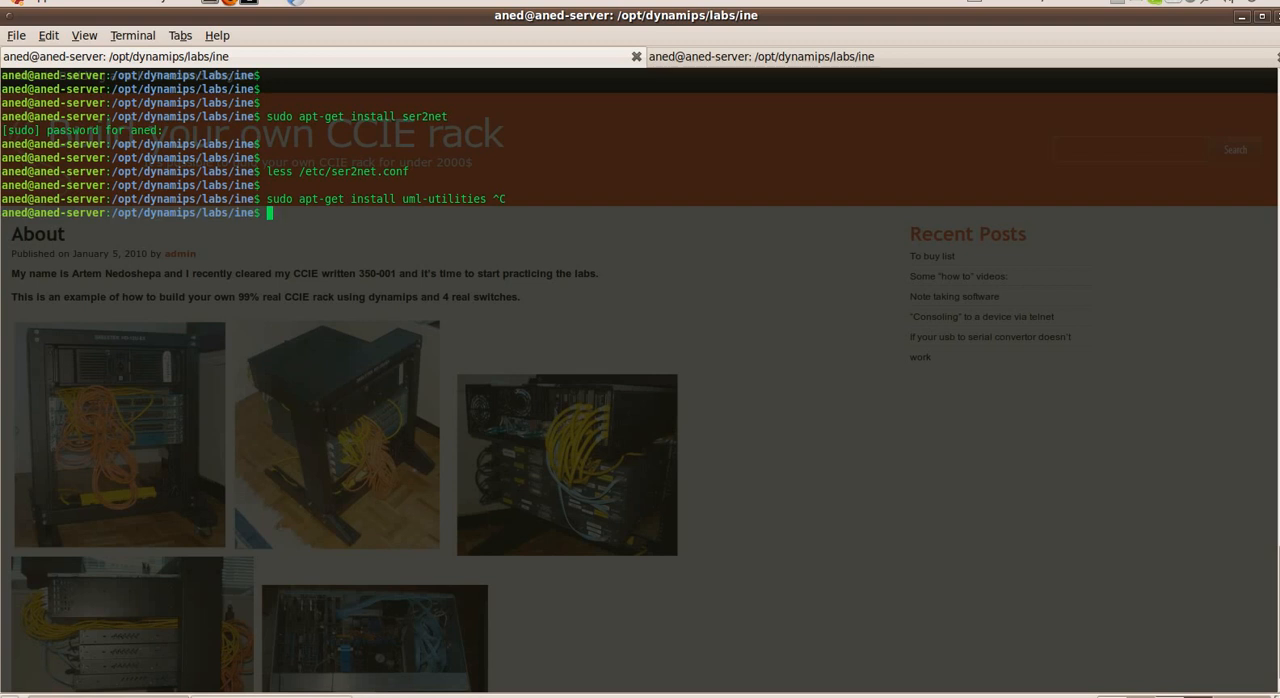
pyautogui.write('sudo')
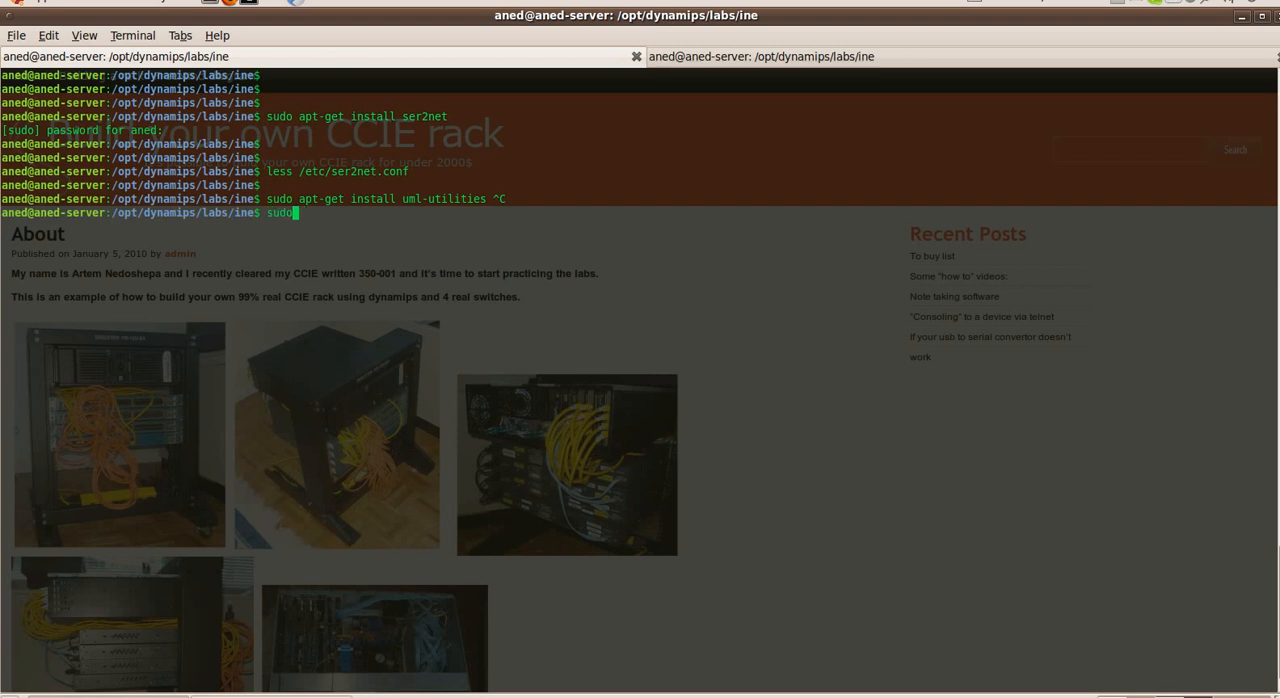
pyautogui.write('tunctl')
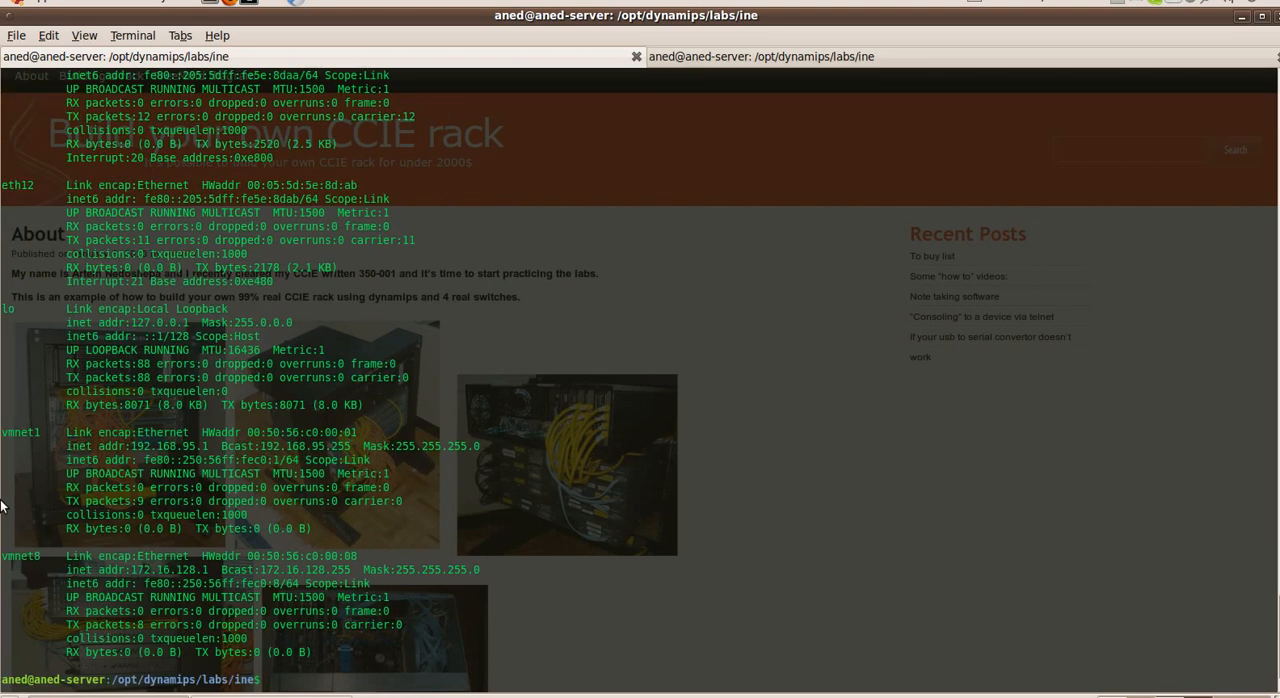
# - Run ifconfig and scroll through the loopback and vmnet interface listing
pyautogui.press('Return')
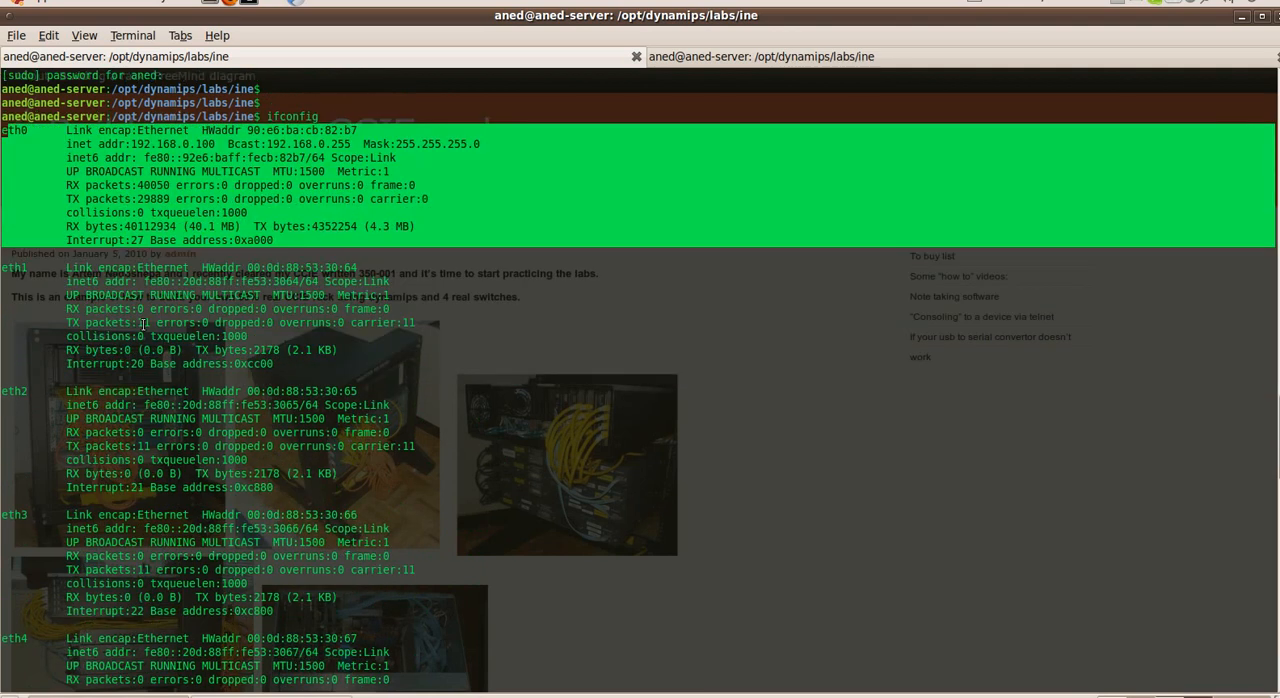
pyautogui.scroll(-3)
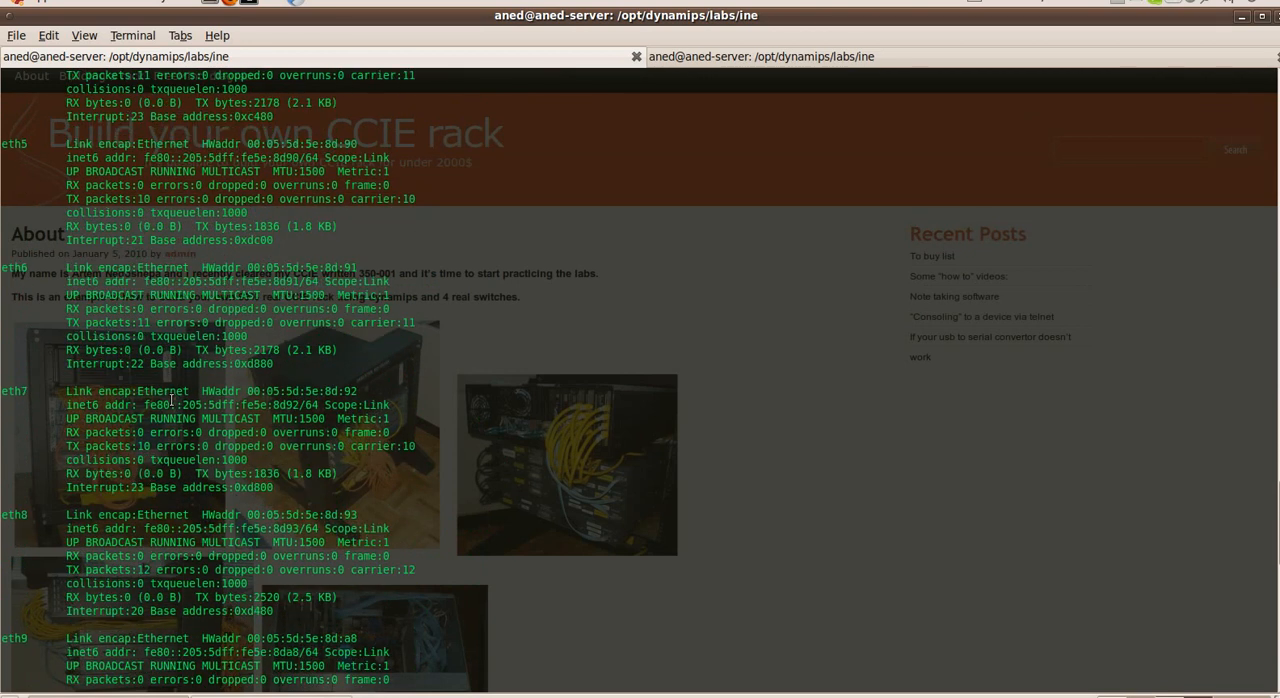
pyautogui.scroll(-3)
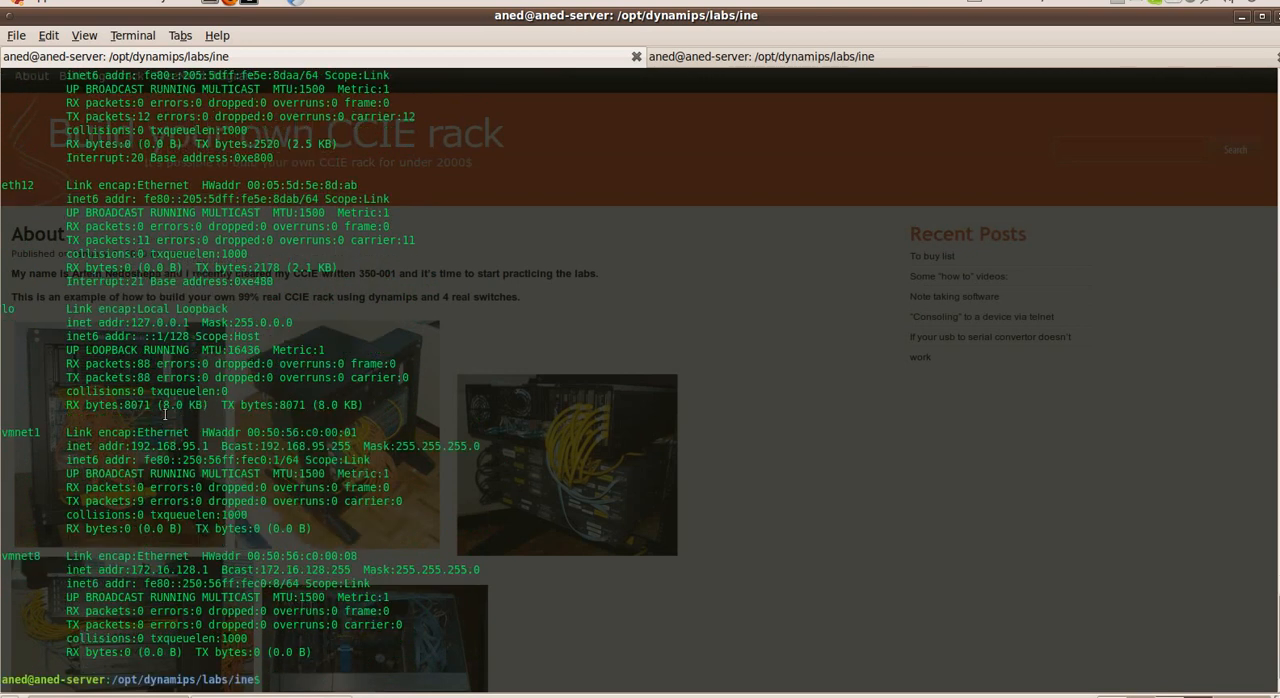
pyautogui.doubleClick(22, 432)
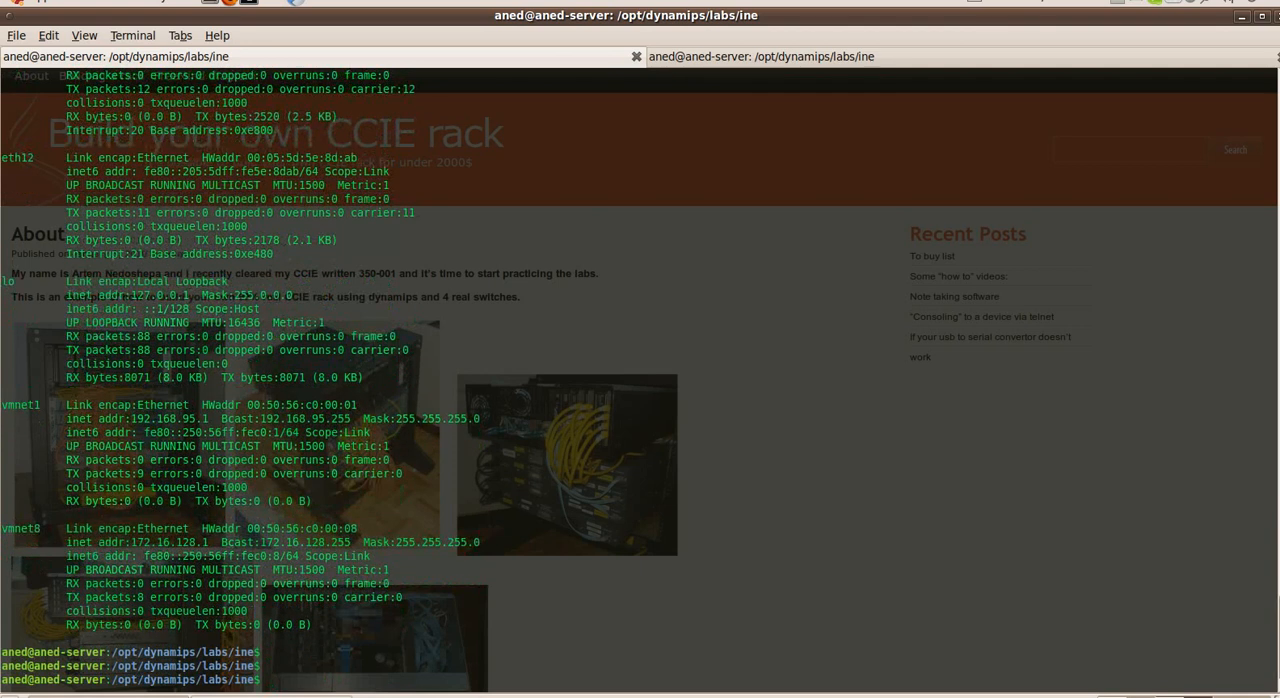
# - Create a persistent tap0 interface with 'sudo tunctl' and list interfaces again with ifconfig
pyautogui.write('sud')
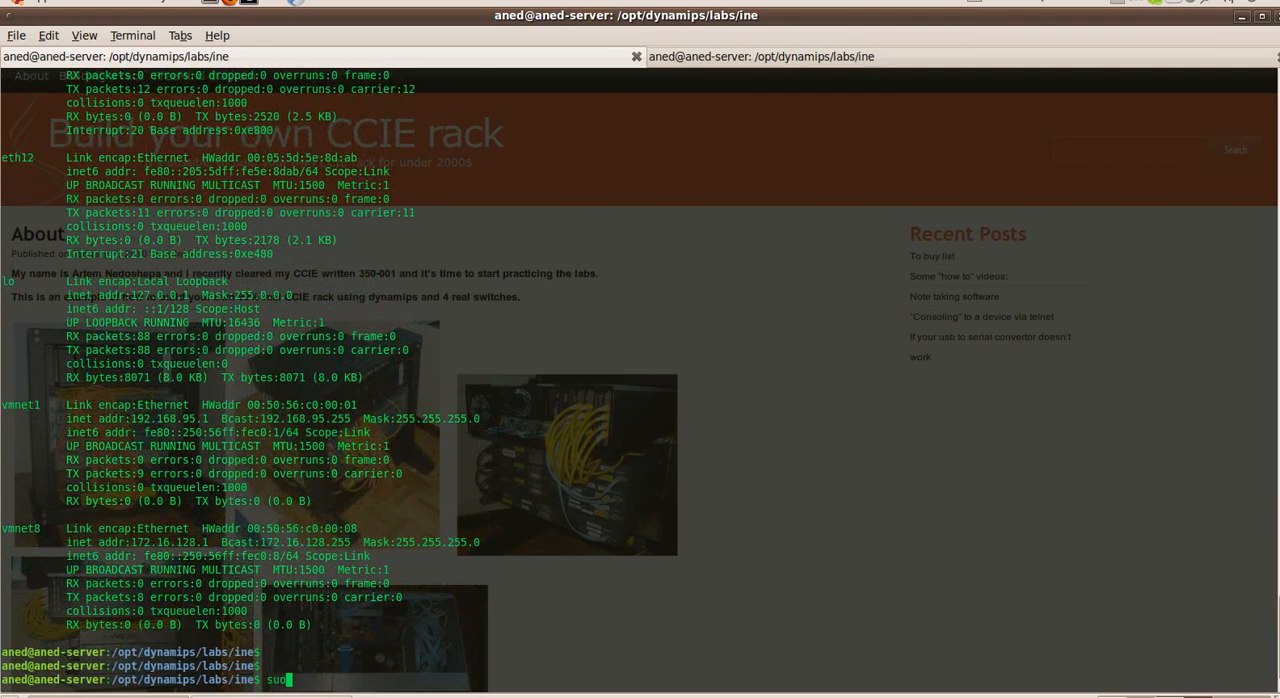
pyautogui.write('tunctl')
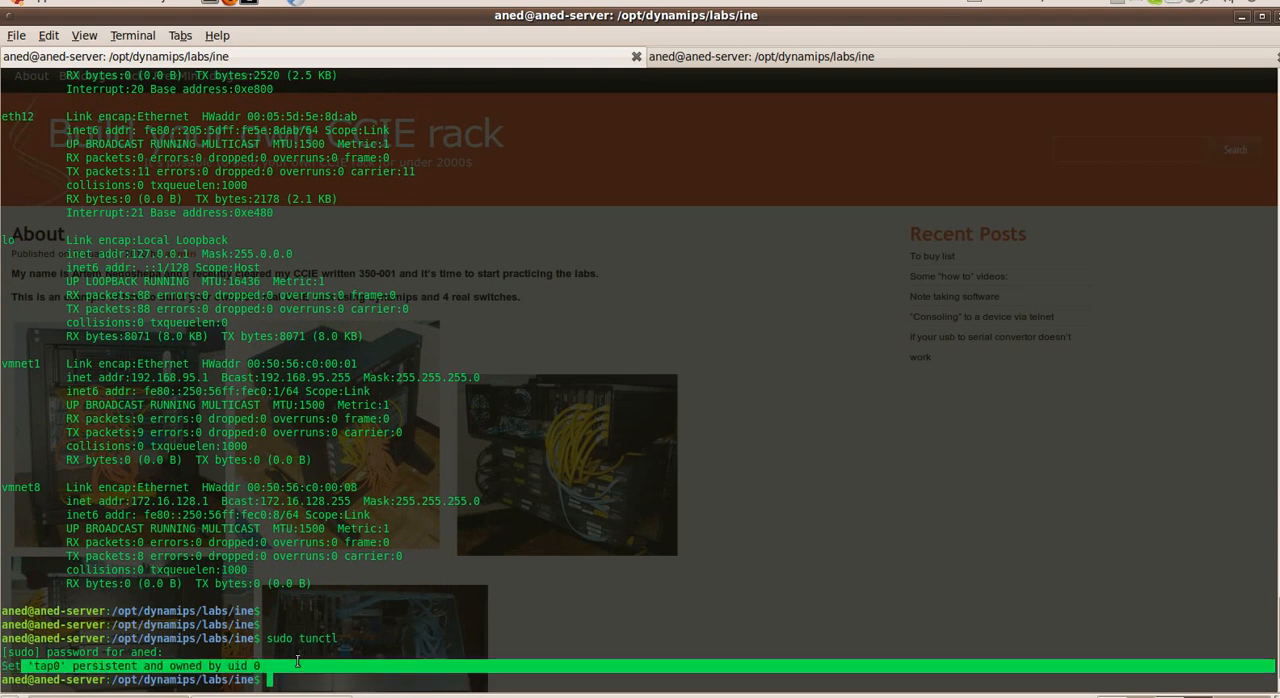
pyautogui.write('ifconfig')
pyautogui.write('suod')
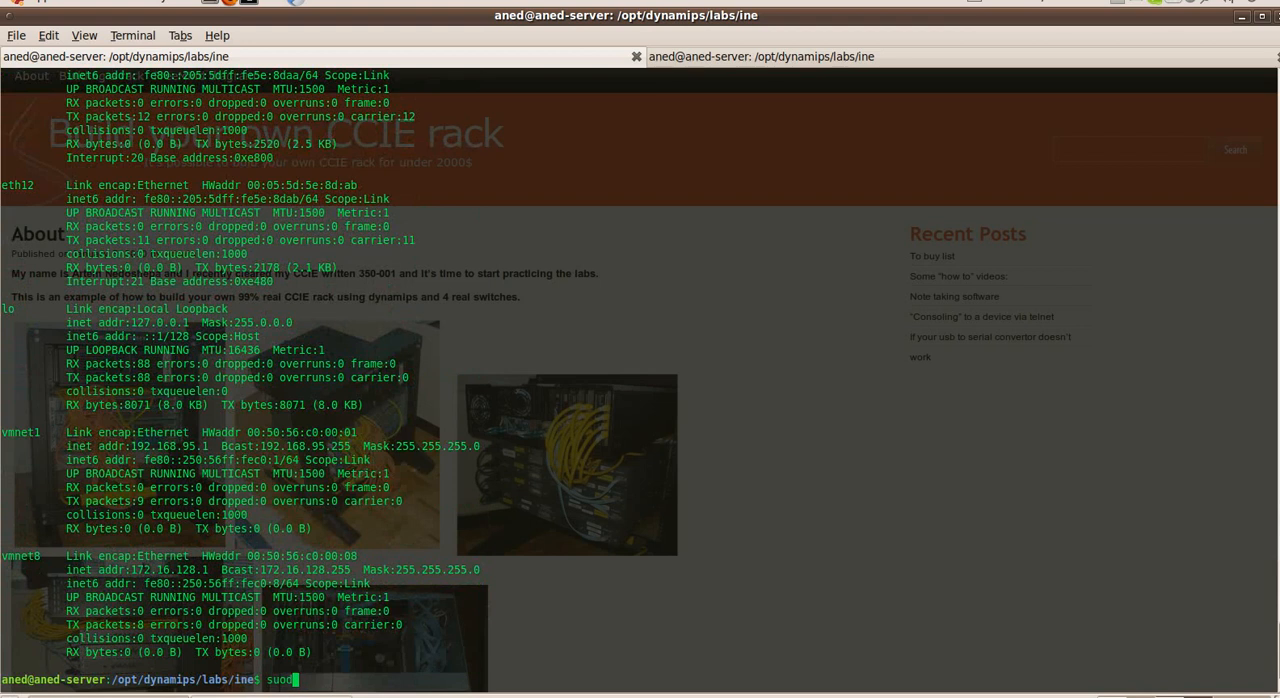
# - Bring tap0 up with address 128.0.0.1/30 via 'sudo ifconfig', then confirm the address in the interface listing
pyautogui.write('ifconfig tap0')
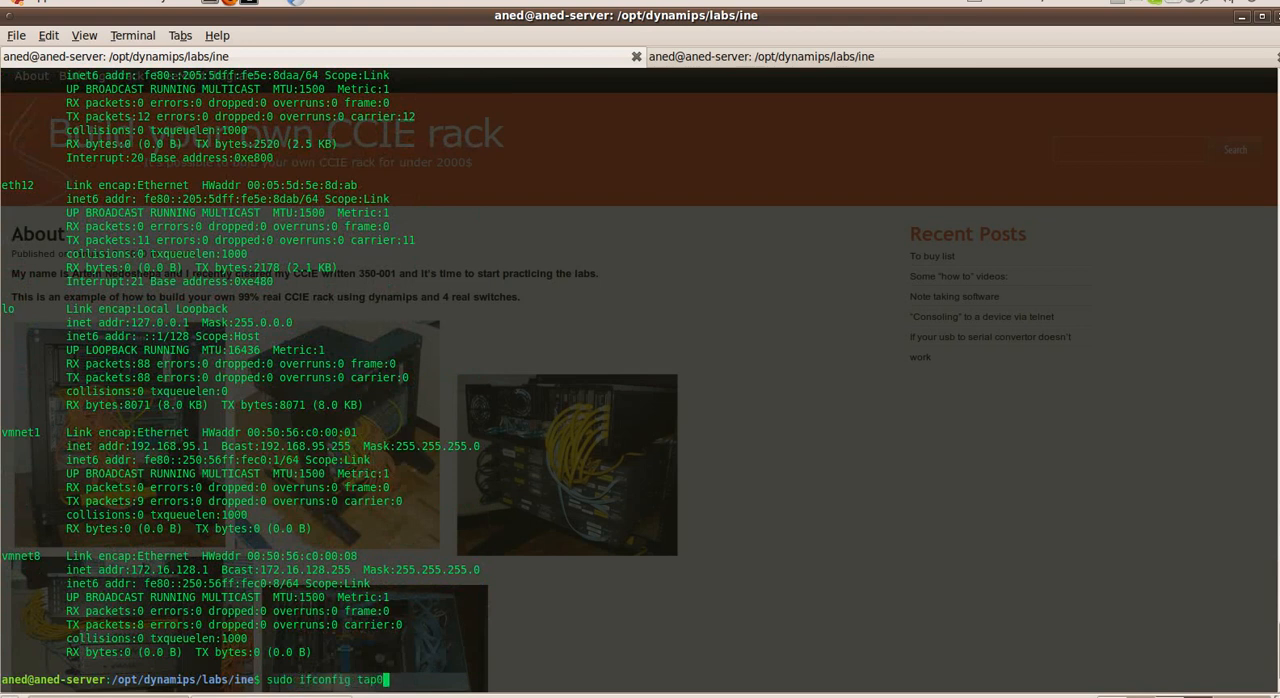
pyautogui.write('128')
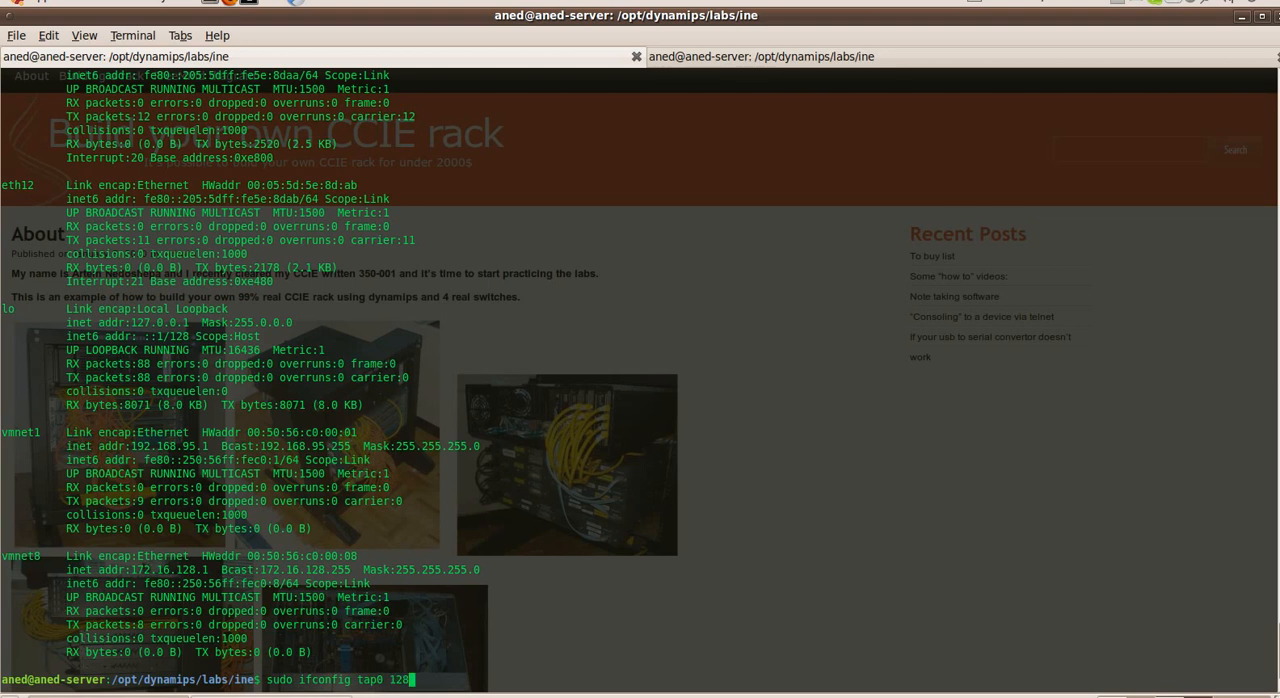
pyautogui.write('.0.0.')
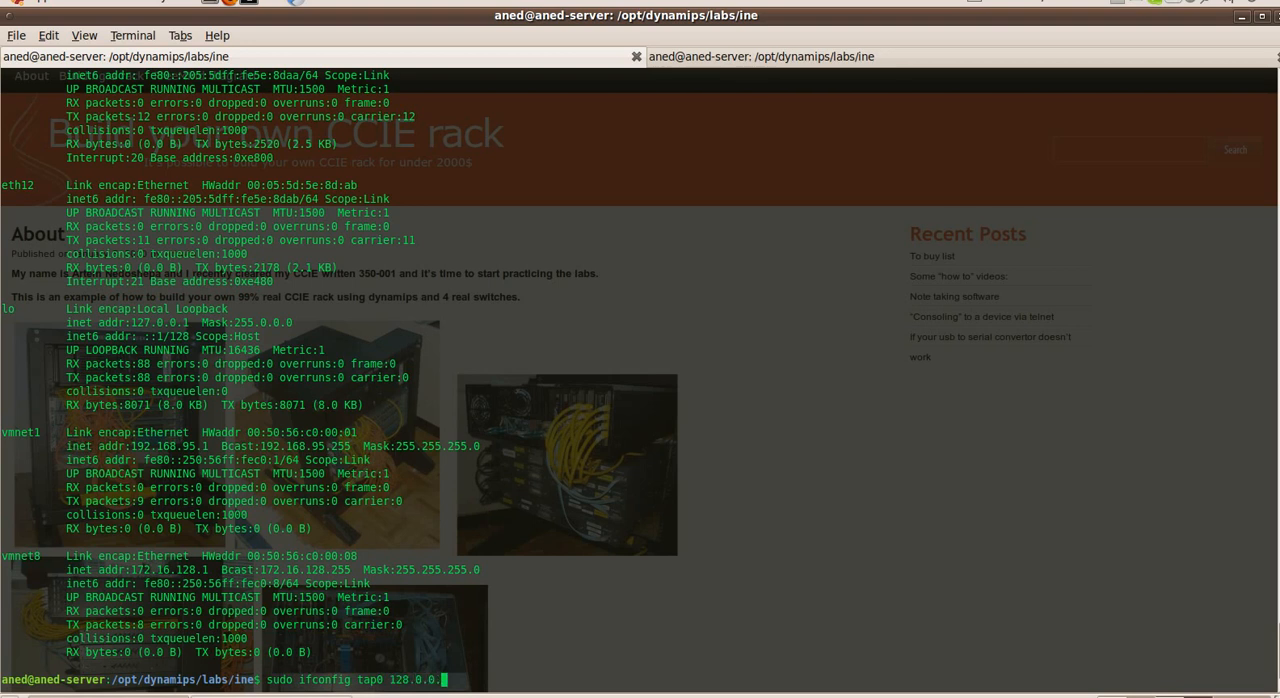
pyautogui.write('1/')
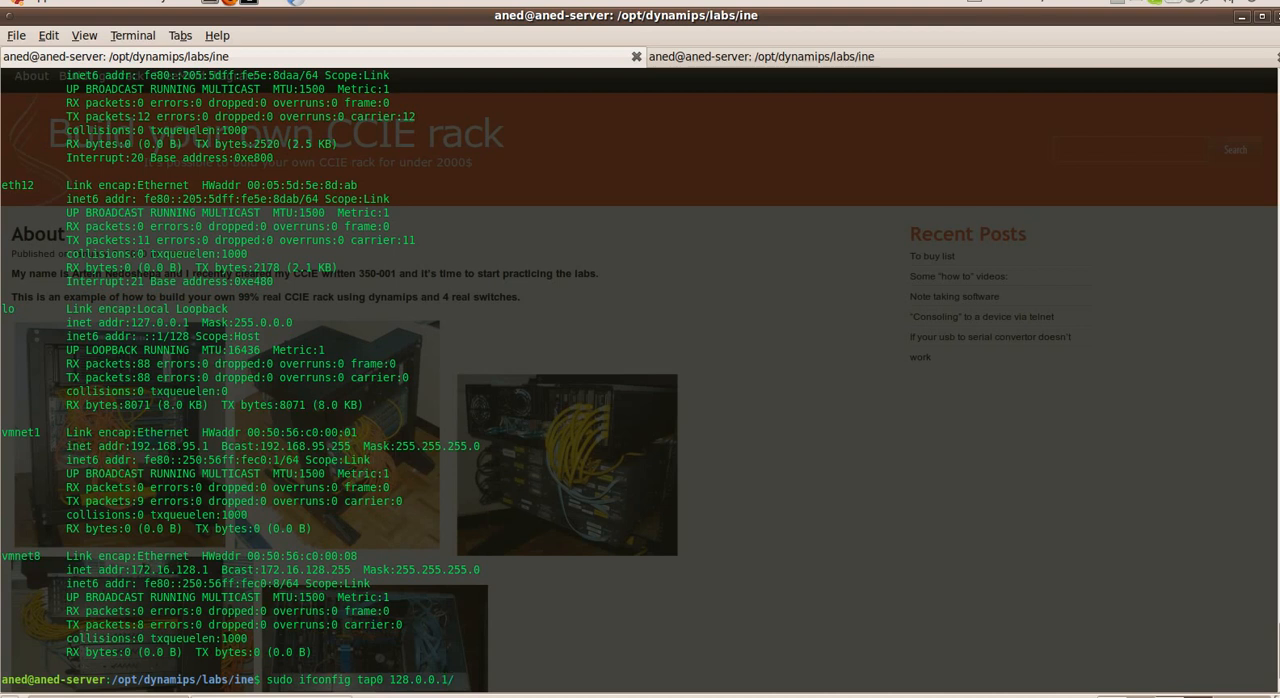
pyautogui.write('30')
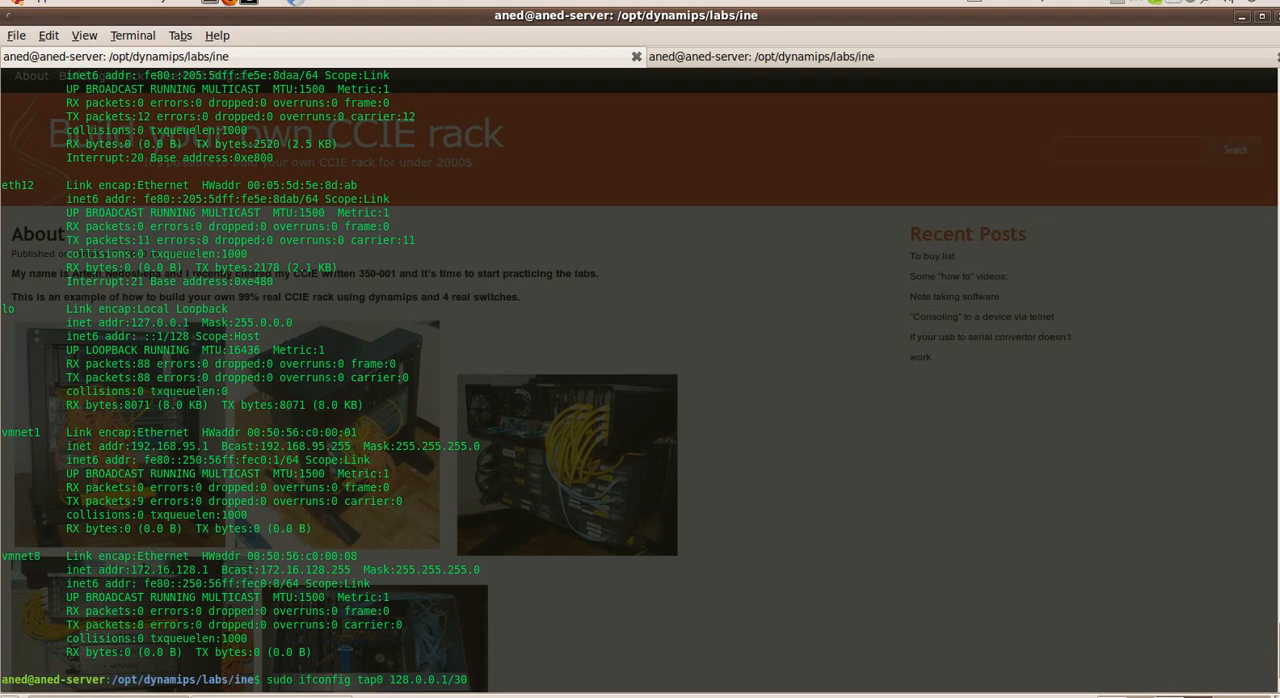
pyautogui.write('up')
pyautogui.write('ifconfig')
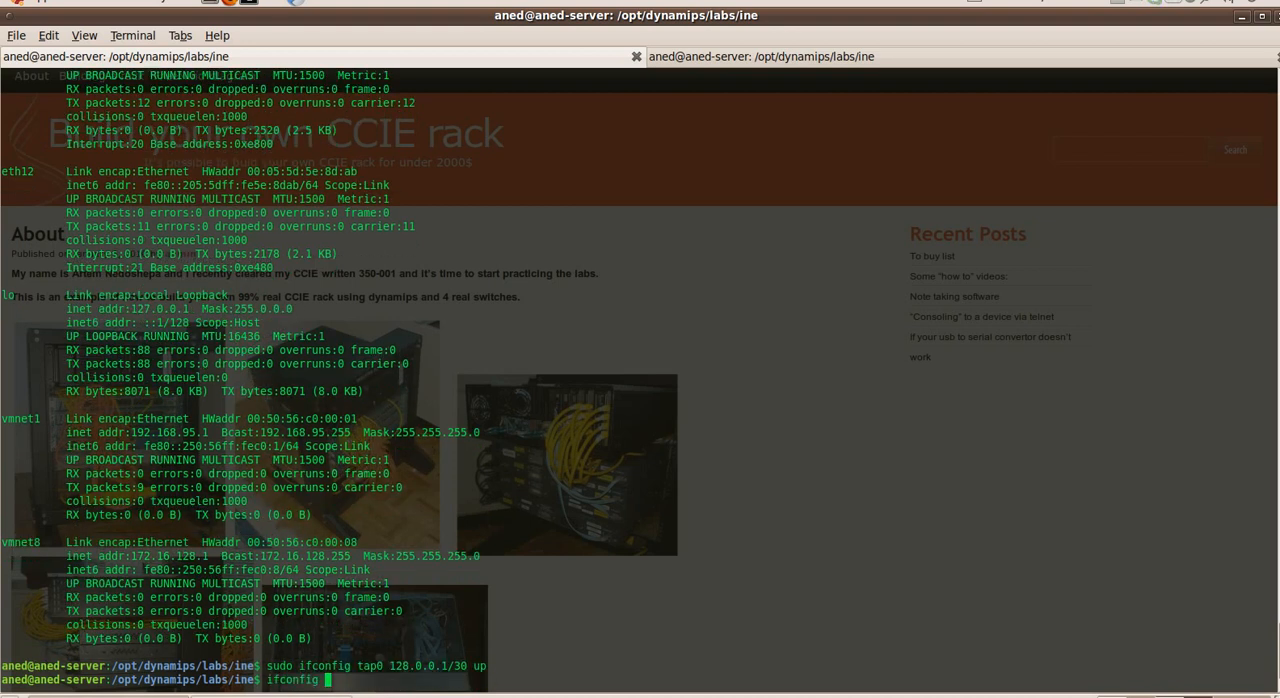
pyautogui.press('Return')
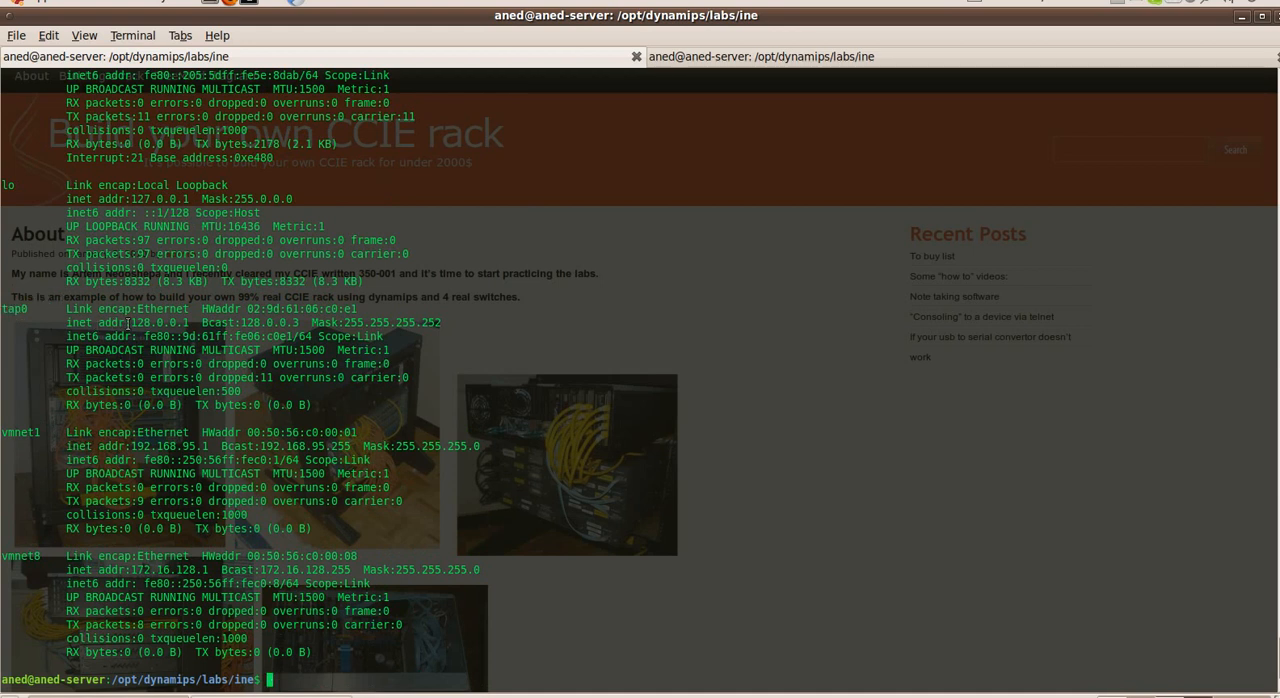
pyautogui.doubleClick(164, 322)
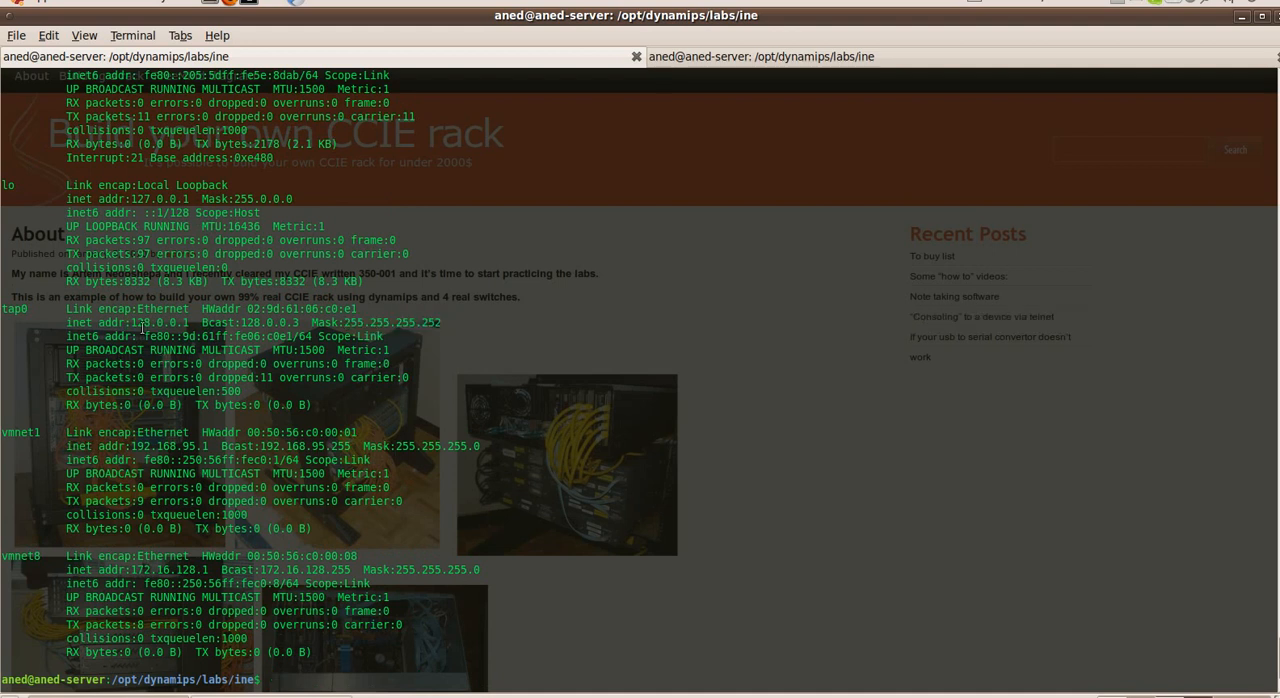
pyautogui.doubleClick(158, 322)
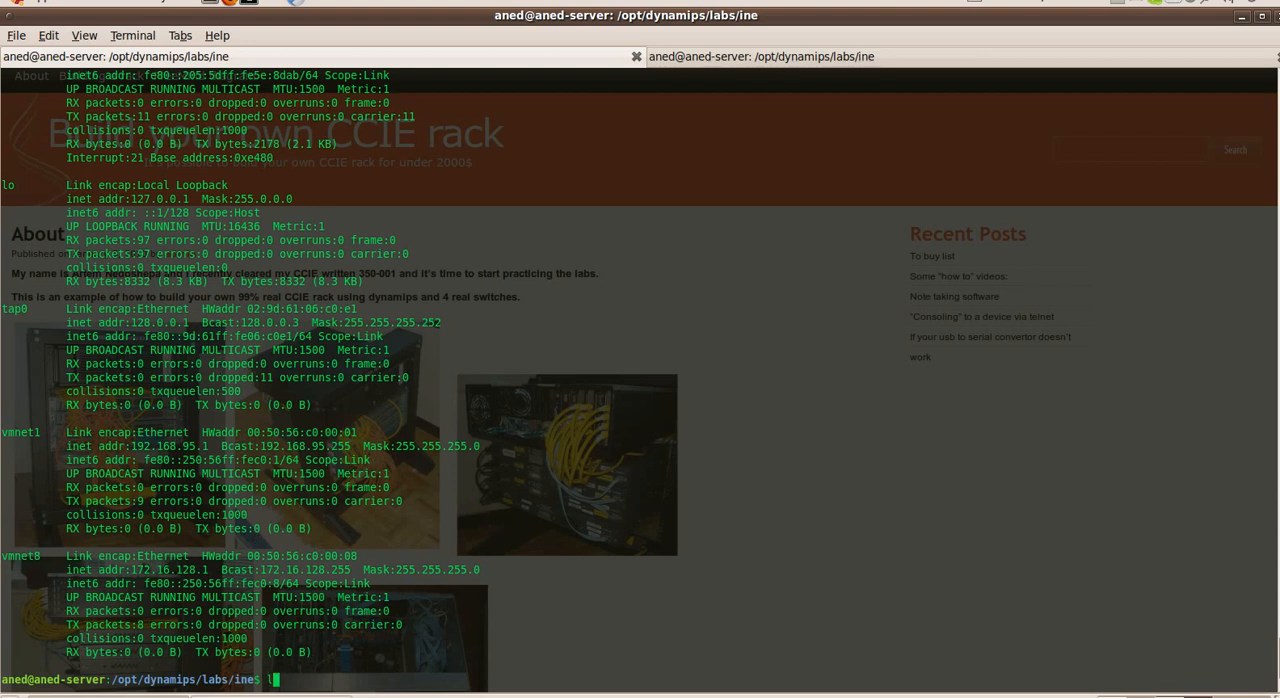
pyautogui.write('less')
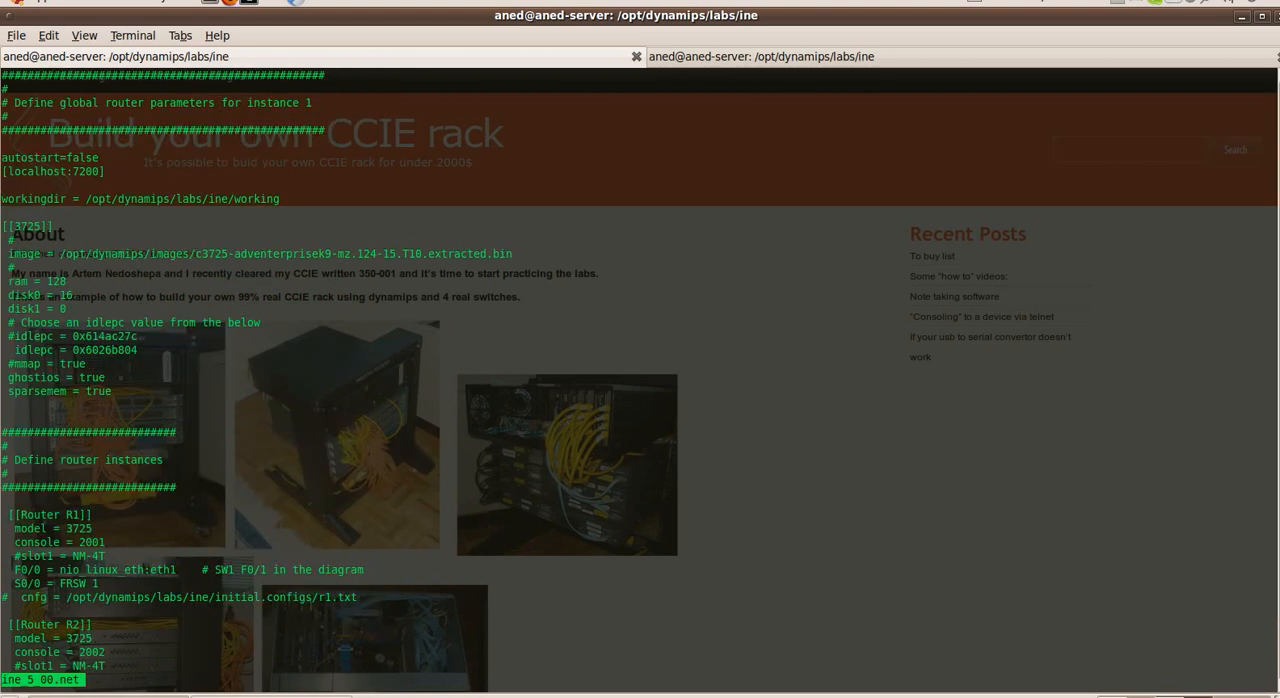
pyautogui.scroll(-3)
pyautogui.write('sudo su')
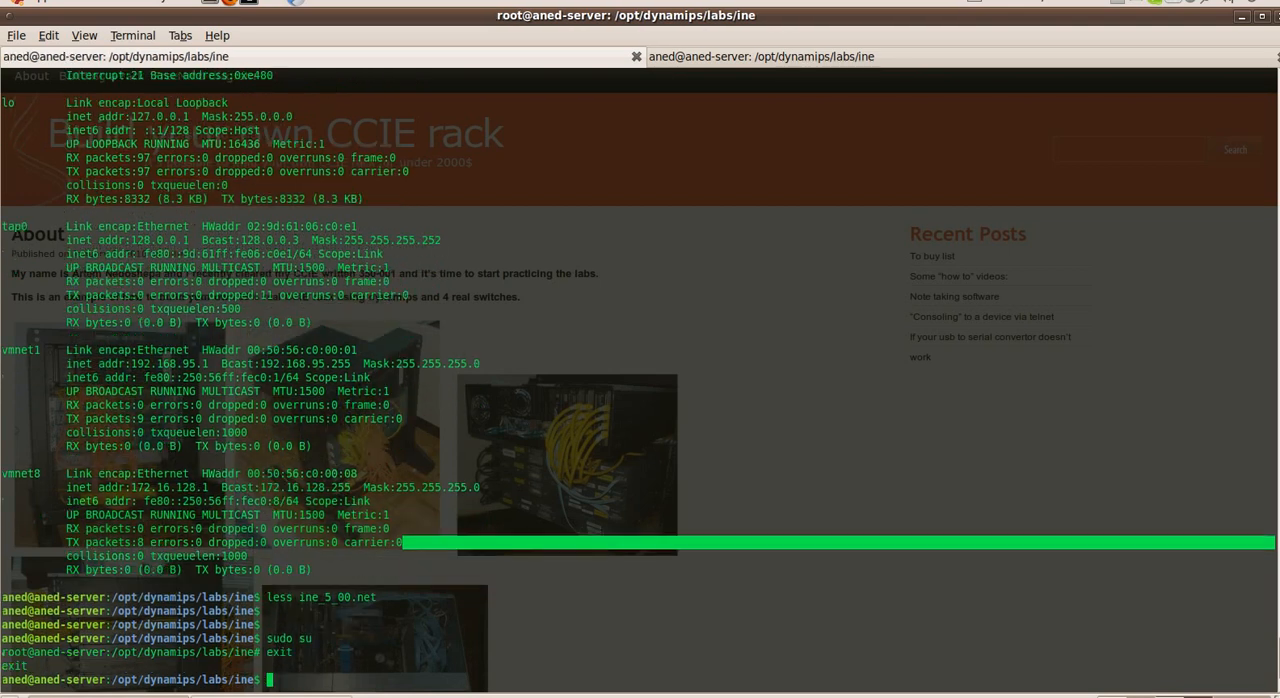
# - Launch the rundynamips script and run 'start /all' at the Dynagen => prompt to boot every virtual router
pyautogui.write('run')
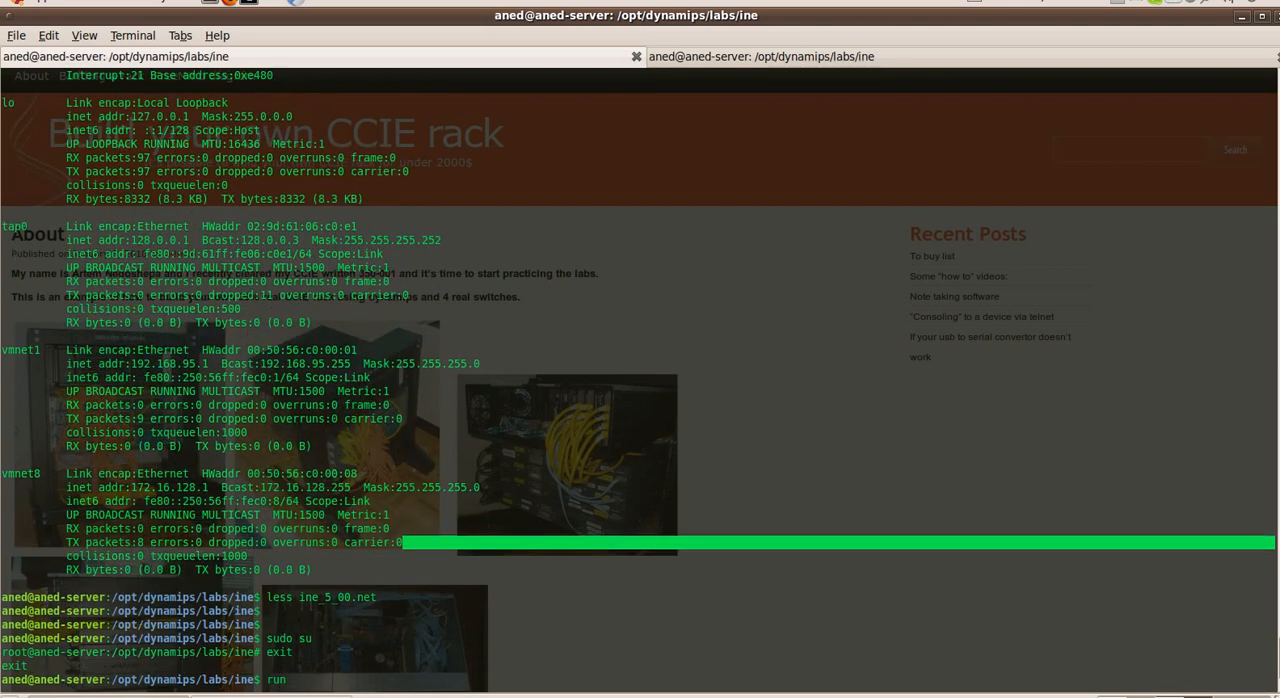
pyautogui.press('Return')
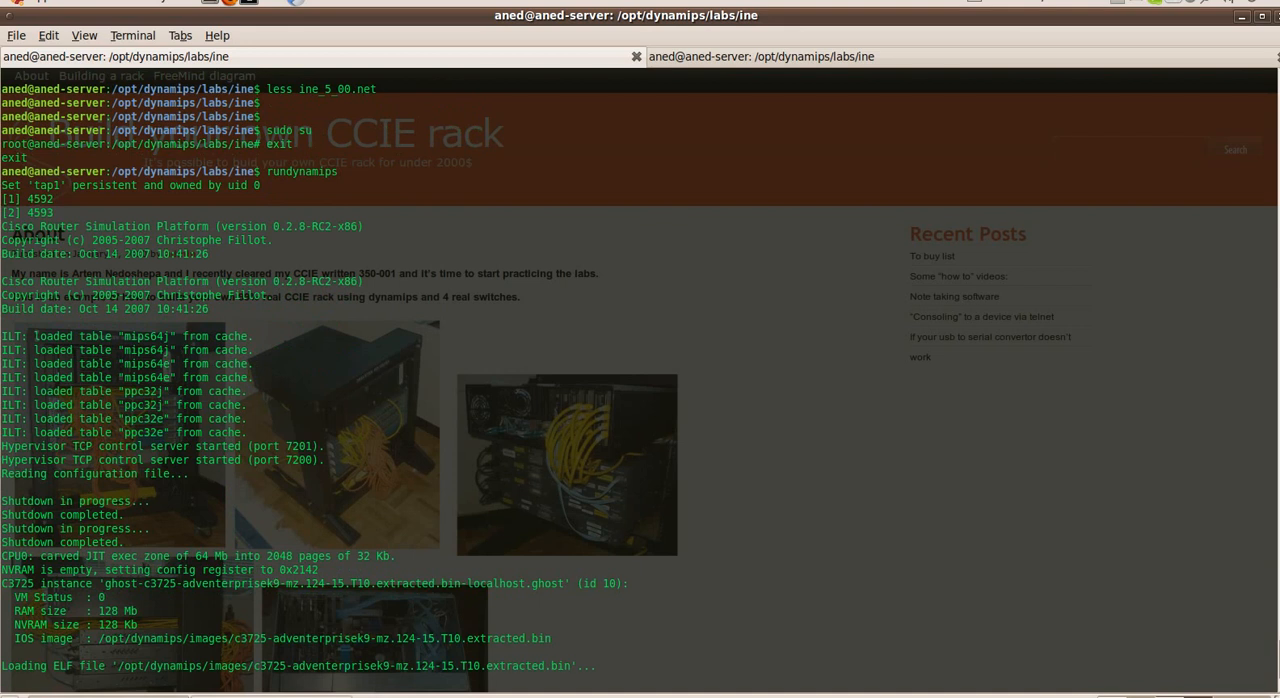
pyautogui.scroll(-3)
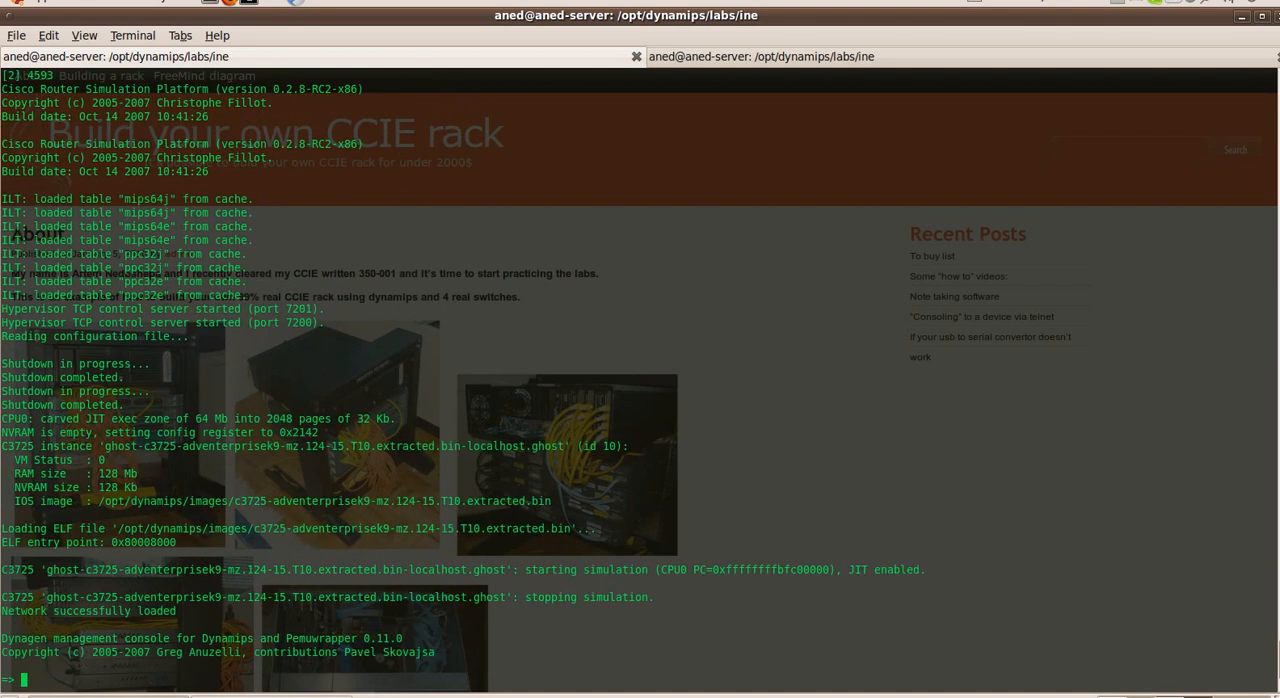
pyautogui.write('start /al')
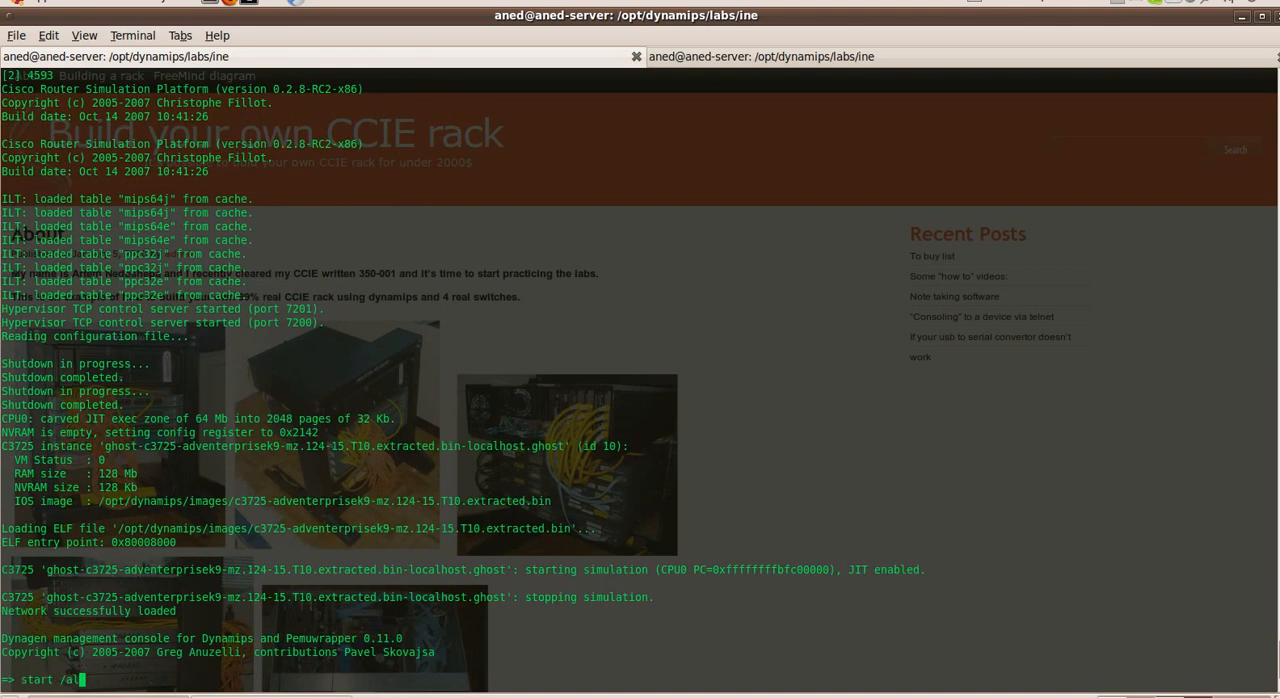
pyautogui.press('Return')
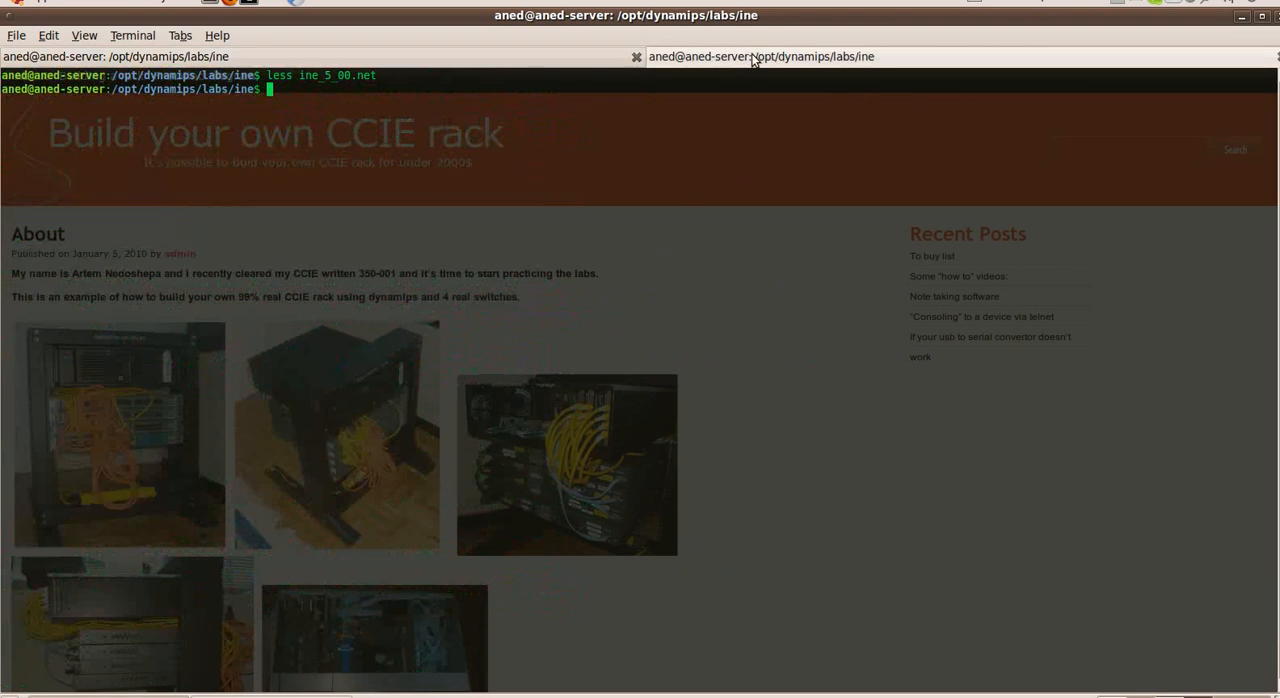
# - Open a telnet session to localhost port 2000 to reach the TermServ router console
pyautogui.write('te')
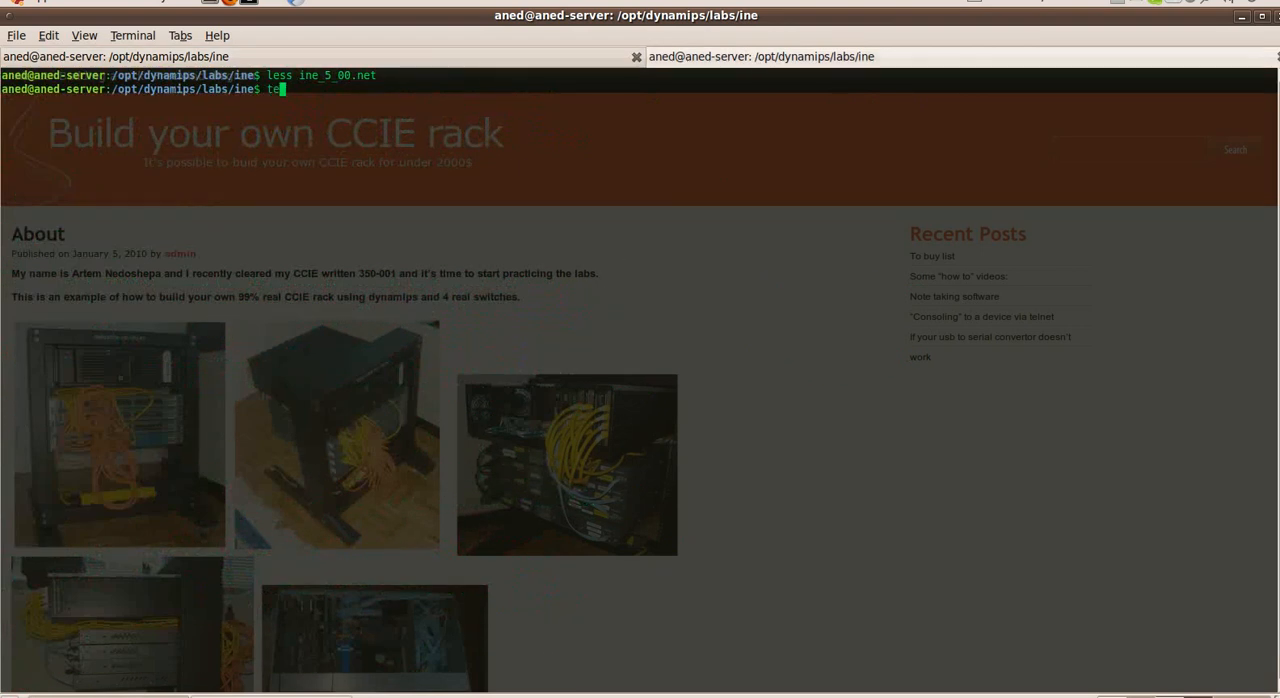
pyautogui.write('lnet')
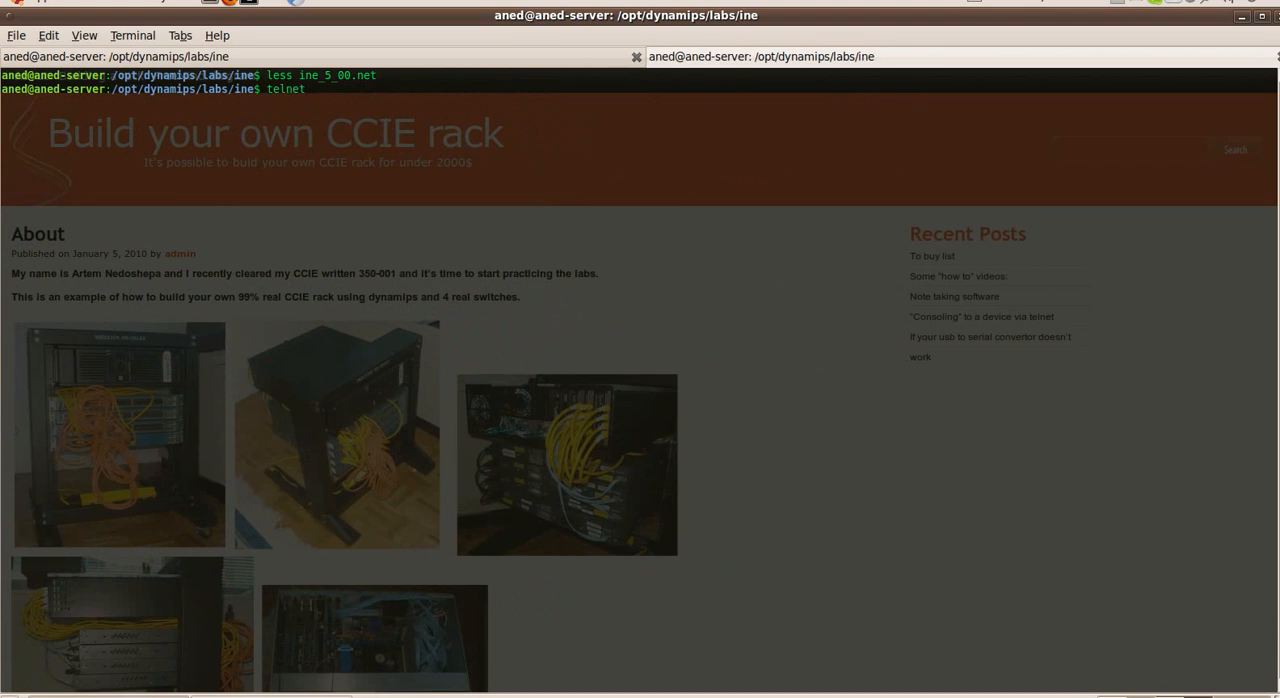
pyautogui.write('2000')
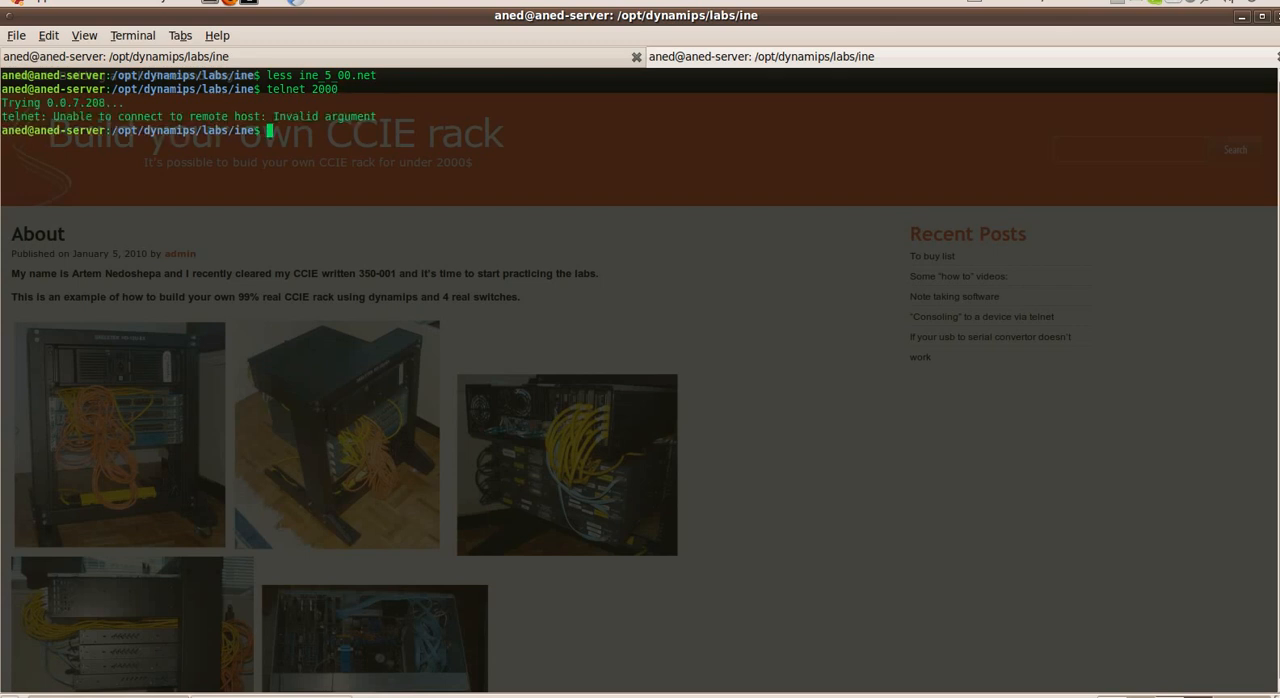
pyautogui.write('telnet 2000')
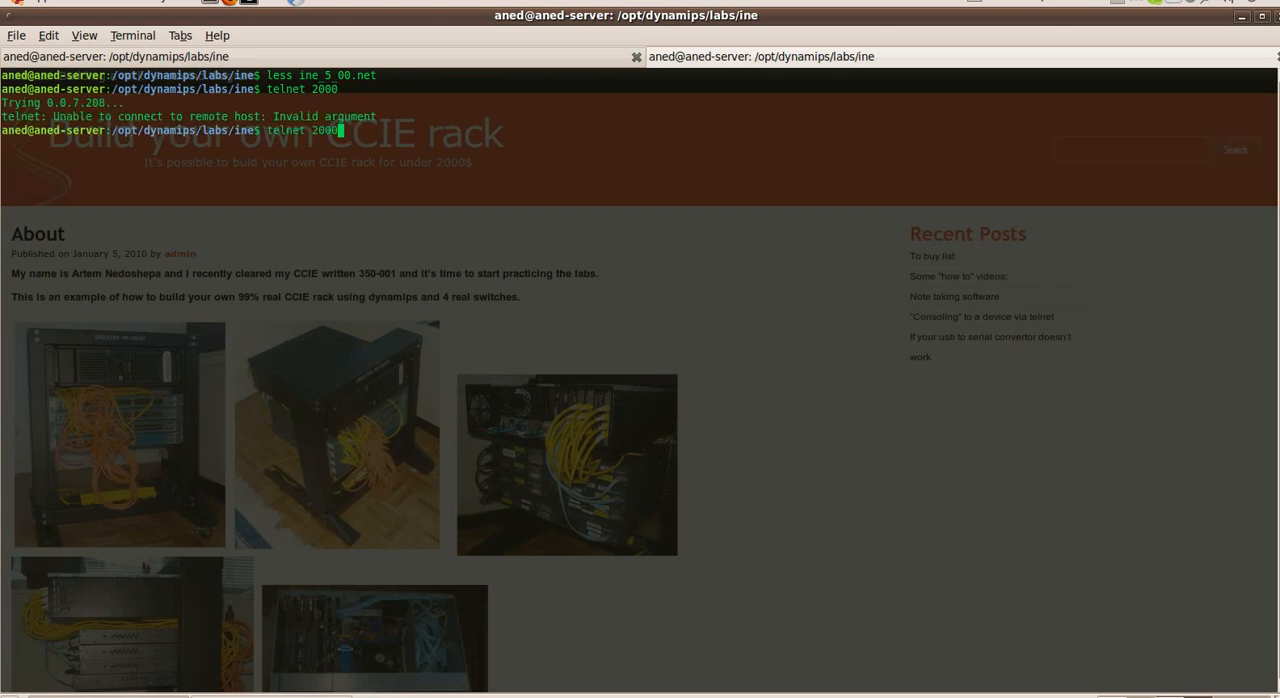
pyautogui.write('localhost')
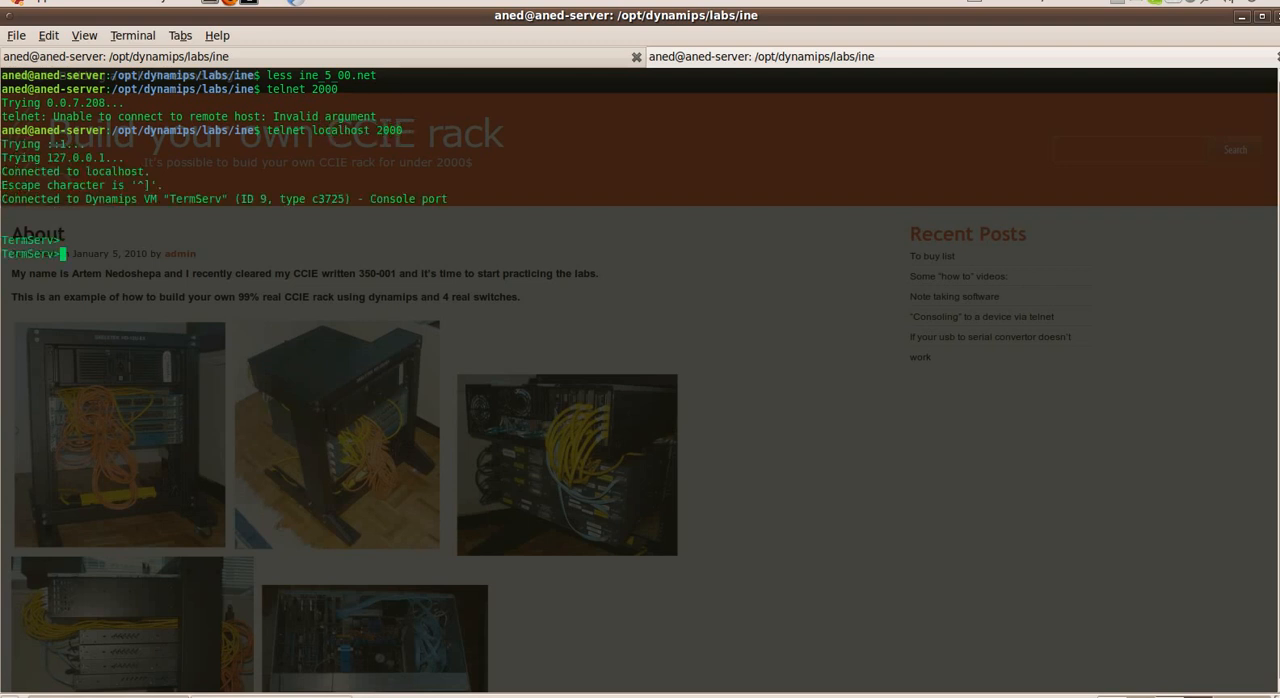
# - Enter privileged mode with 'en' on TermServ and begin 'show run'
pyautogui.write('en')
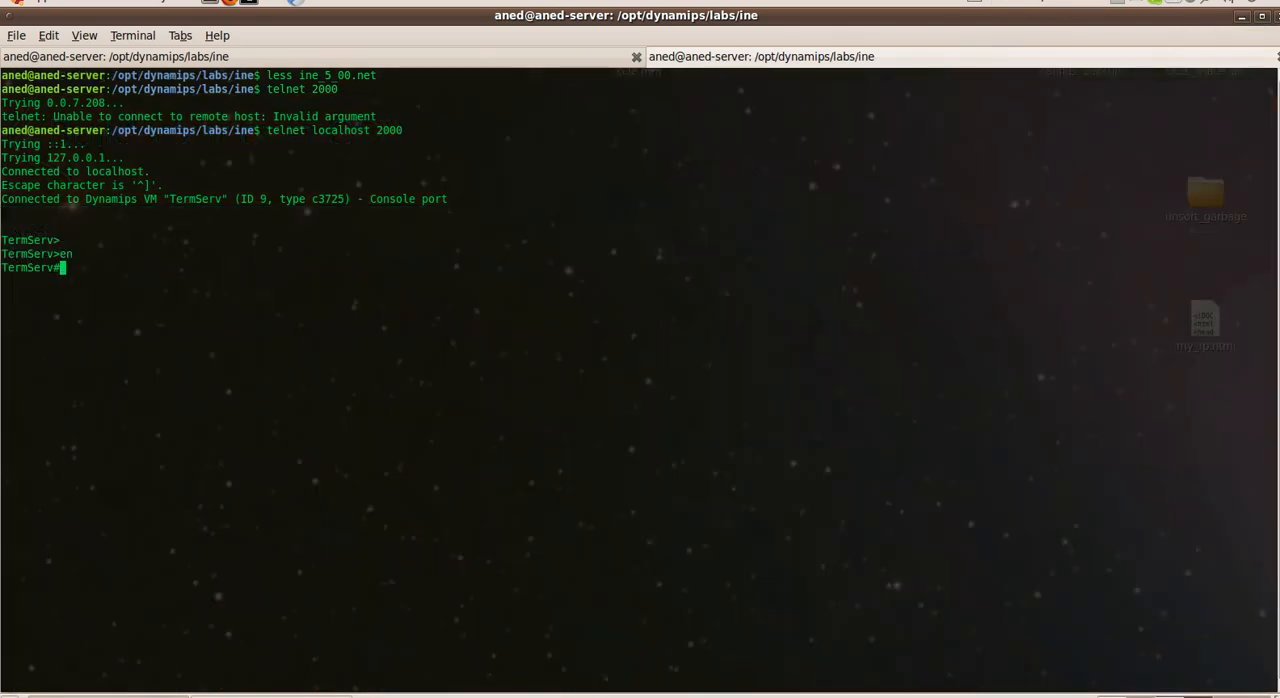
pyautogui.write('show run')
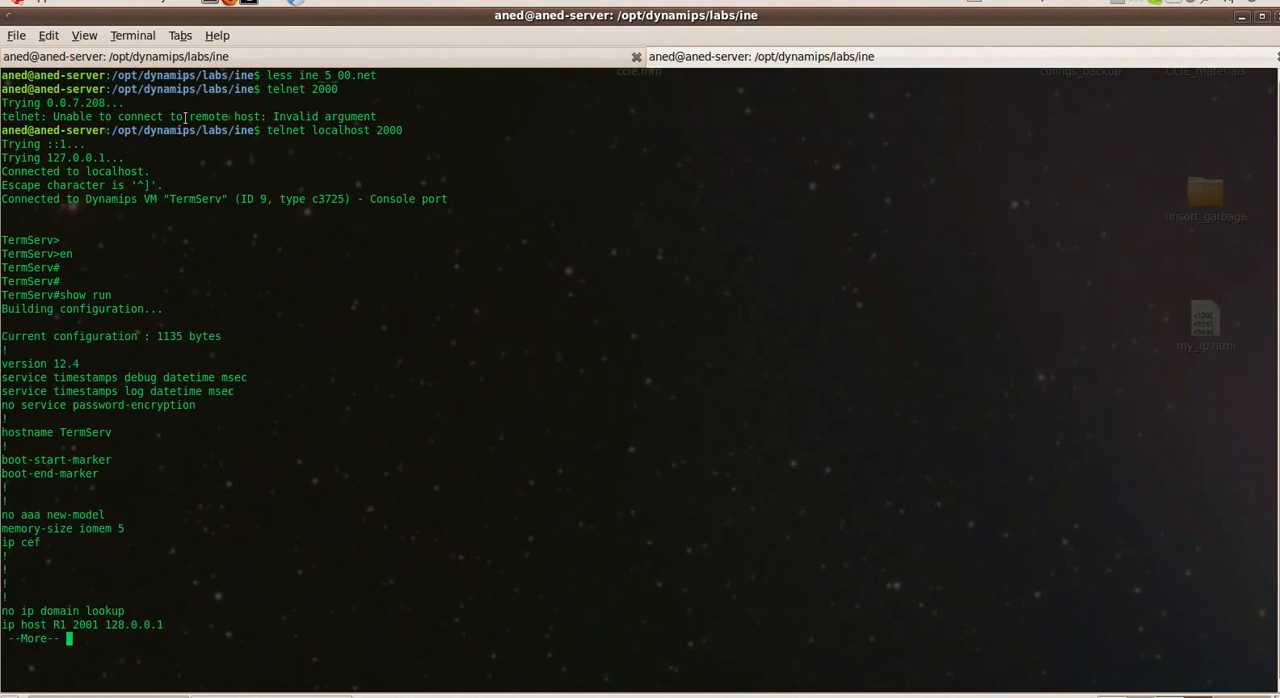
pyautogui.moveTo(136, 600)
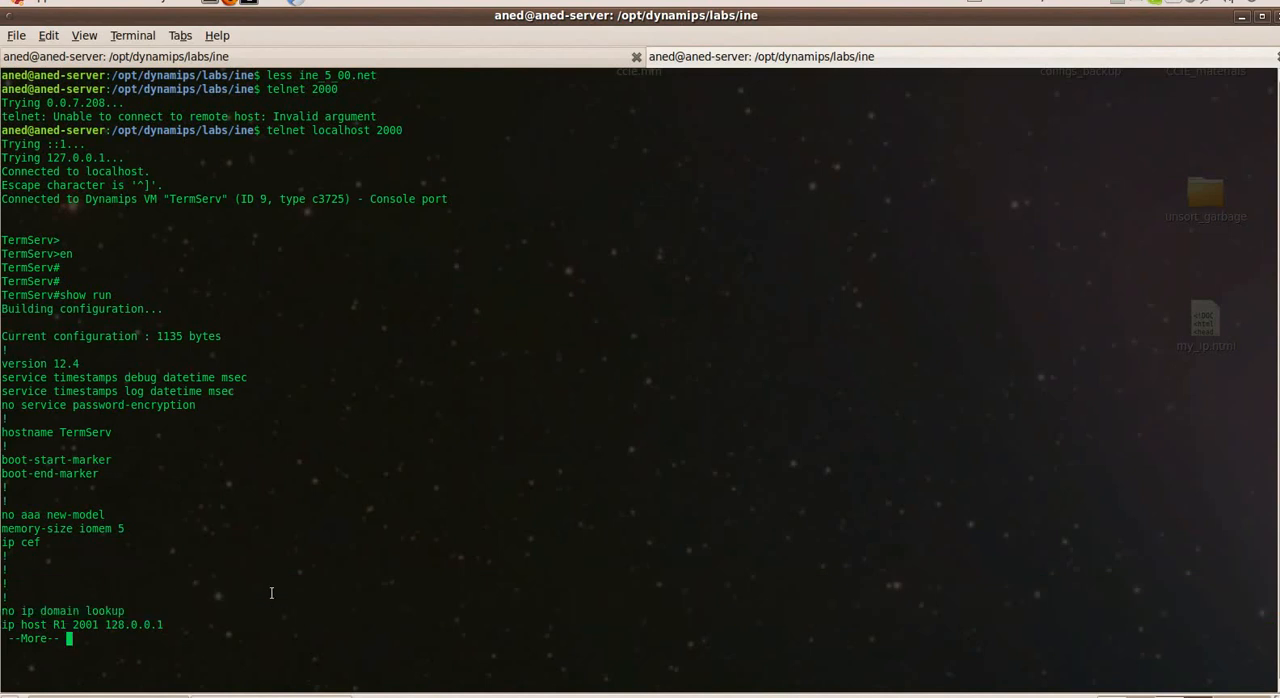
# - Page through TermServ's running config, viewing ip host entries for R1–R6, BB1–BB3 and SW1–SW4, interfaces and default route
pyautogui.press('space')
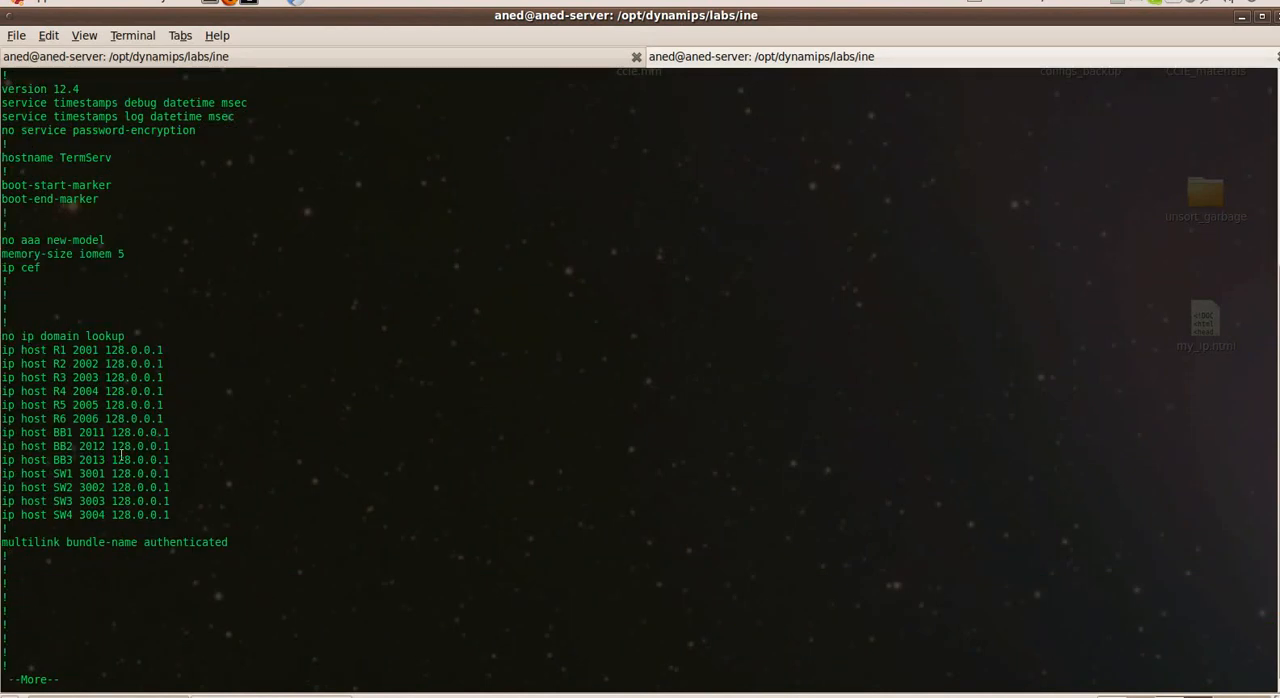
pyautogui.moveTo(4, 348); pyautogui.dragTo(170, 516)
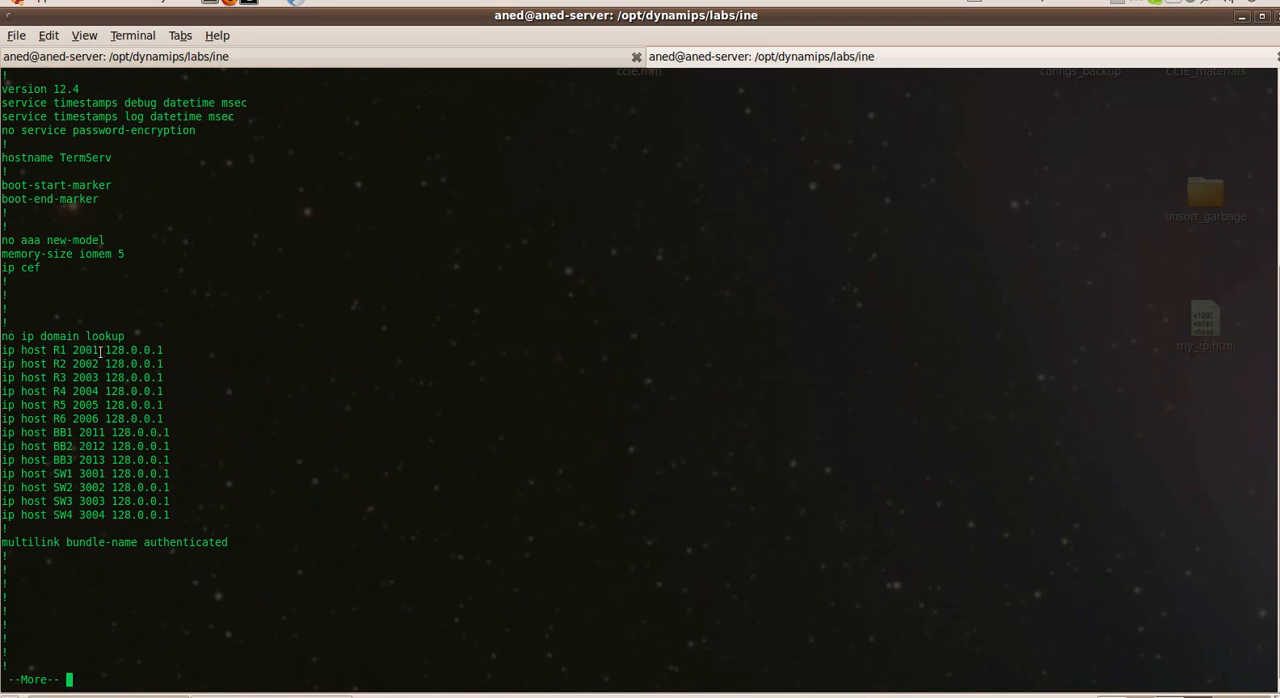
pyautogui.doubleClick(72, 348)
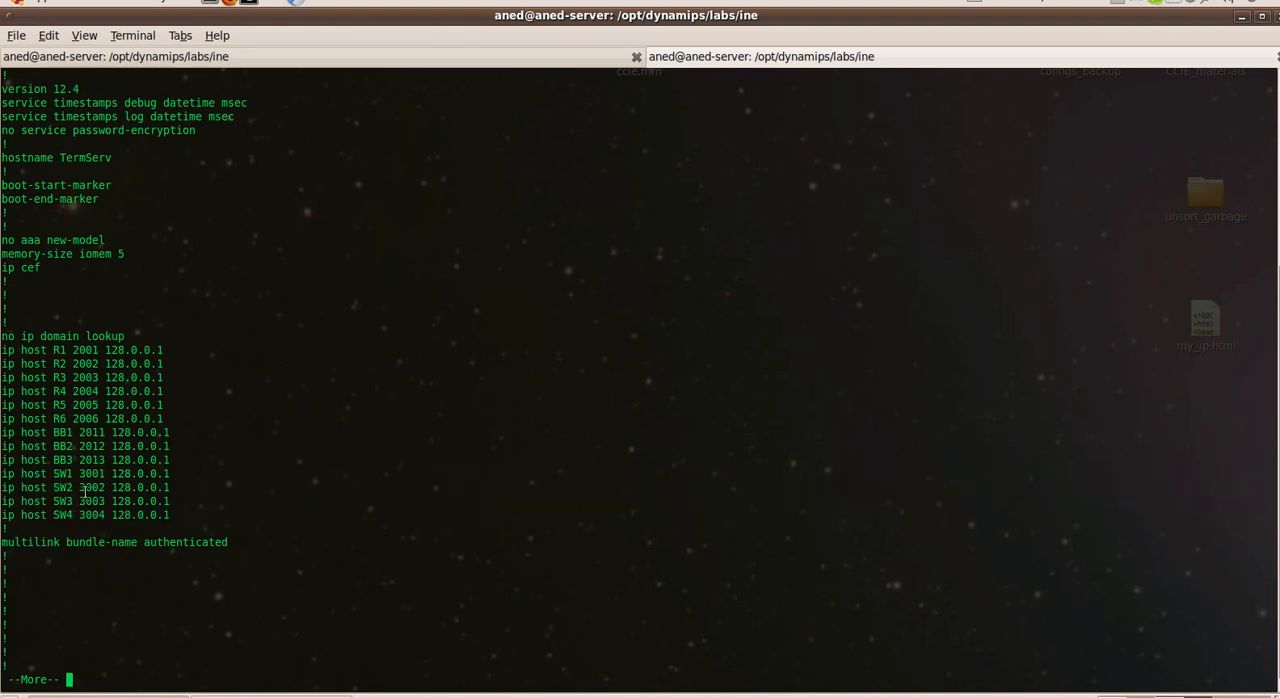
pyautogui.doubleClick(88, 488)
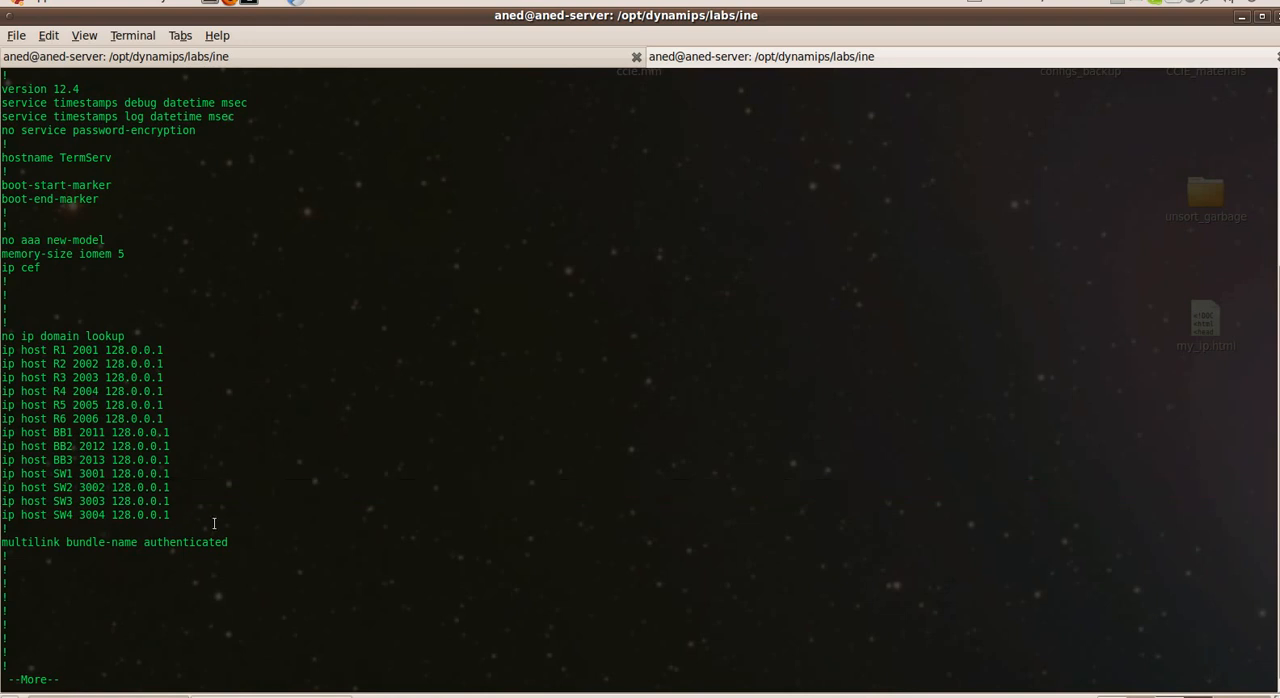
pyautogui.press('space')
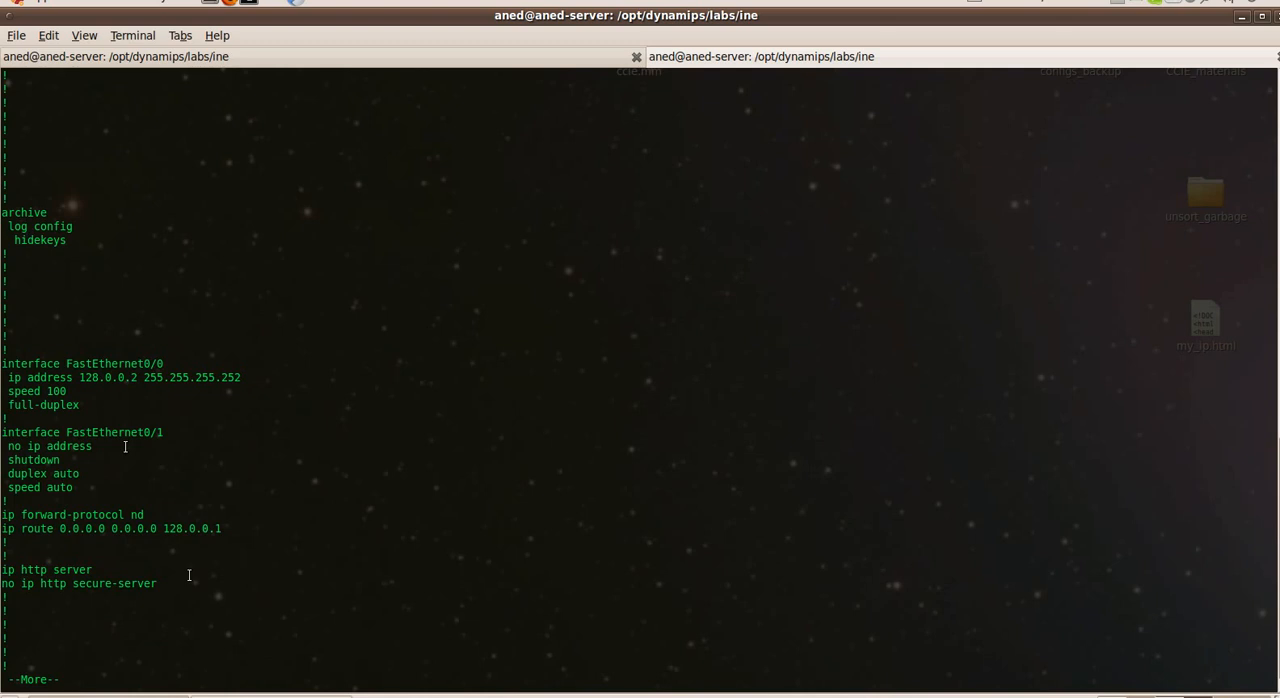
# - Finish the config output, ping 128.0.0.1 from TermServ with 5/5 success, and begin 'connect R1'
pyautogui.press('space')
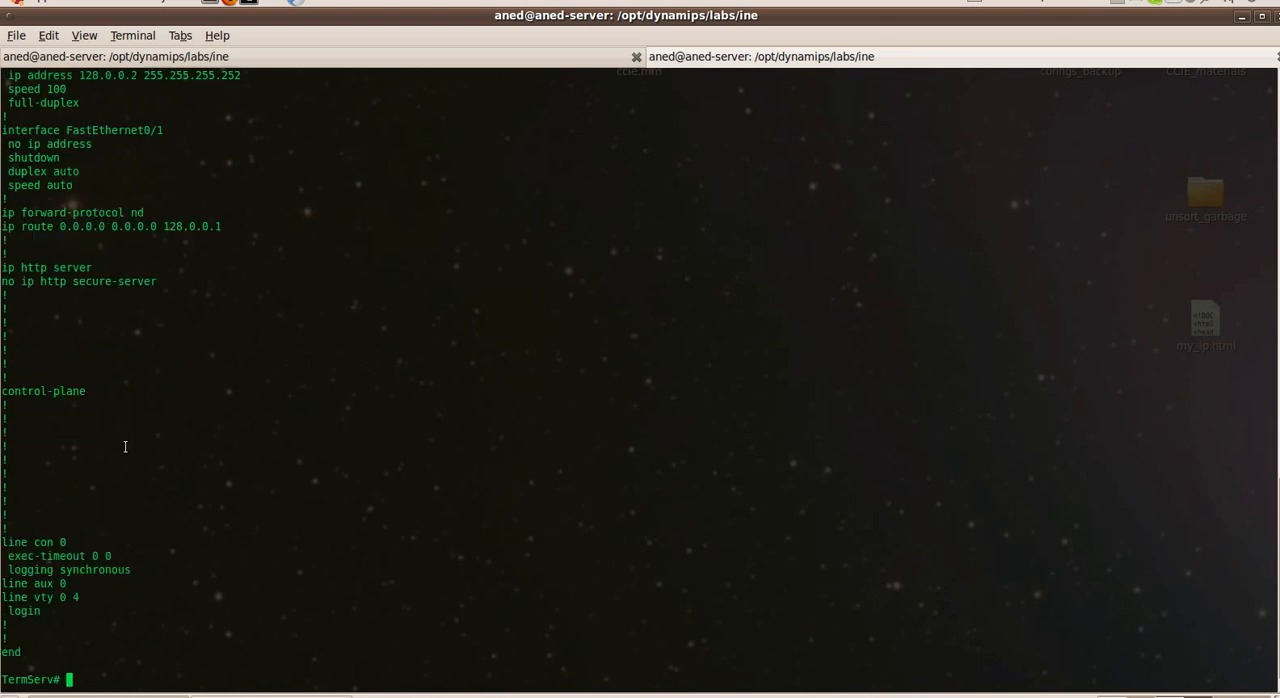
pyautogui.write('ping 12')
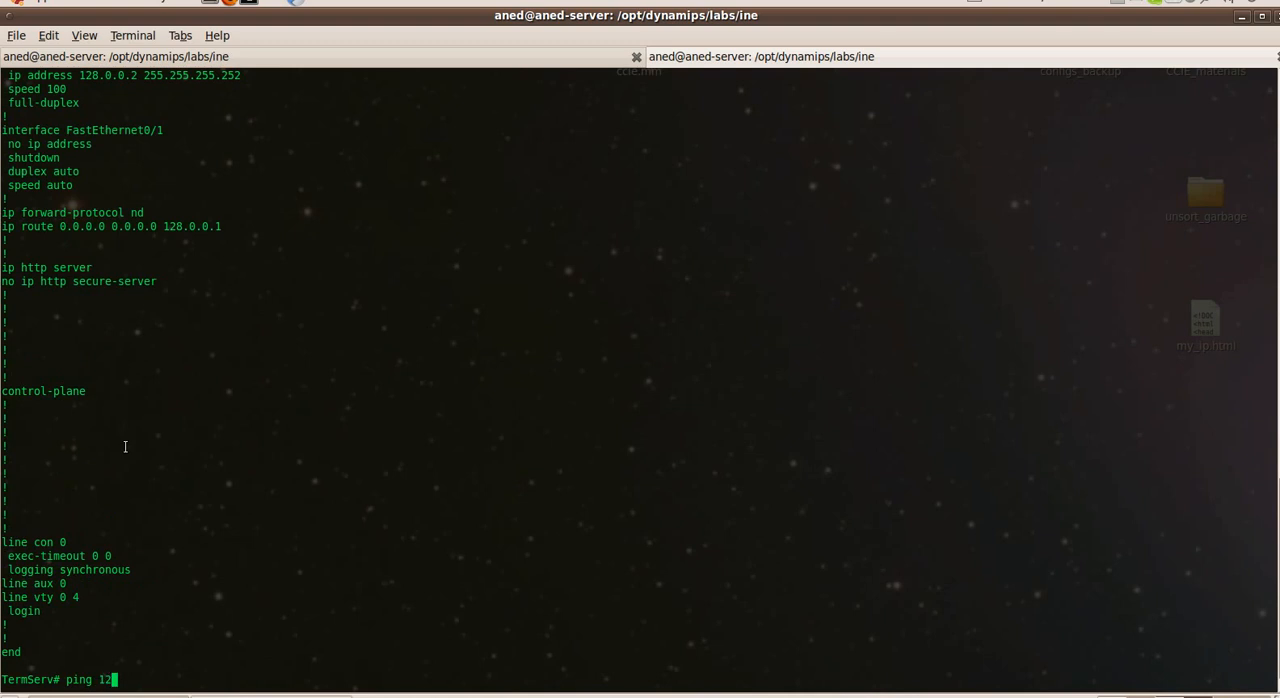
pyautogui.write('8.0.0')
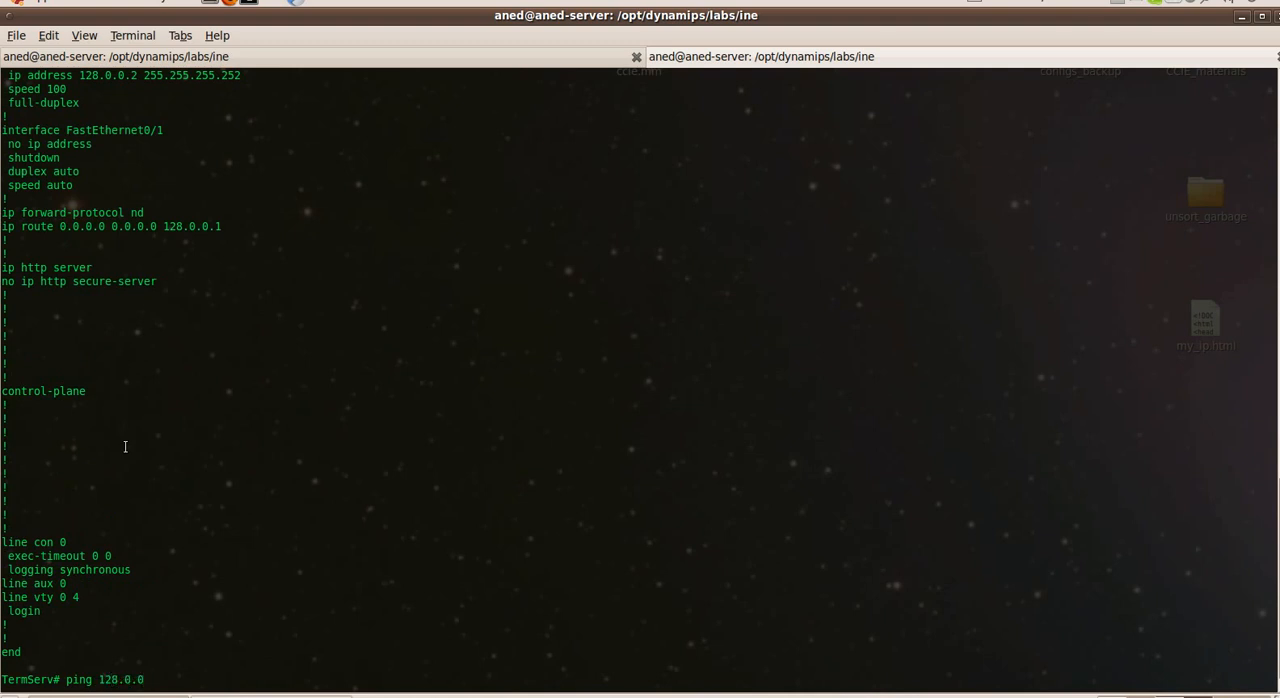
pyautogui.press('Return')
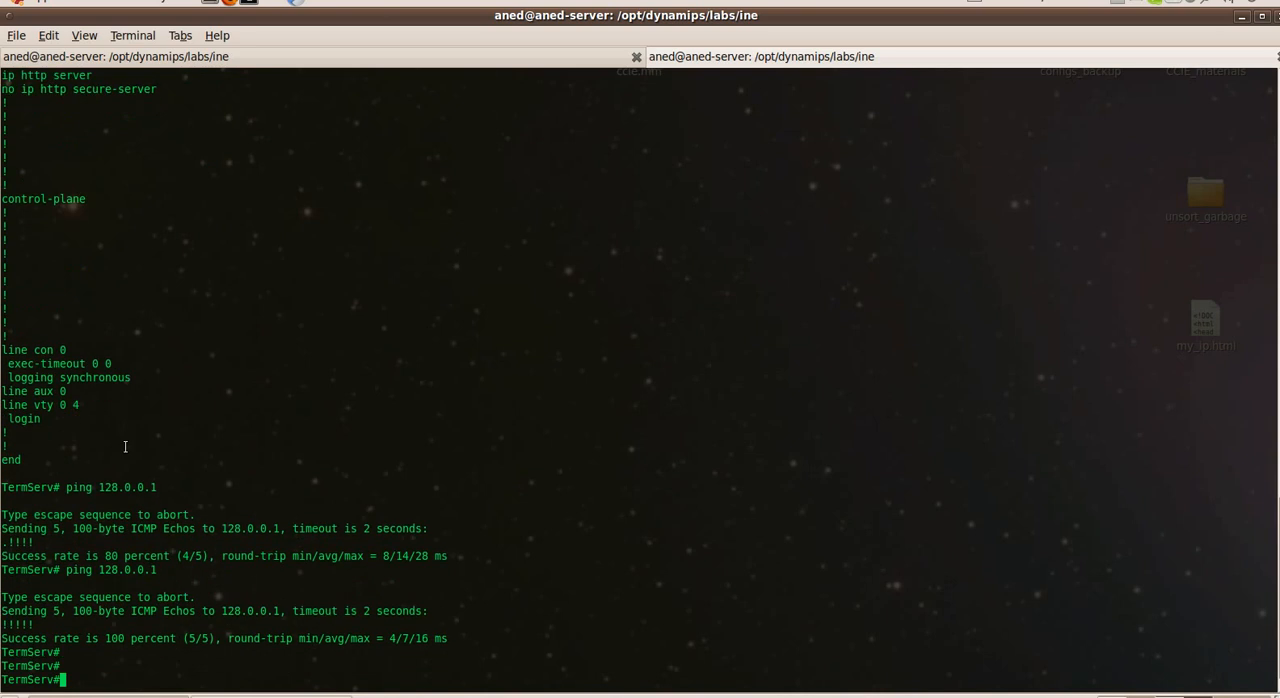
pyautogui.write('conn')
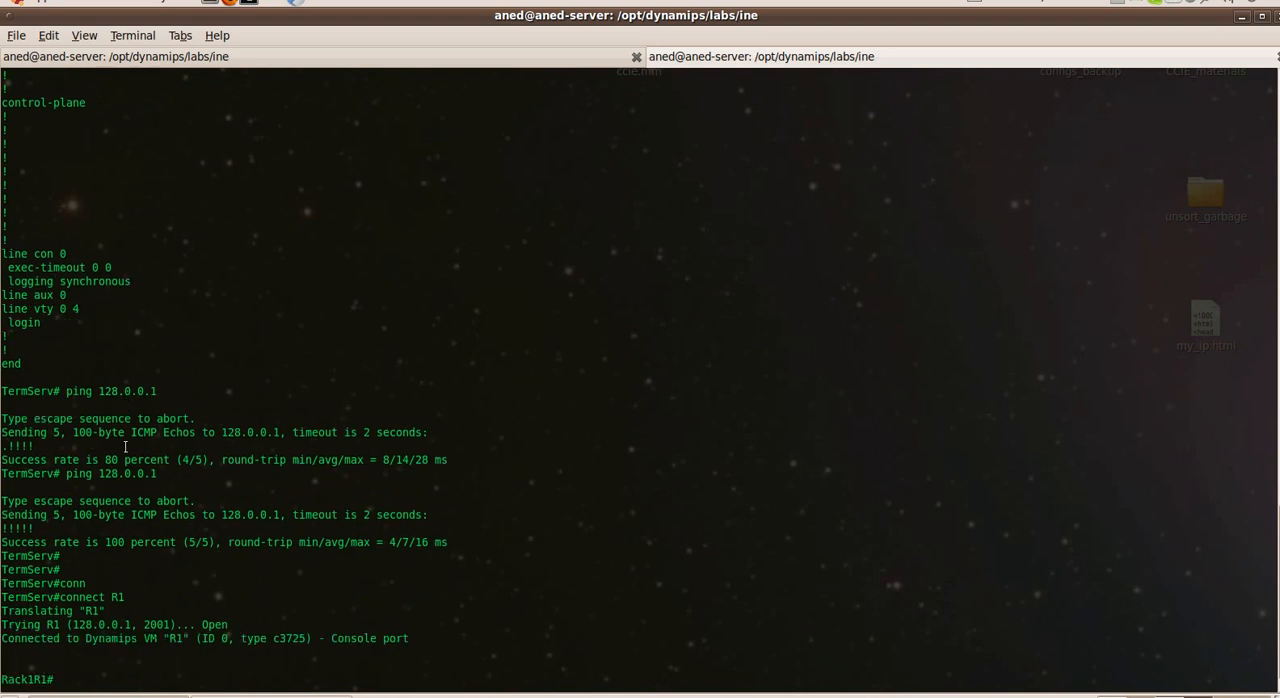
# - Connect to R1 and R2 consoles, escape back, list both with 'show sessions', then start connecting to SW1 via ser2net
pyautogui.press('Return')
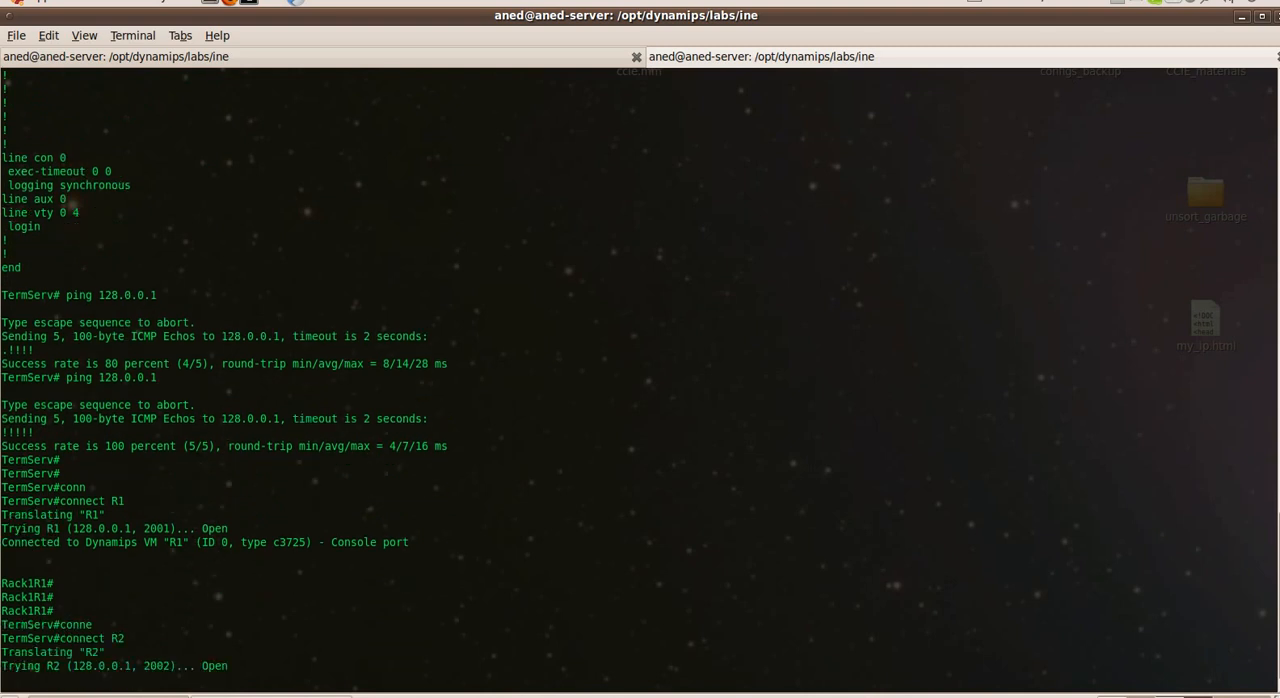
pyautogui.press('Return')
pyautogui.write('show s')
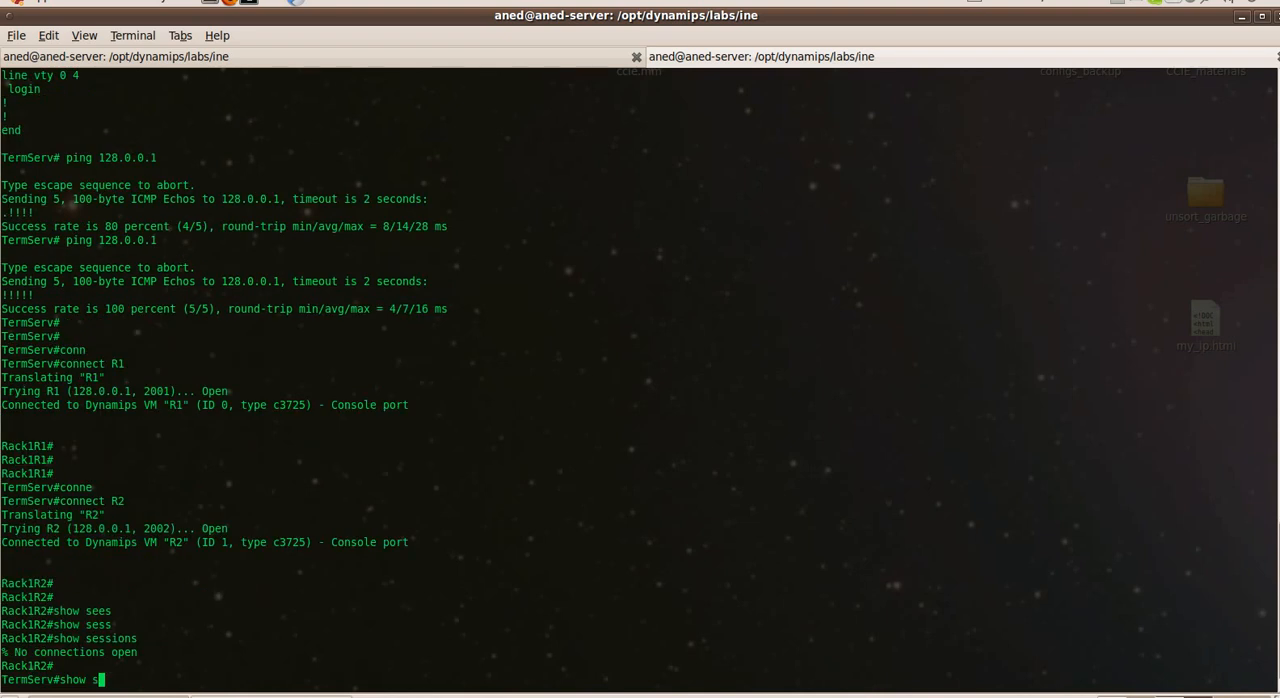
pyautogui.press('Return')
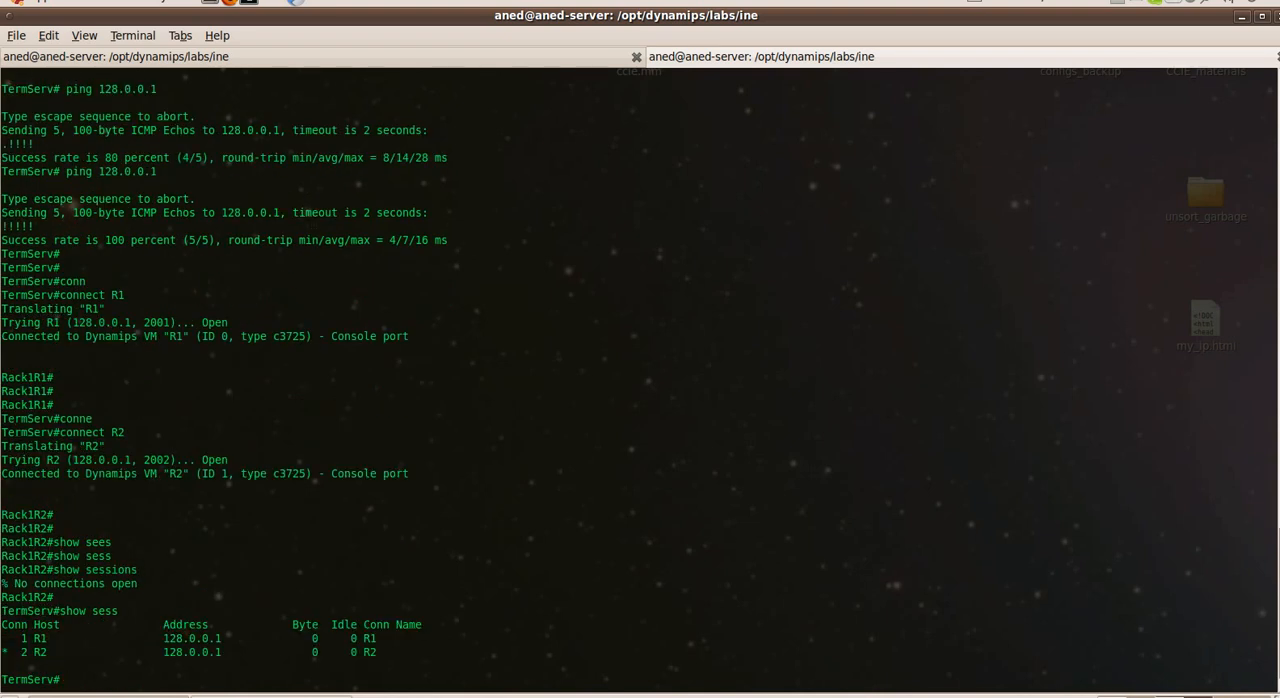
pyautogui.write('co')
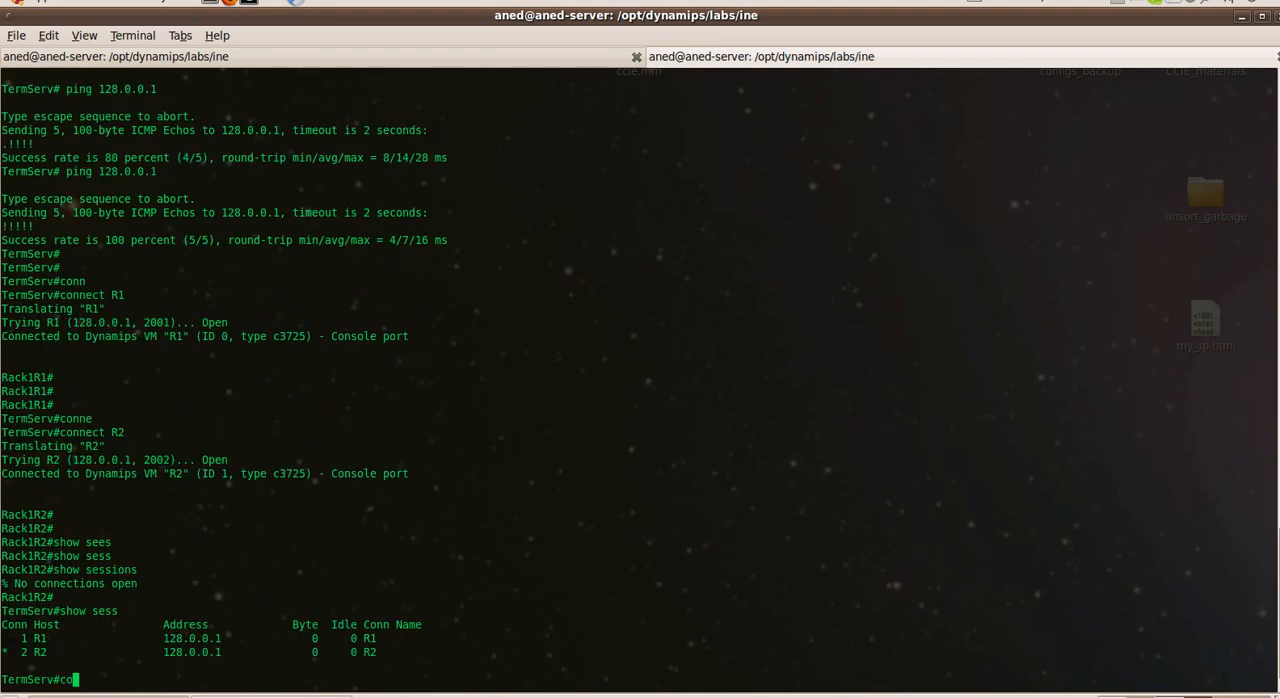
pyautogui.write('connect SW1')
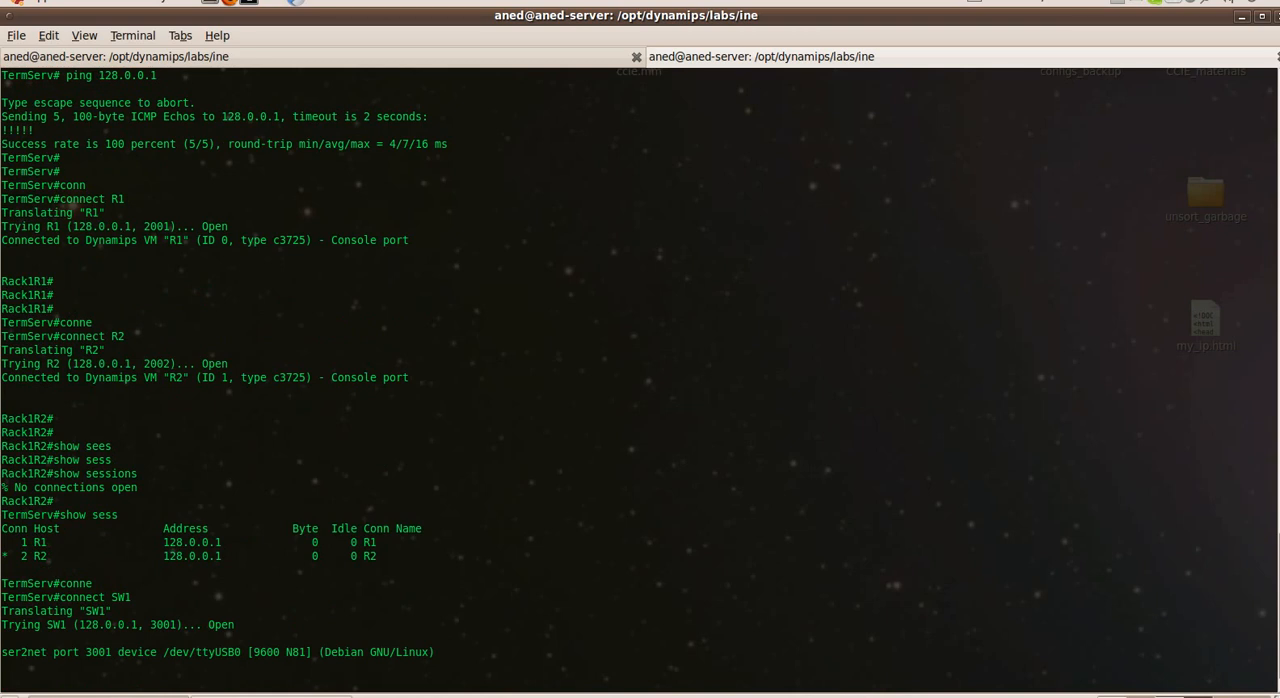
# - Connect to switches SW1 through SW4 over ser2net from the terminal server
pyautogui.write('8')
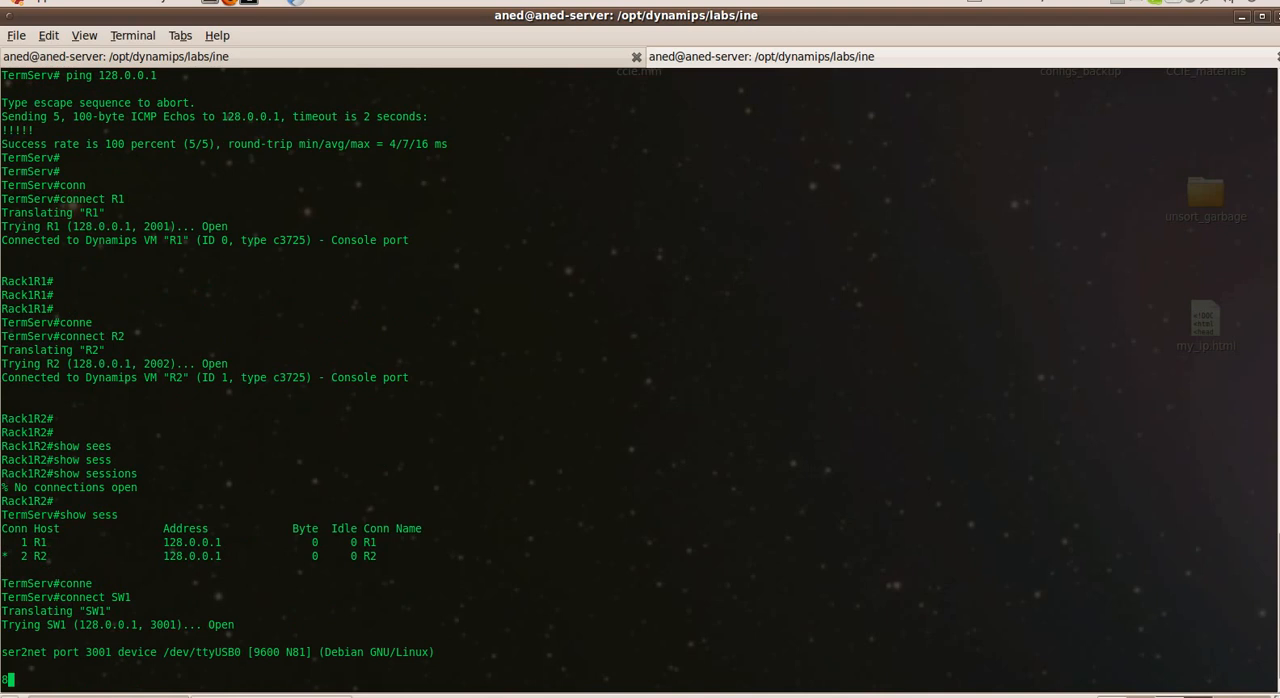
pyautogui.write('connect SW2')
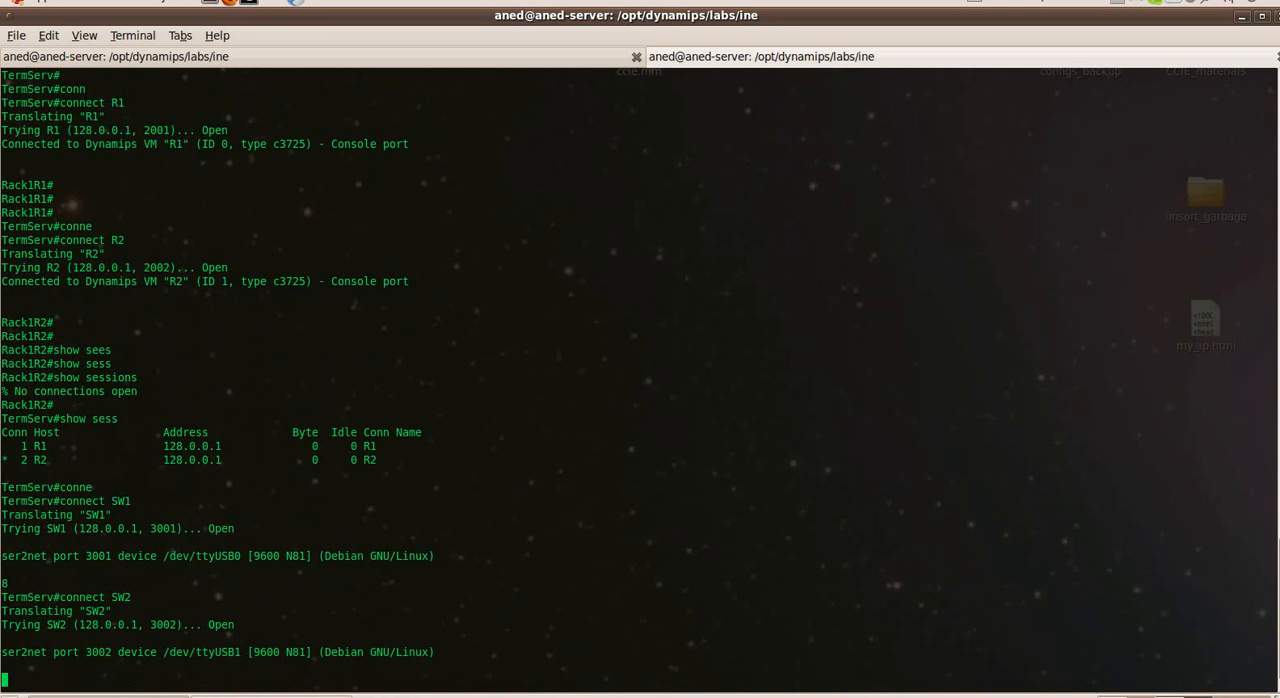
pyautogui.write('connect SW3')
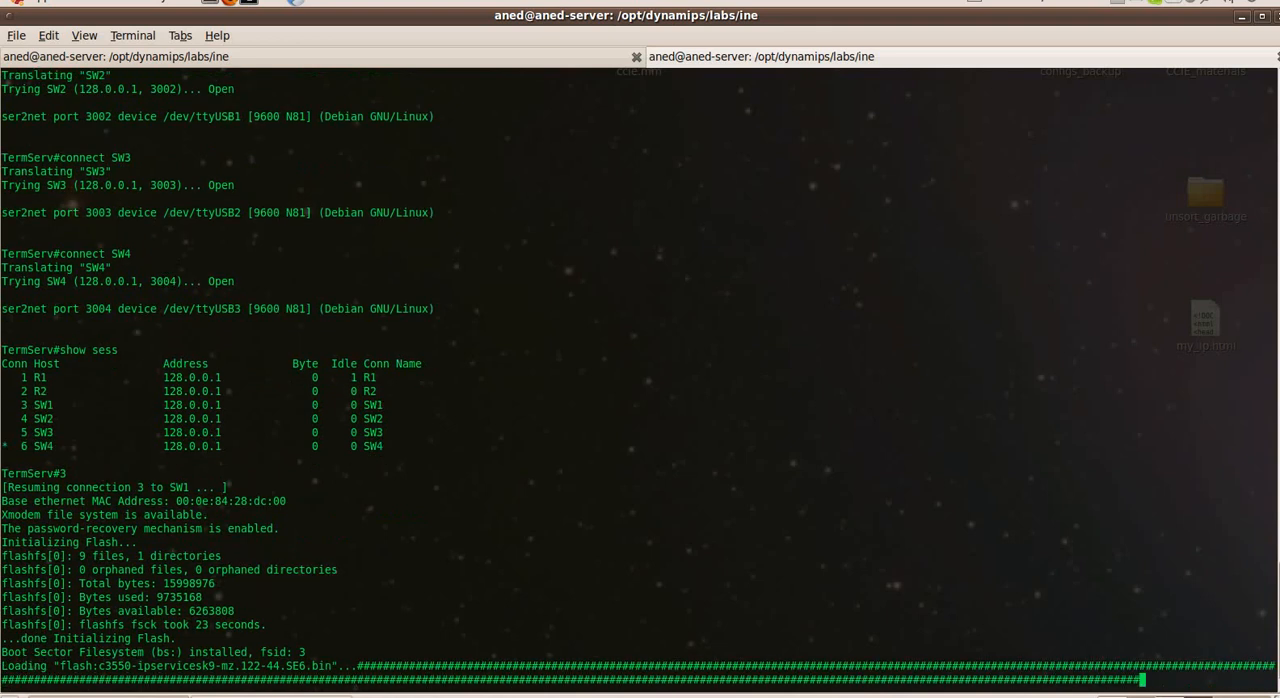
pyautogui.scroll(-3)
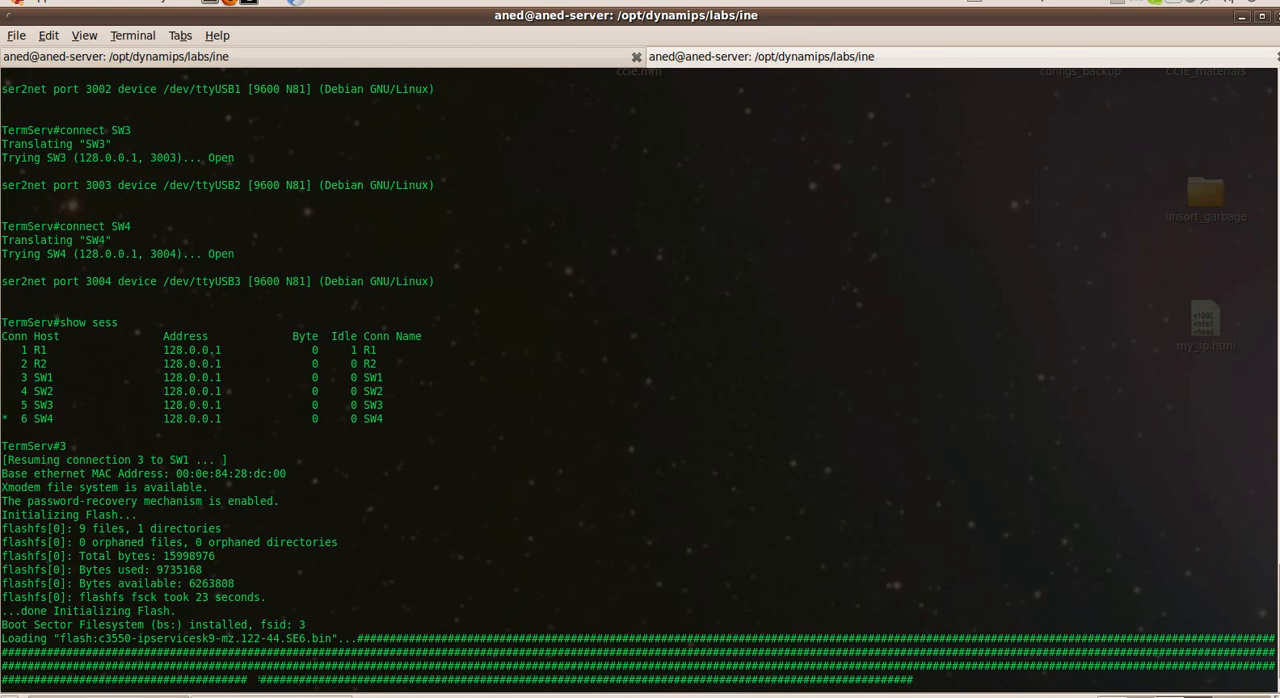
pyautogui.scroll(-3)
pyautogui.write('show sess')
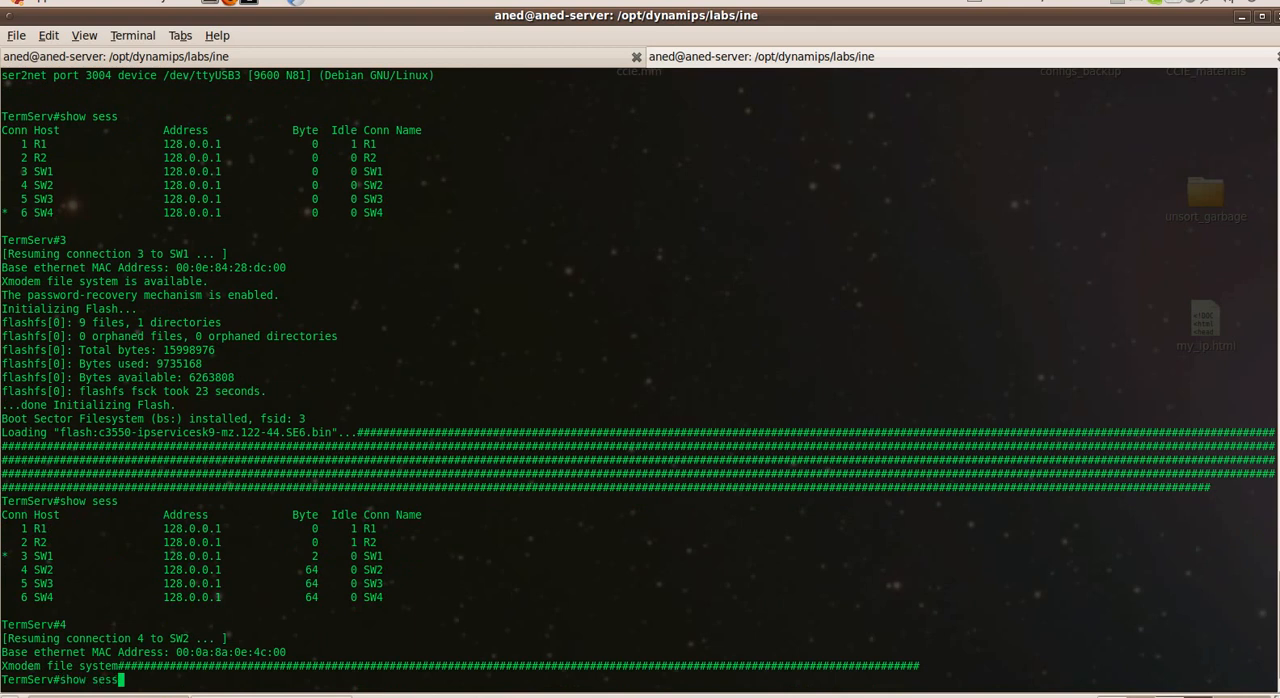
# - List all six open console sessions and resume session 1 to router R1
pyautogui.press('Return')
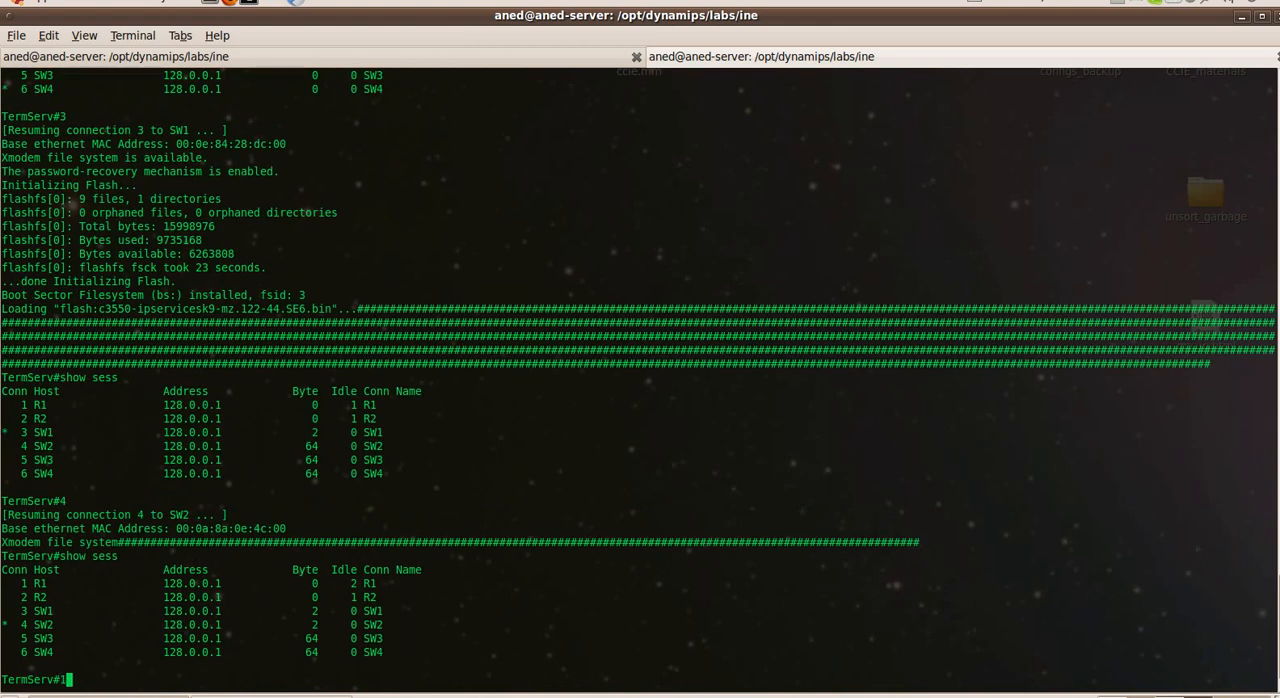
pyautogui.press('Return')
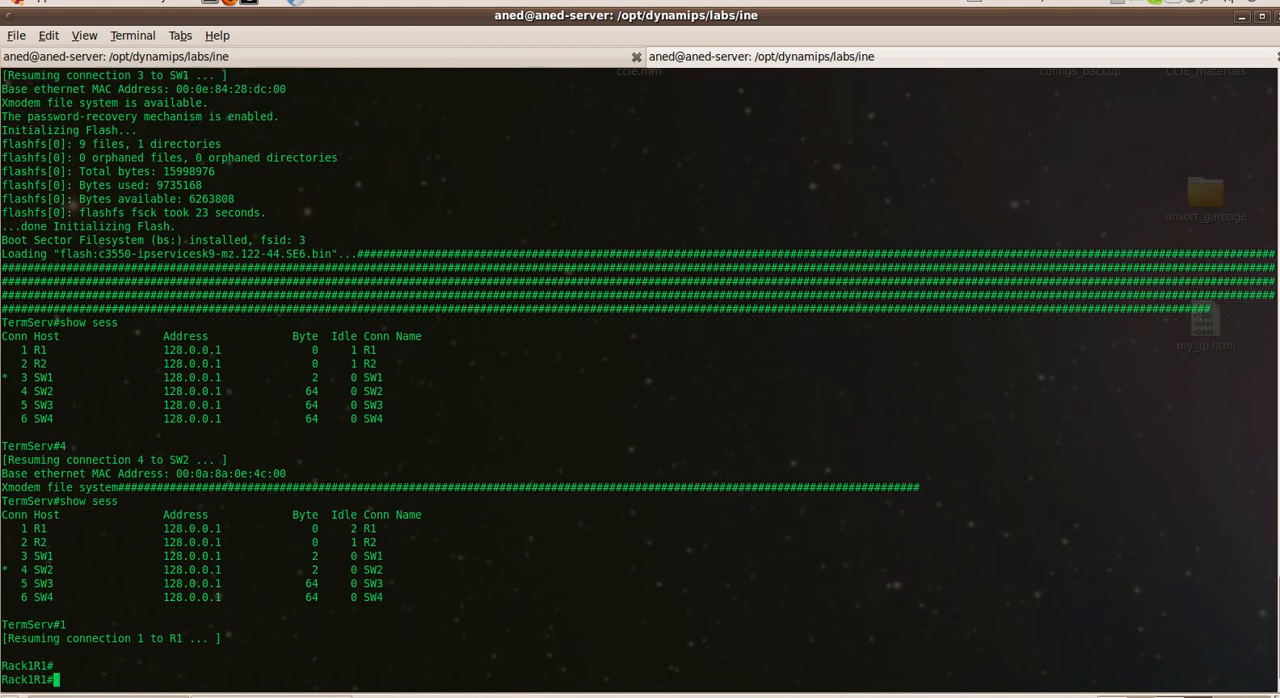
pyautogui.write('show inventory')
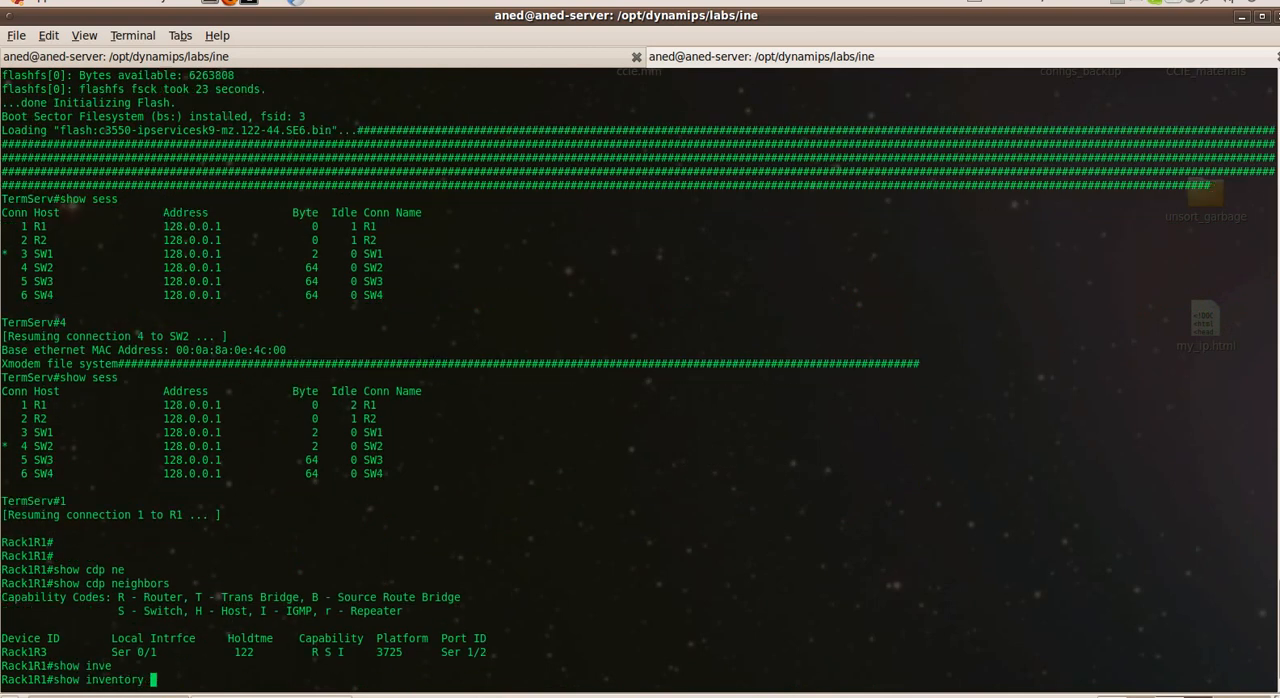
# - Run show inventory on Rack1R1 to request its hardware inventory
pyautogui.press('Return')
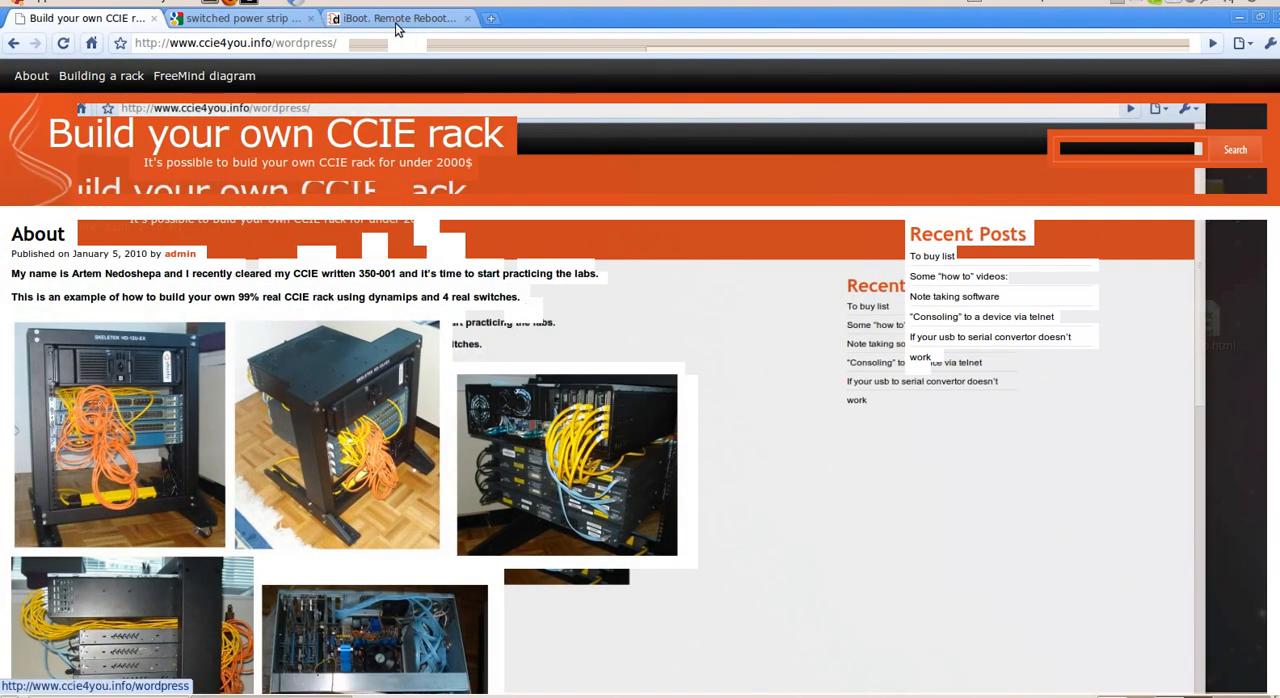
# - View Dataprobe's iBoot remote reboot page and its enlarged device photo, then return to the terminal
pyautogui.click(400, 18)
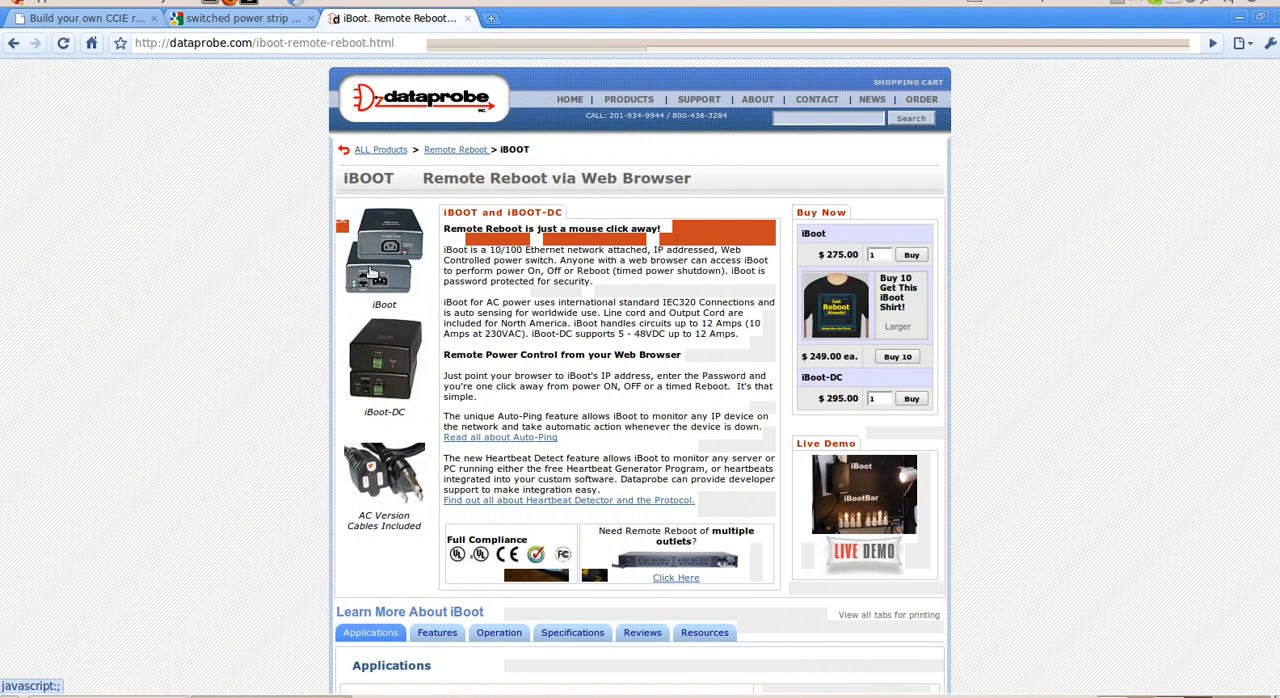
pyautogui.moveTo(368, 184)
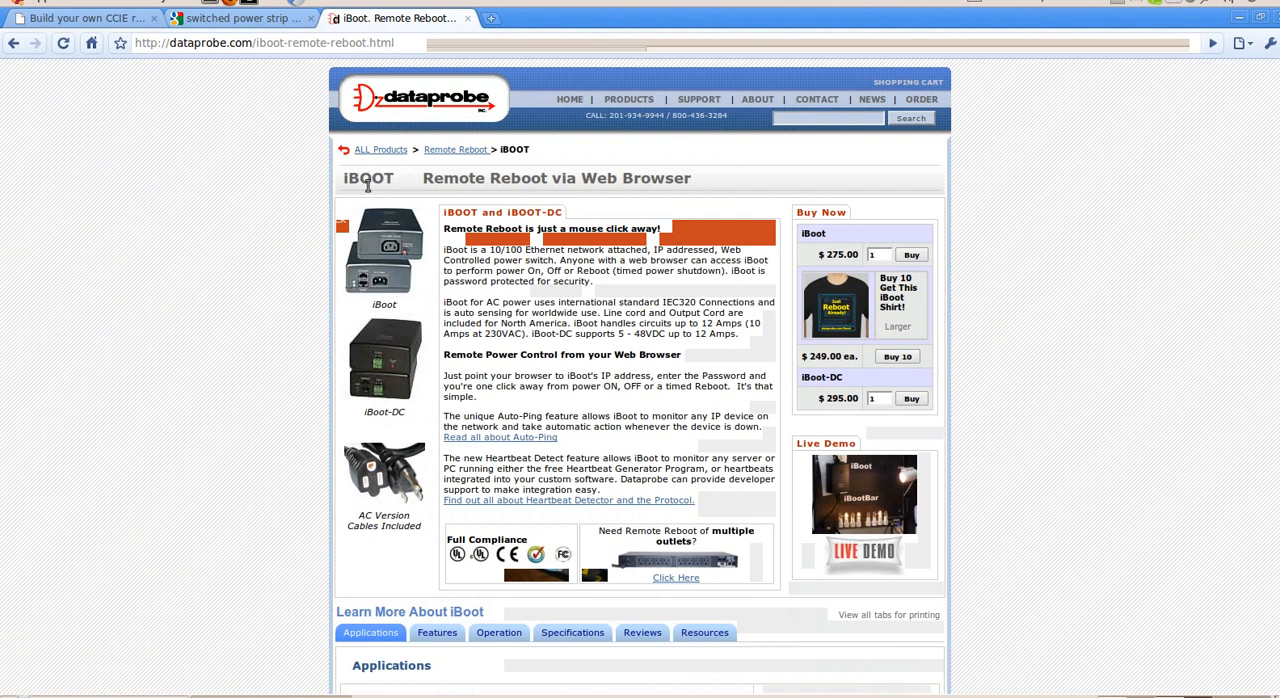
pyautogui.moveTo(392, 196)
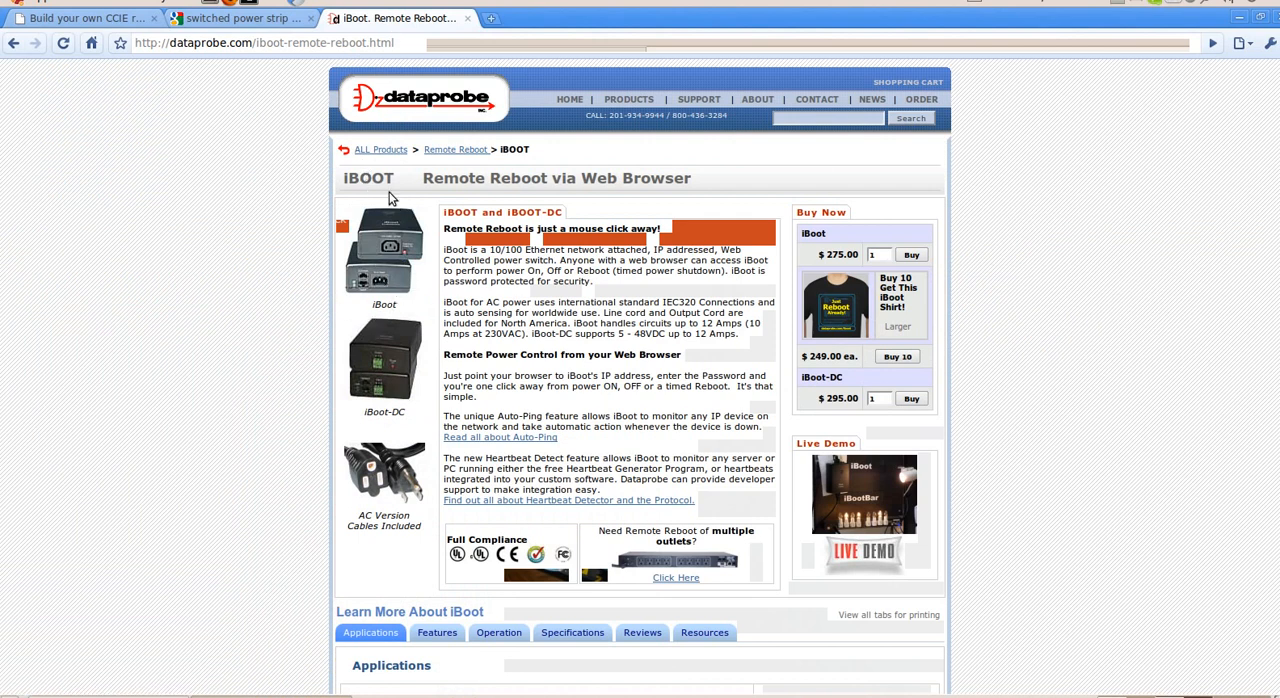
pyautogui.click(384, 244)
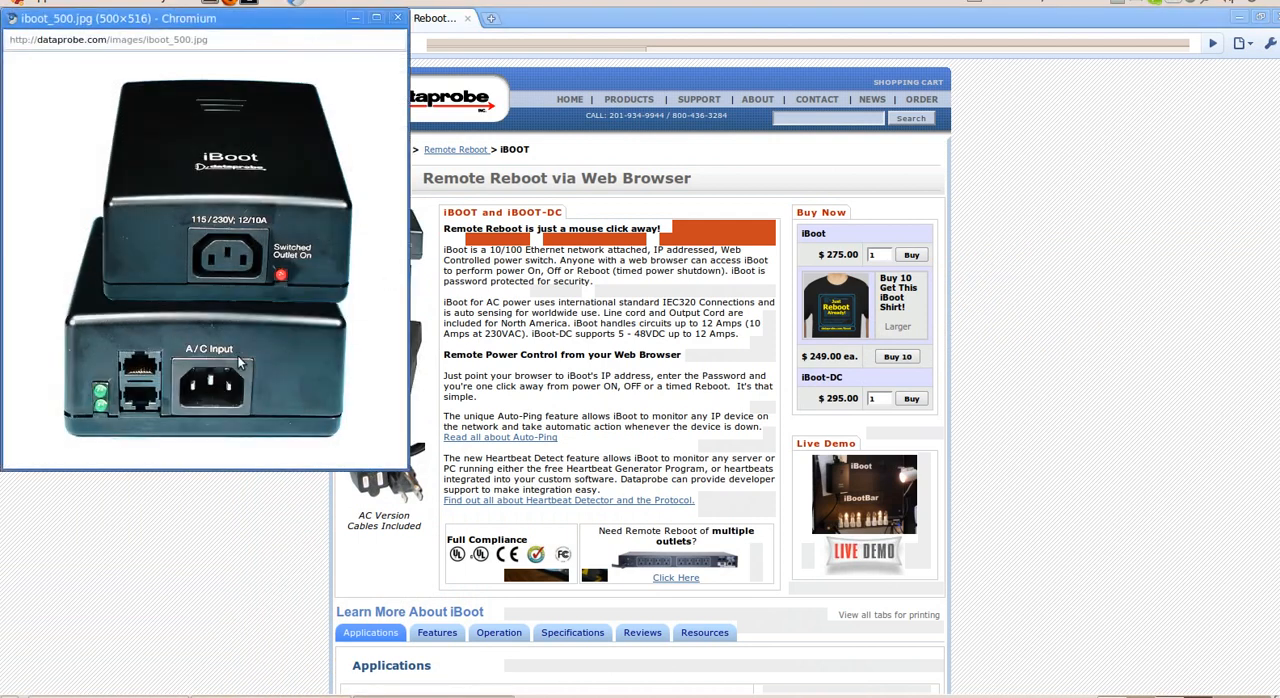
pyautogui.moveTo(240, 362)
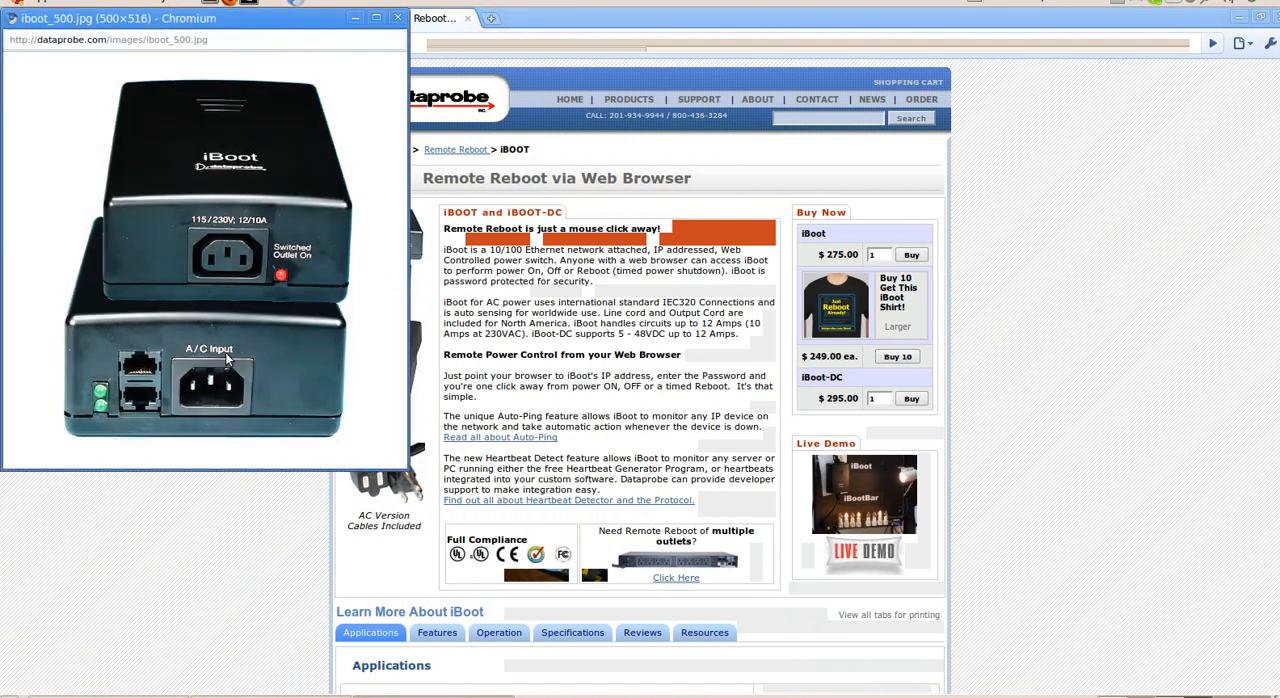
pyautogui.moveTo(96, 382)
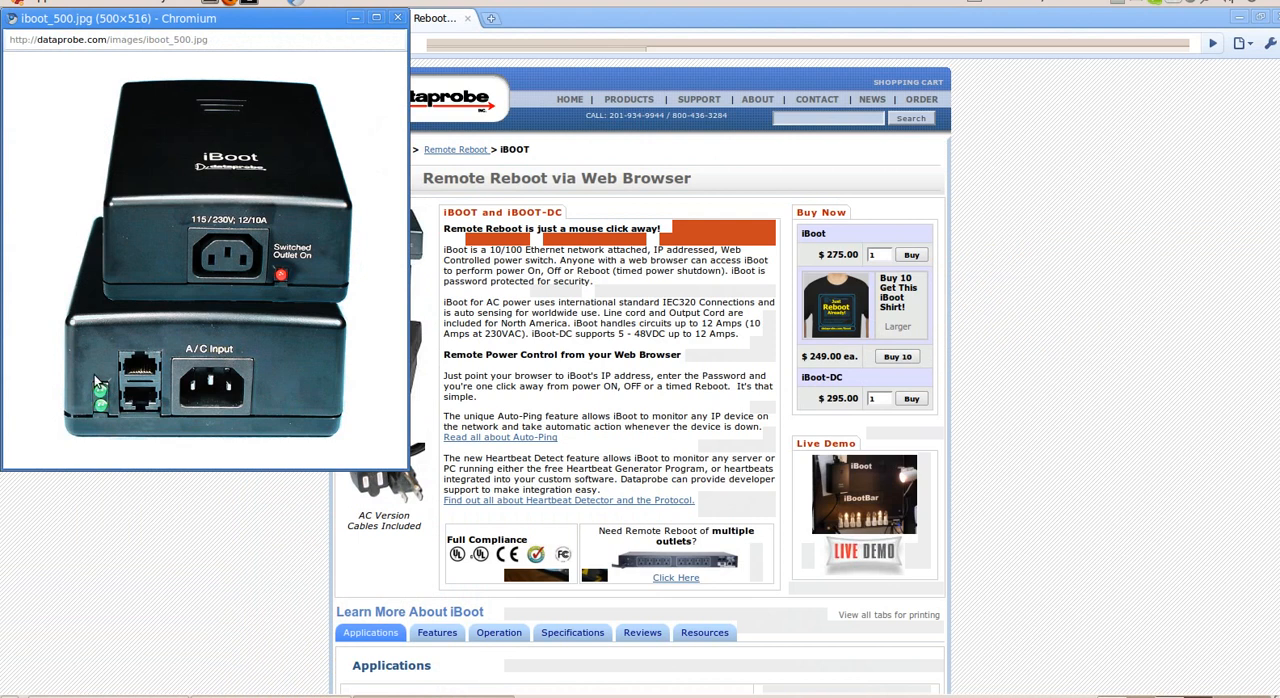
pyautogui.moveTo(218, 392)
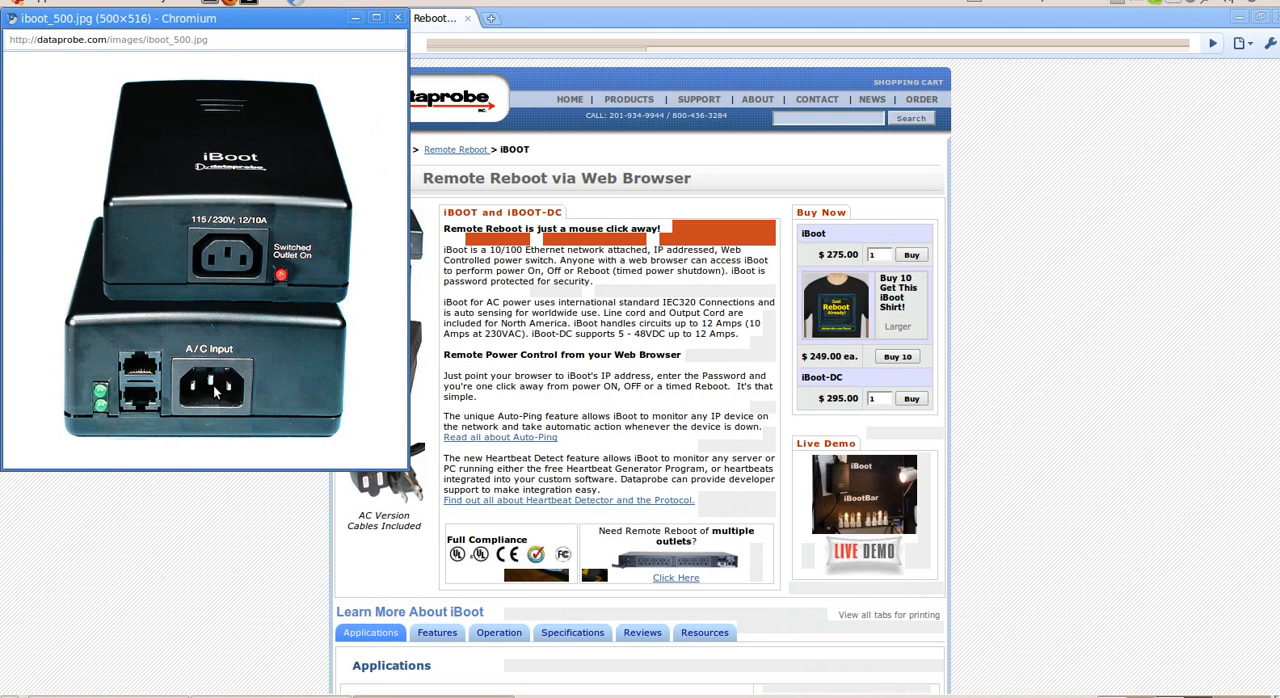
pyautogui.moveTo(316, 24)
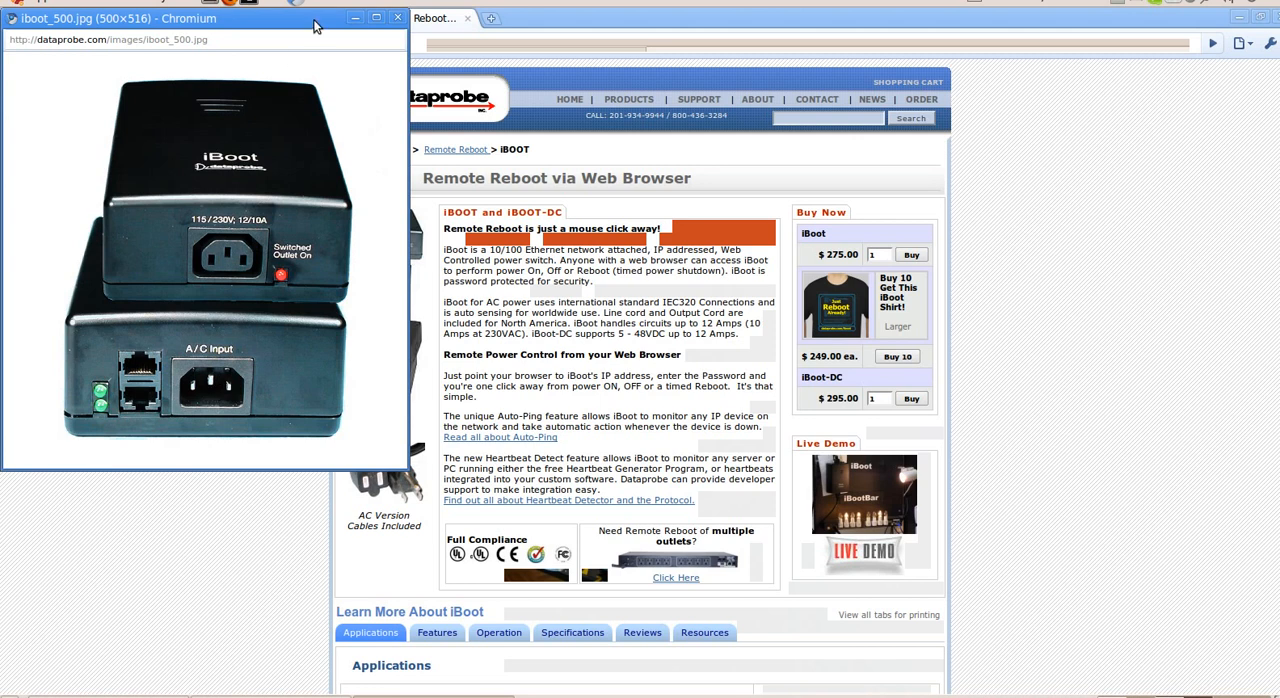
pyautogui.click(396, 16)
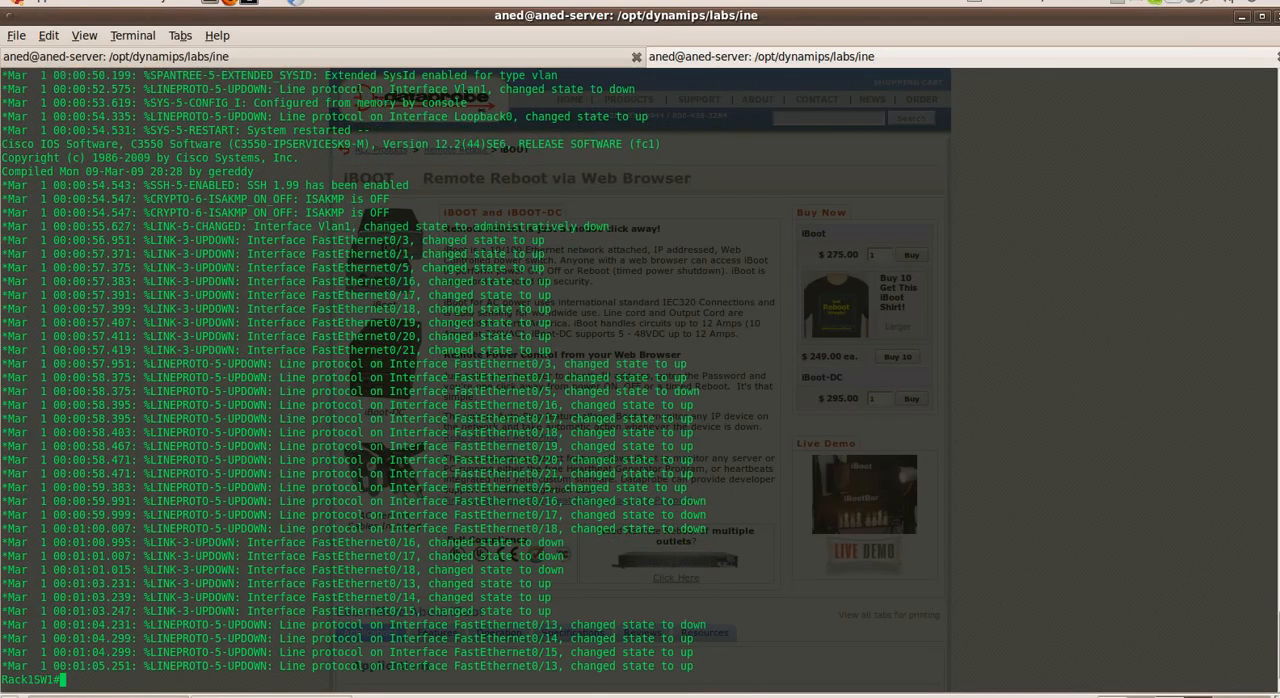
# - Show the switch inventory (Catalyst 3550), then resume R1 and display its show version output
pyautogui.write('show ver')
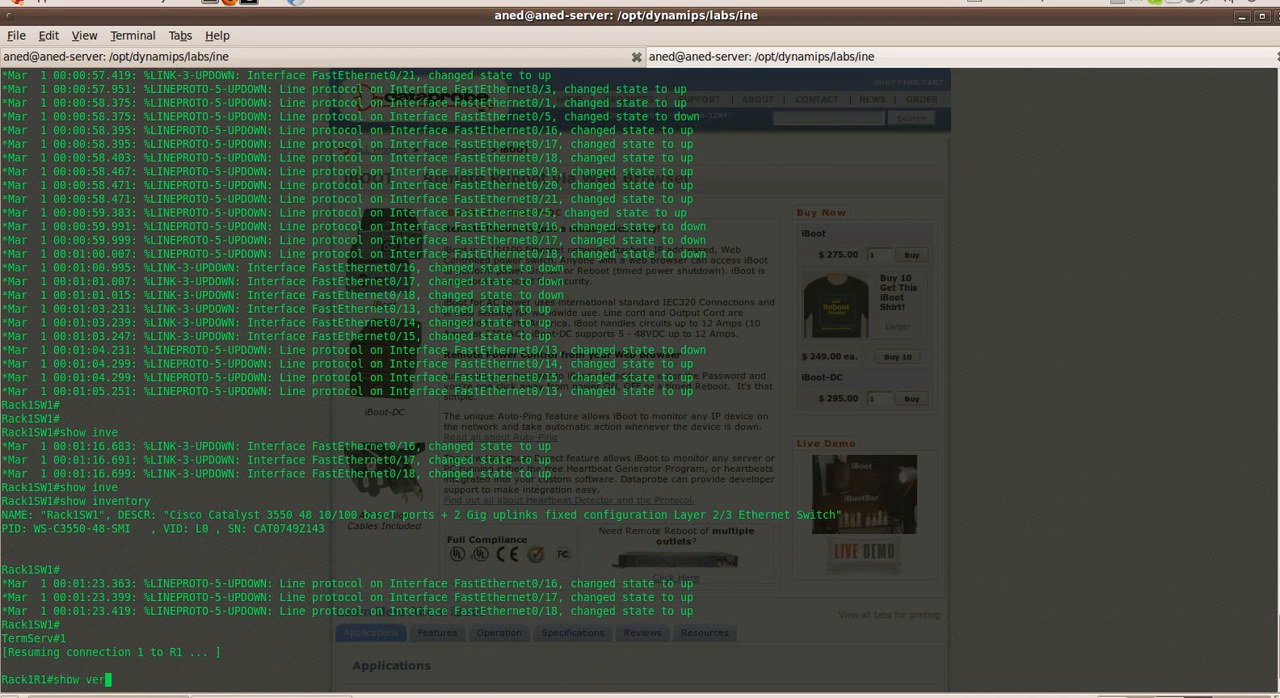
pyautogui.press('Return')
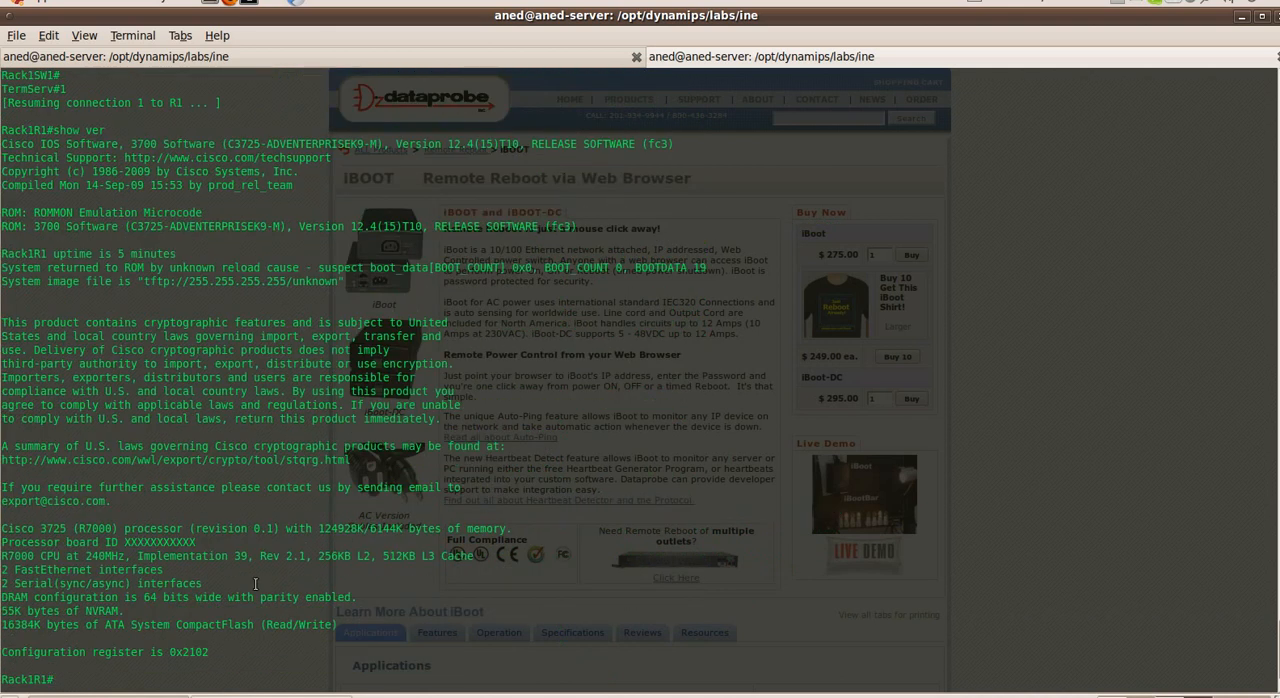